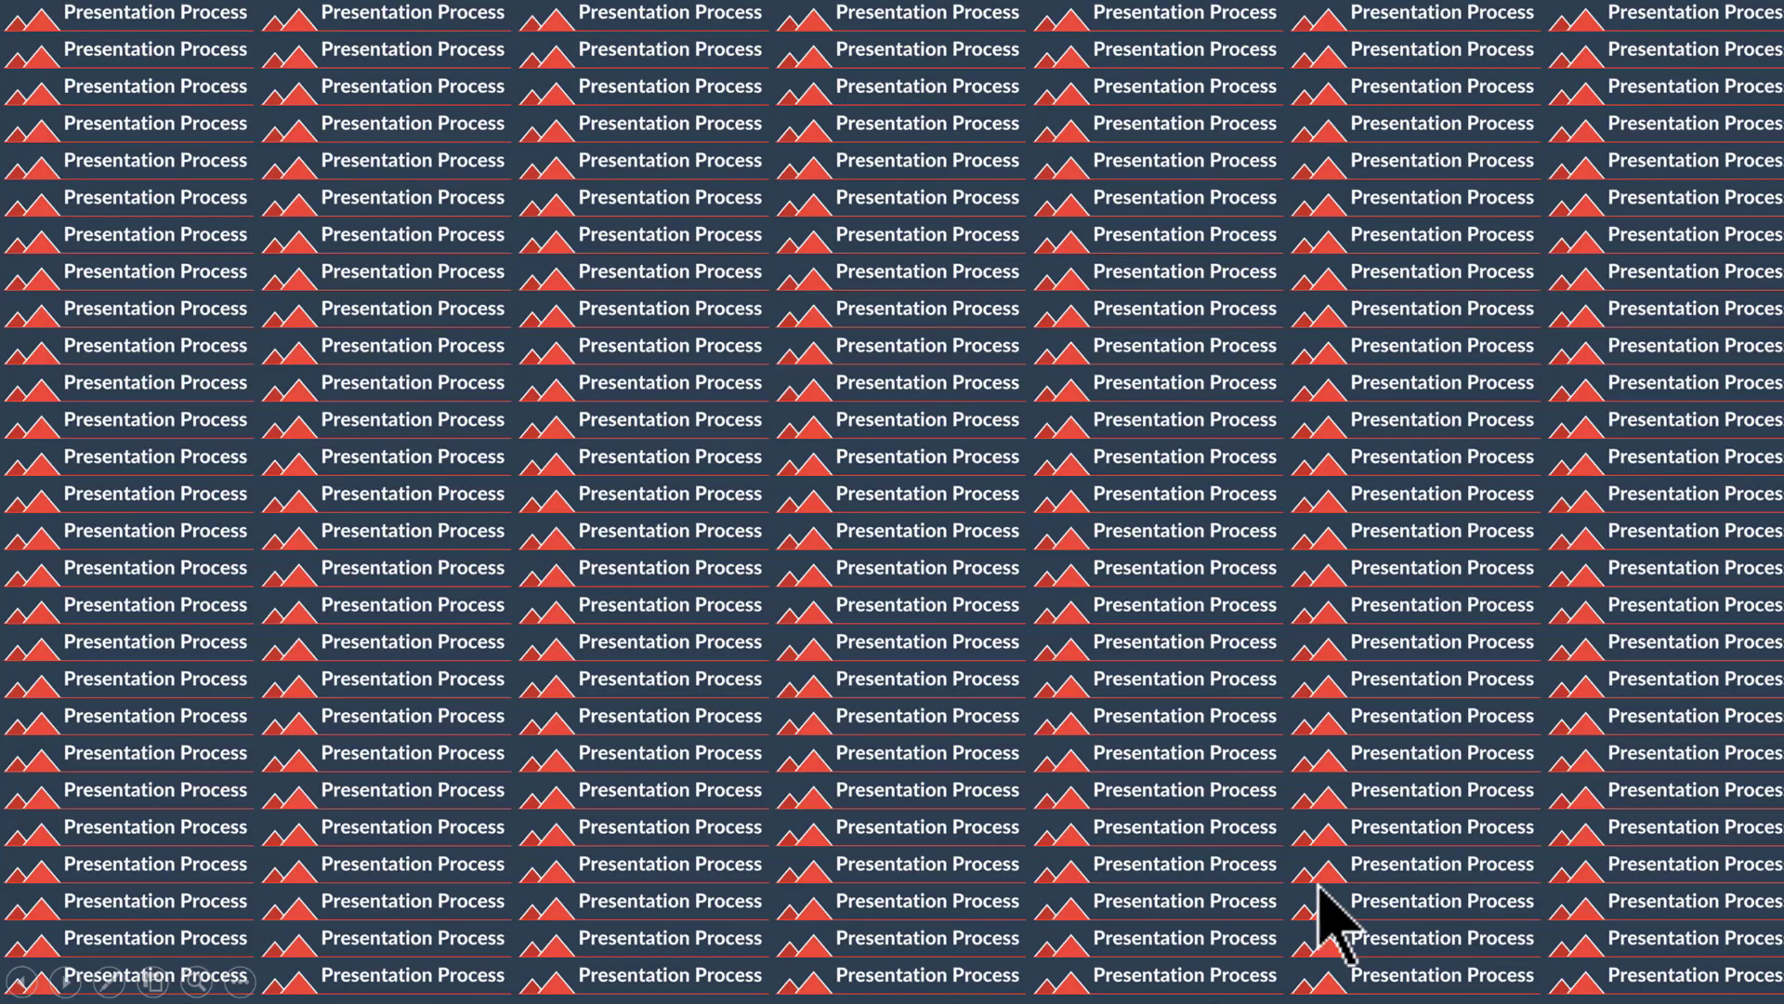
{"action": "mouse_move", "coordinate": [1208, 579]}
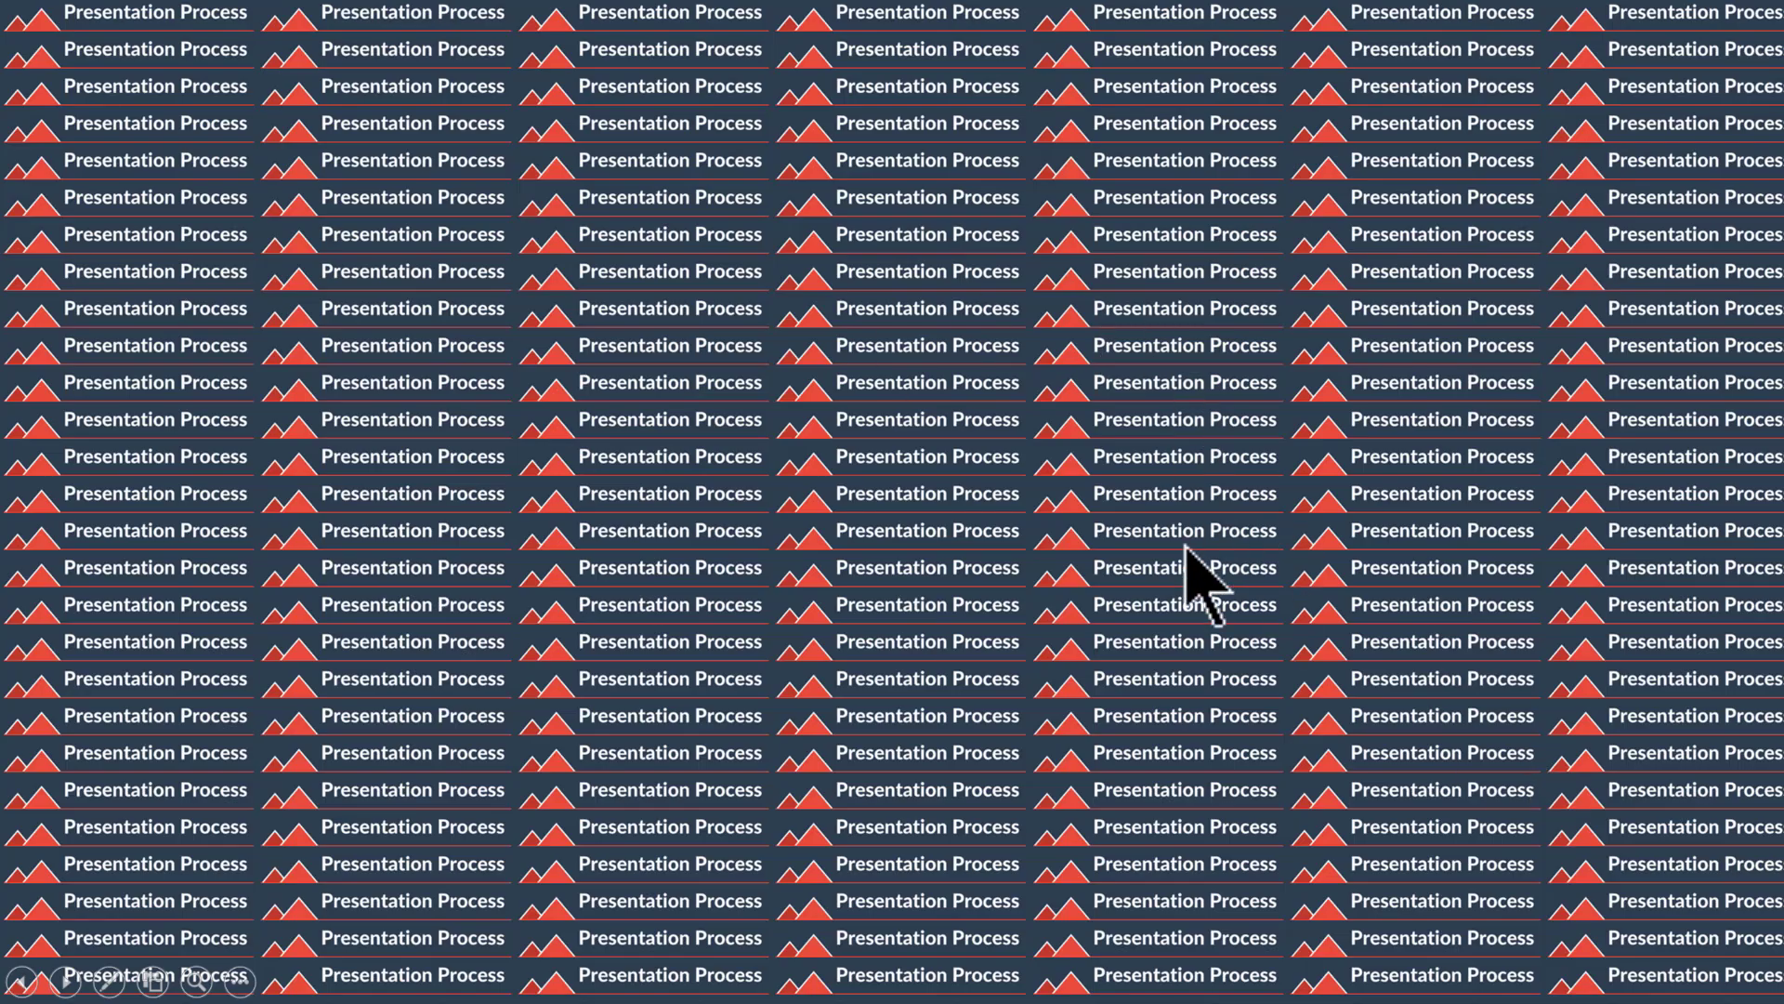
{"action": "mouse_move", "coordinate": [922, 546]}
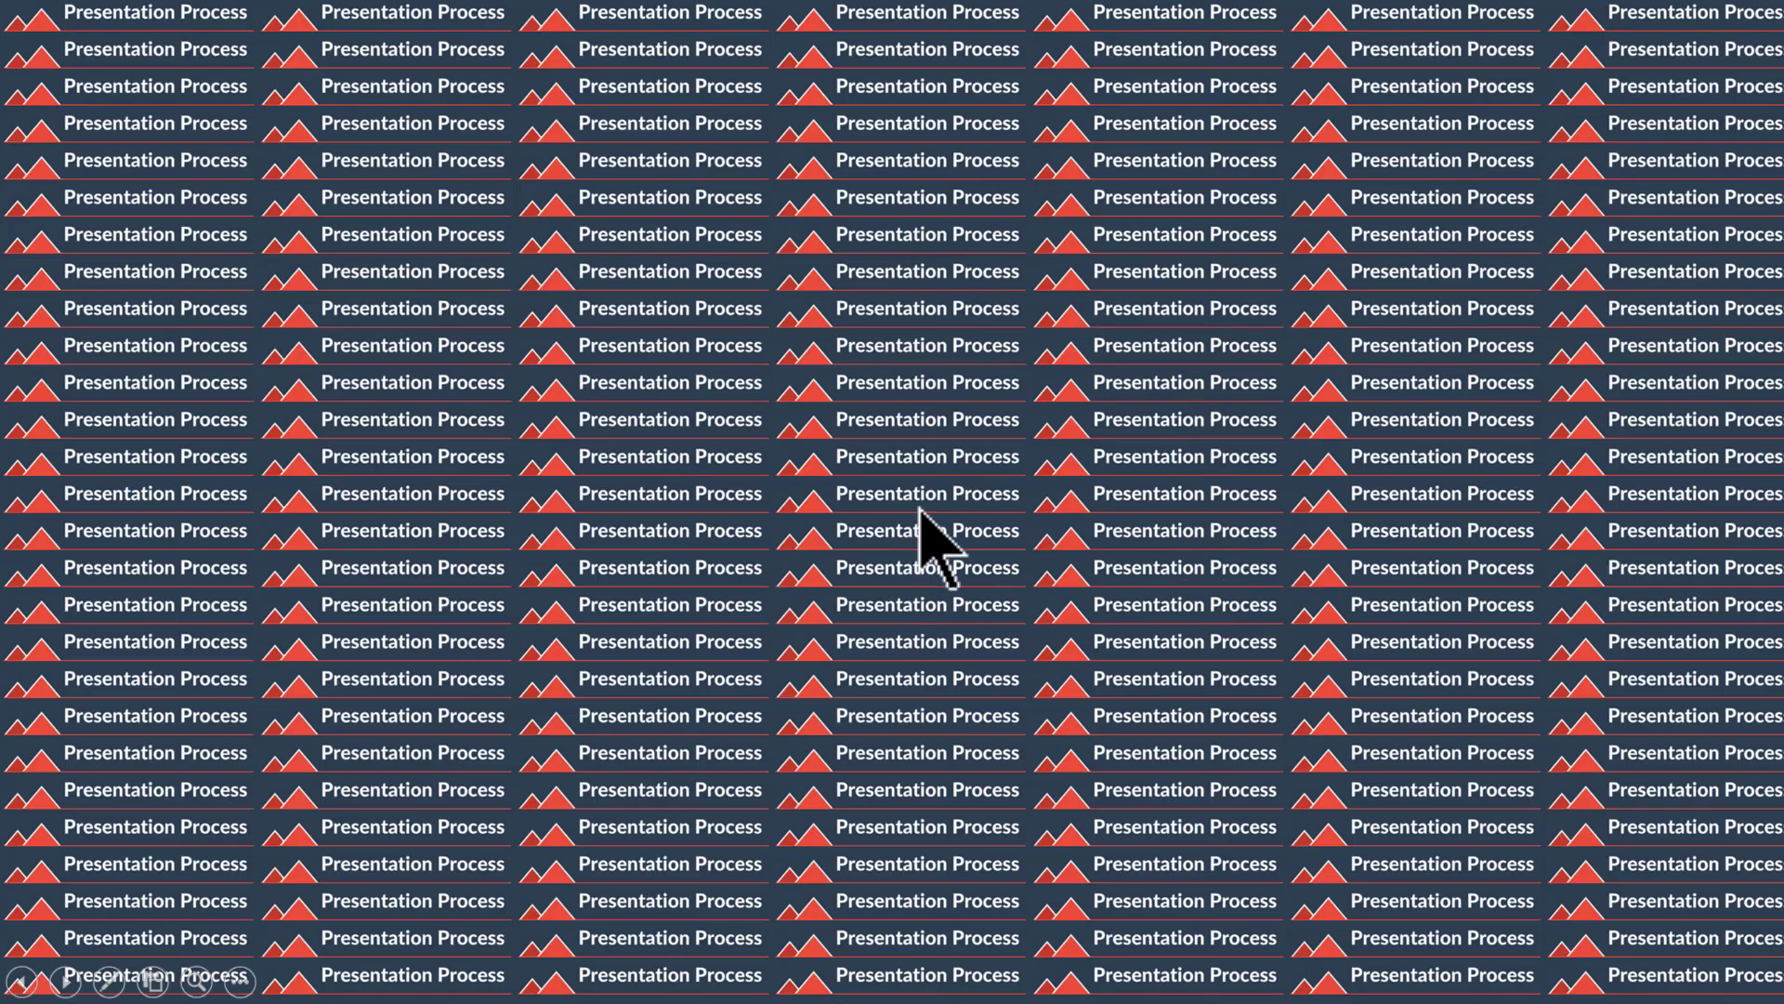
{"action": "mouse_move", "coordinate": [1223, 621]}
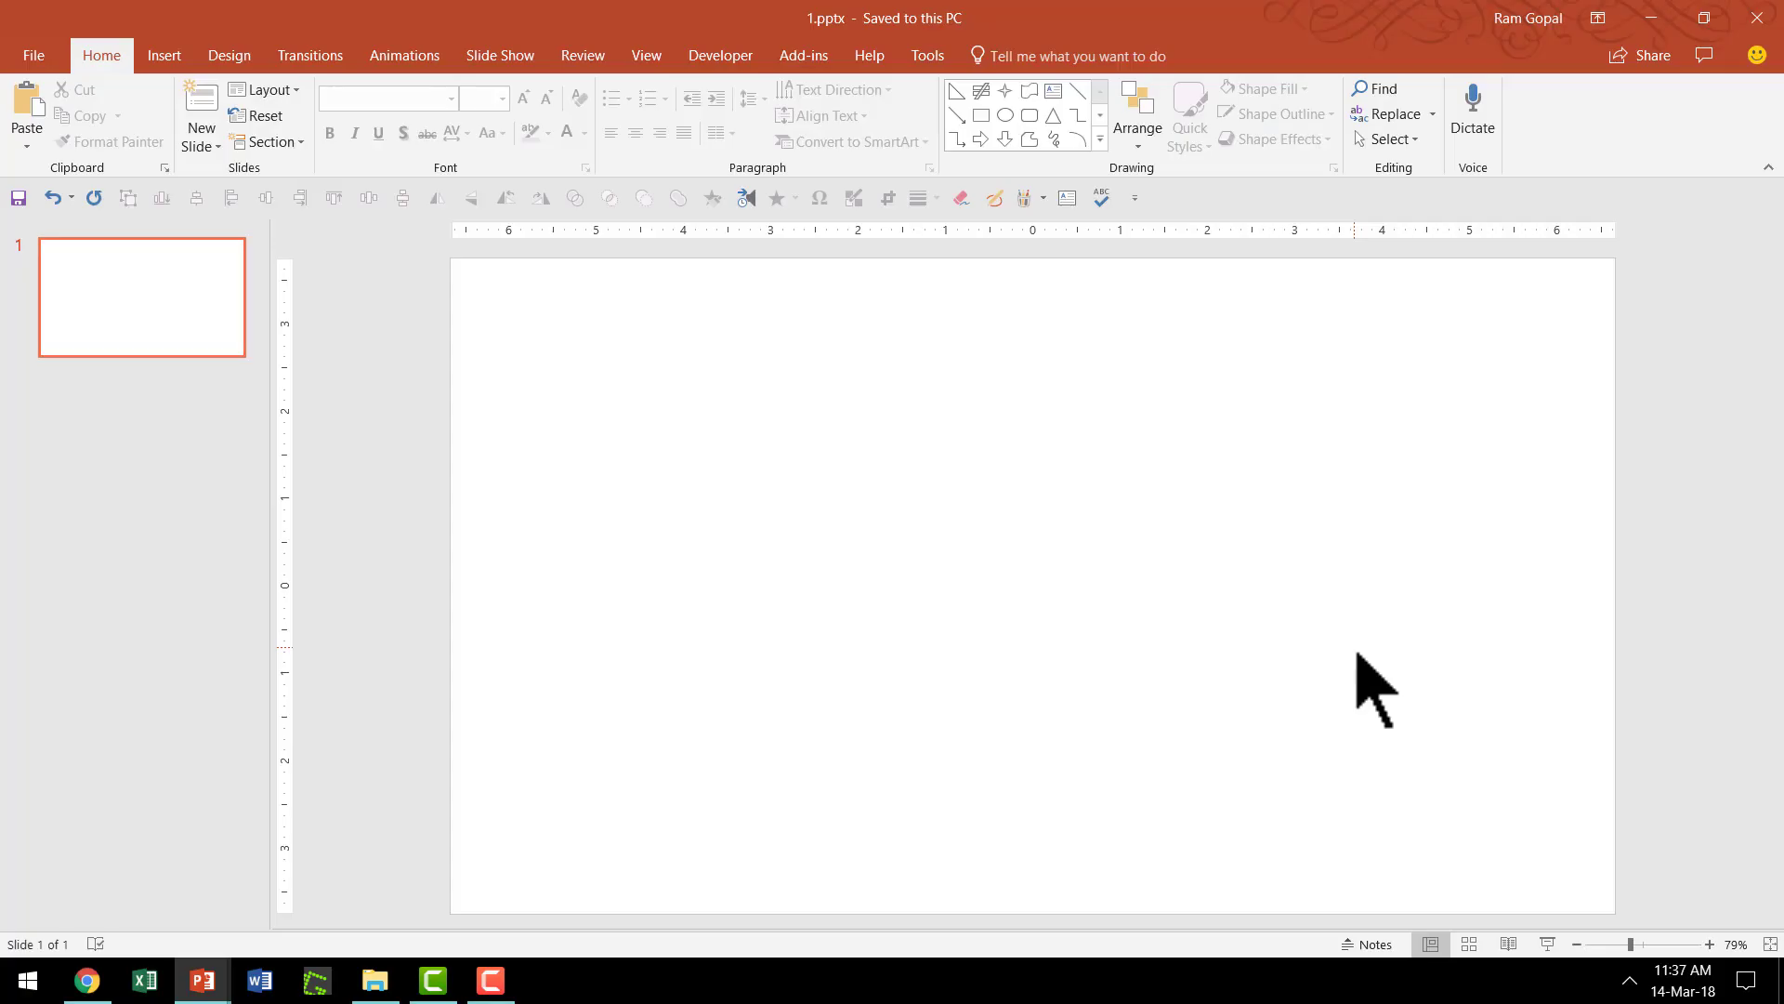
{"action": "mouse_move", "coordinate": [922, 643]}
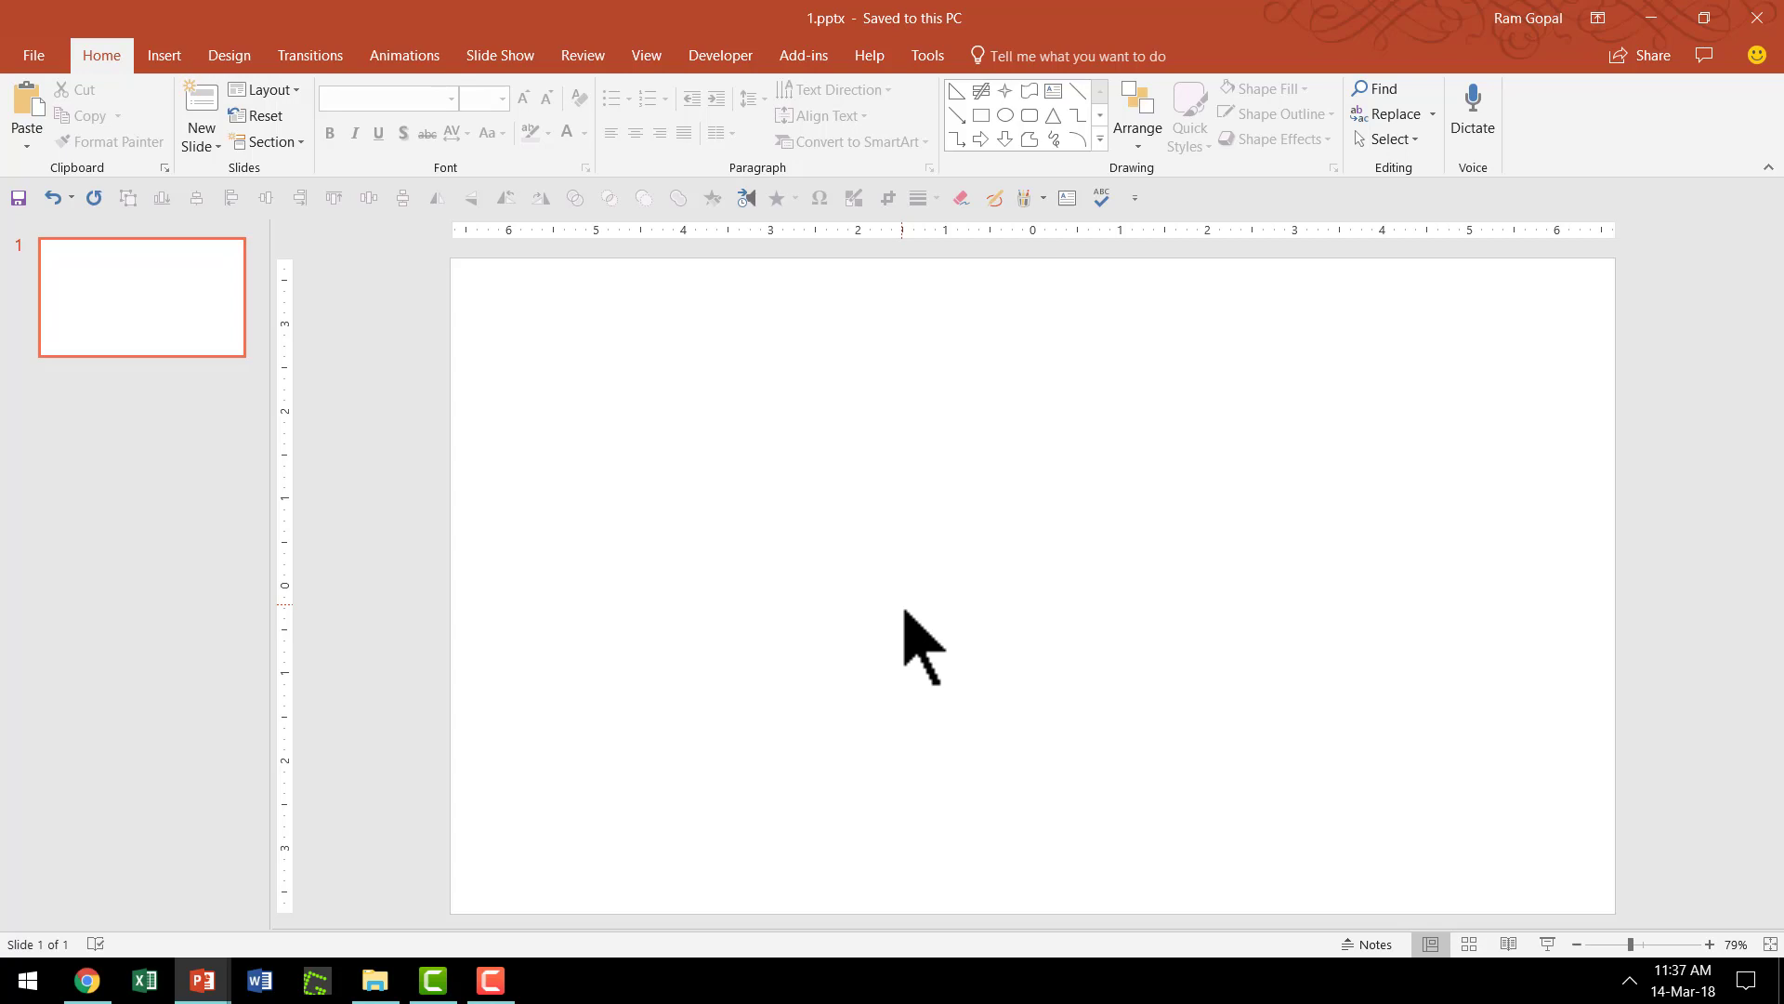
Pick Star: 4 Points from the Shapes gallery and draw it at the upper left.
{"action": "left_click", "coordinate": [1096, 142]}
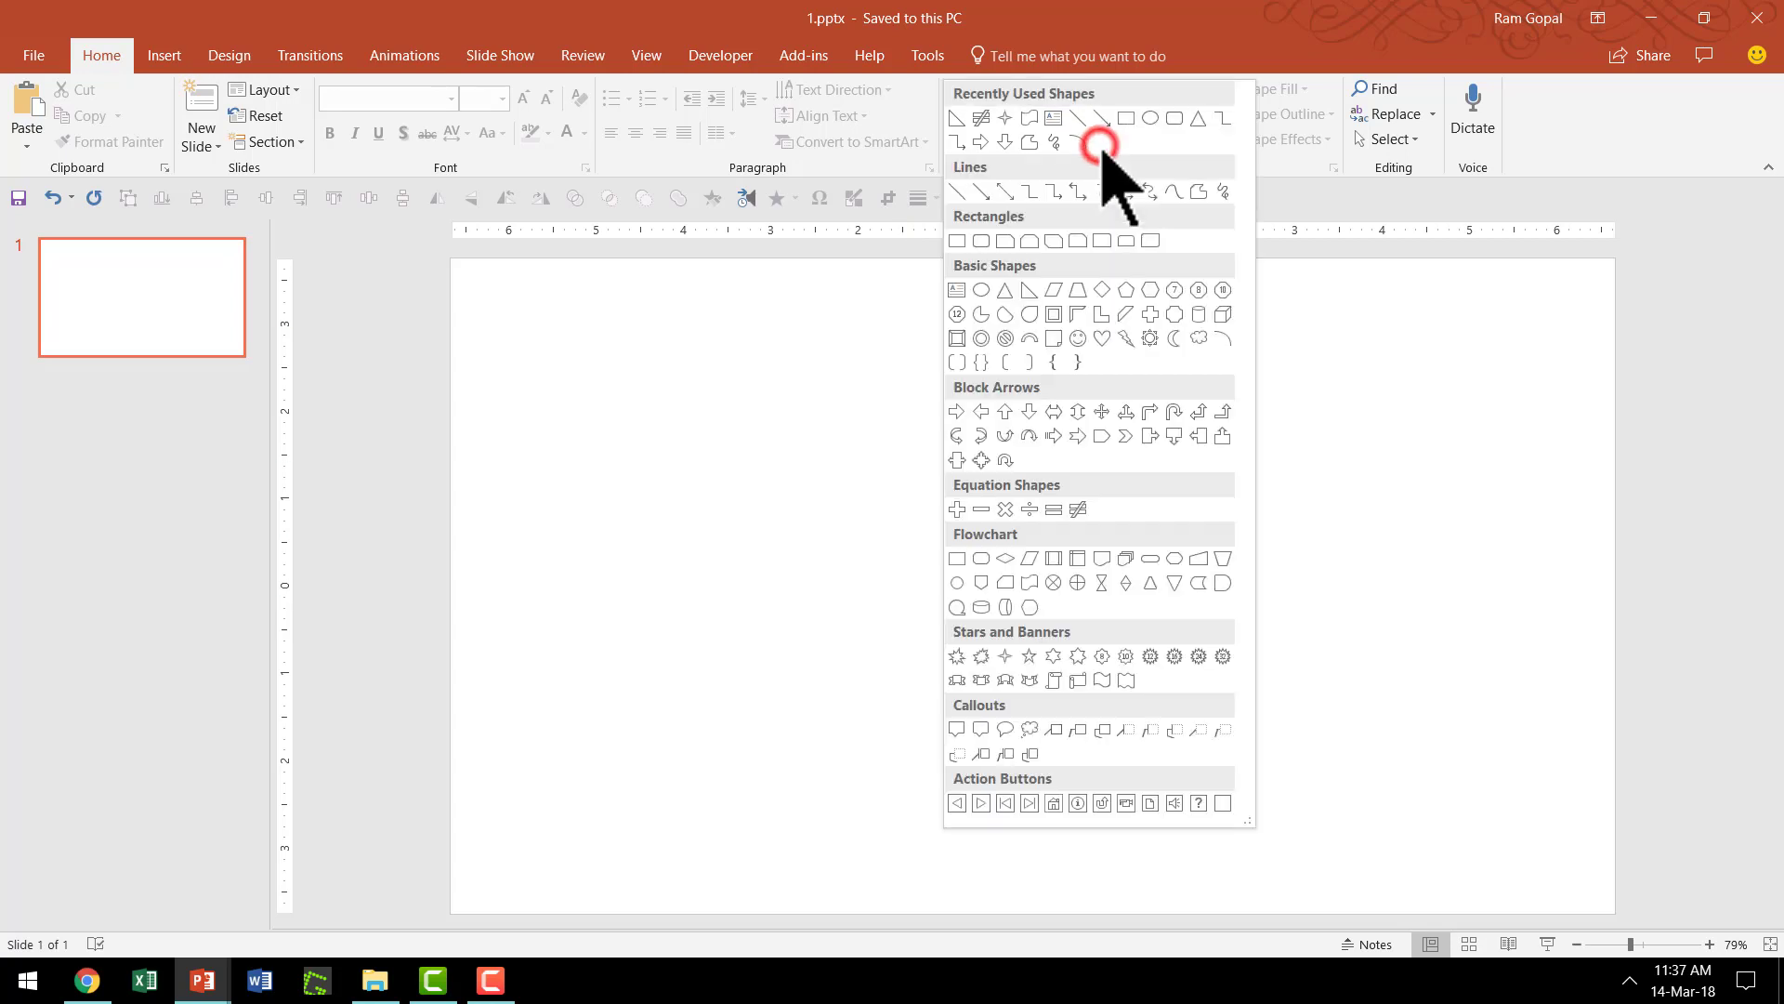
{"action": "mouse_move", "coordinate": [1226, 518]}
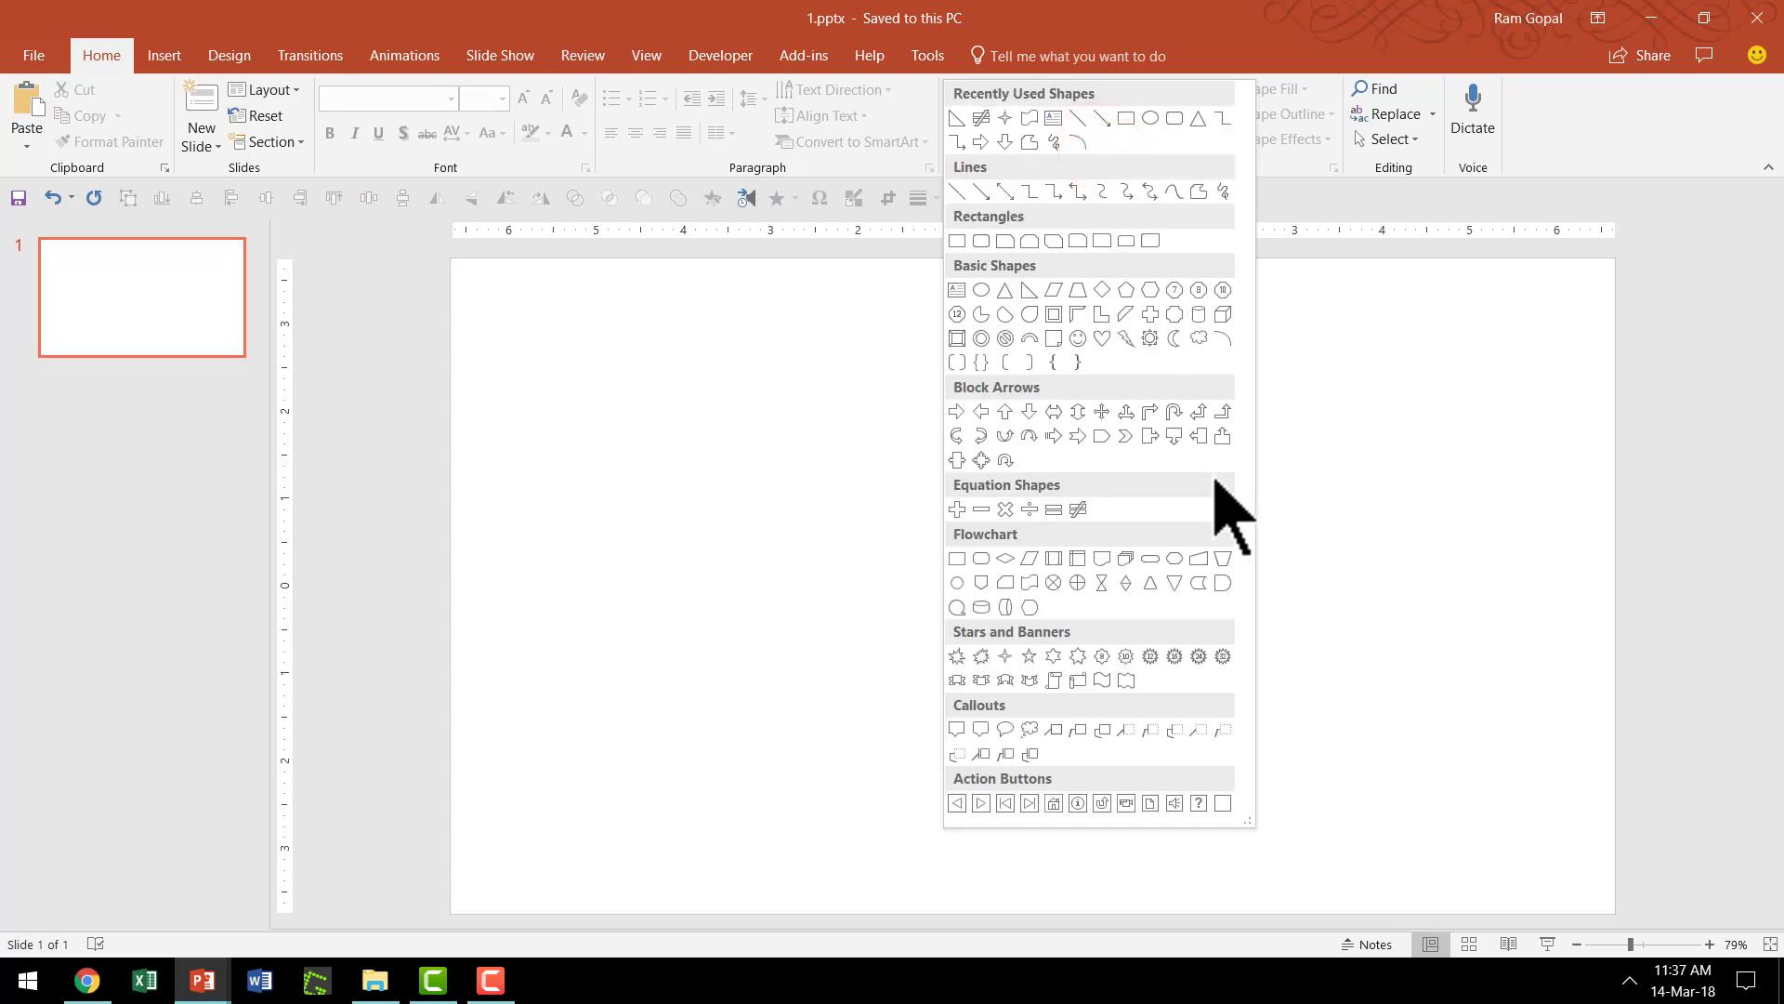
{"action": "mouse_move", "coordinate": [1232, 535]}
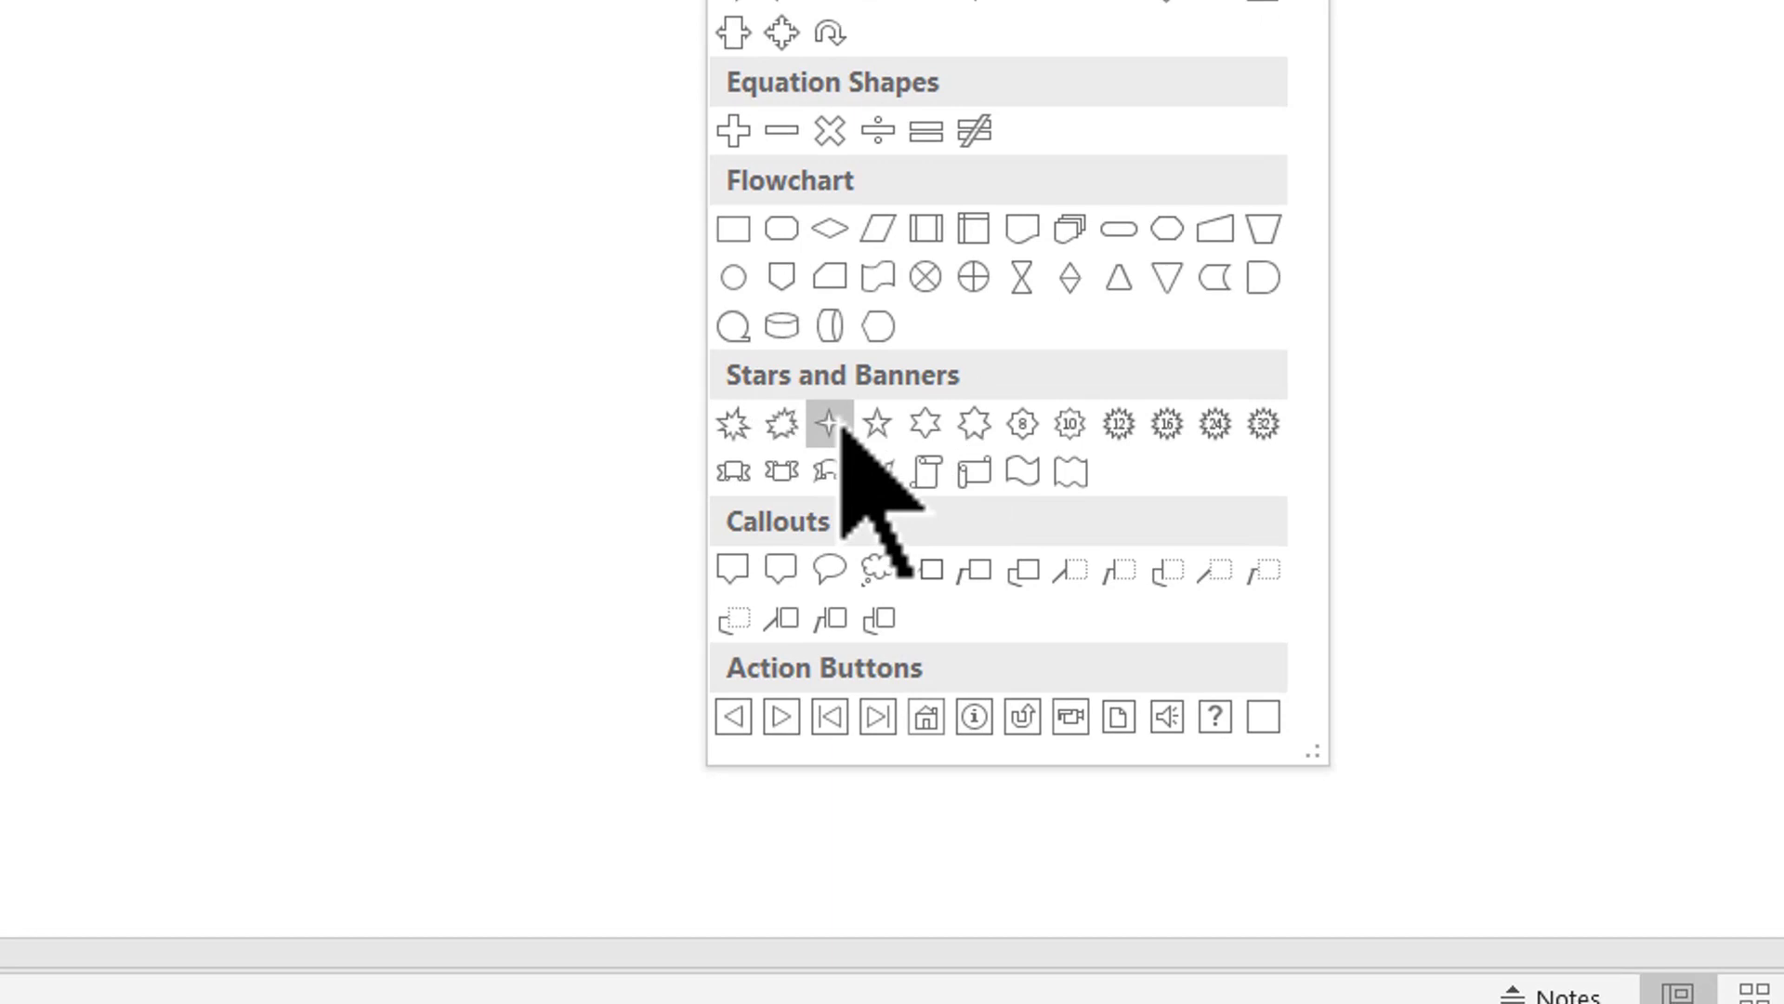
{"action": "mouse_move", "coordinate": [827, 424]}
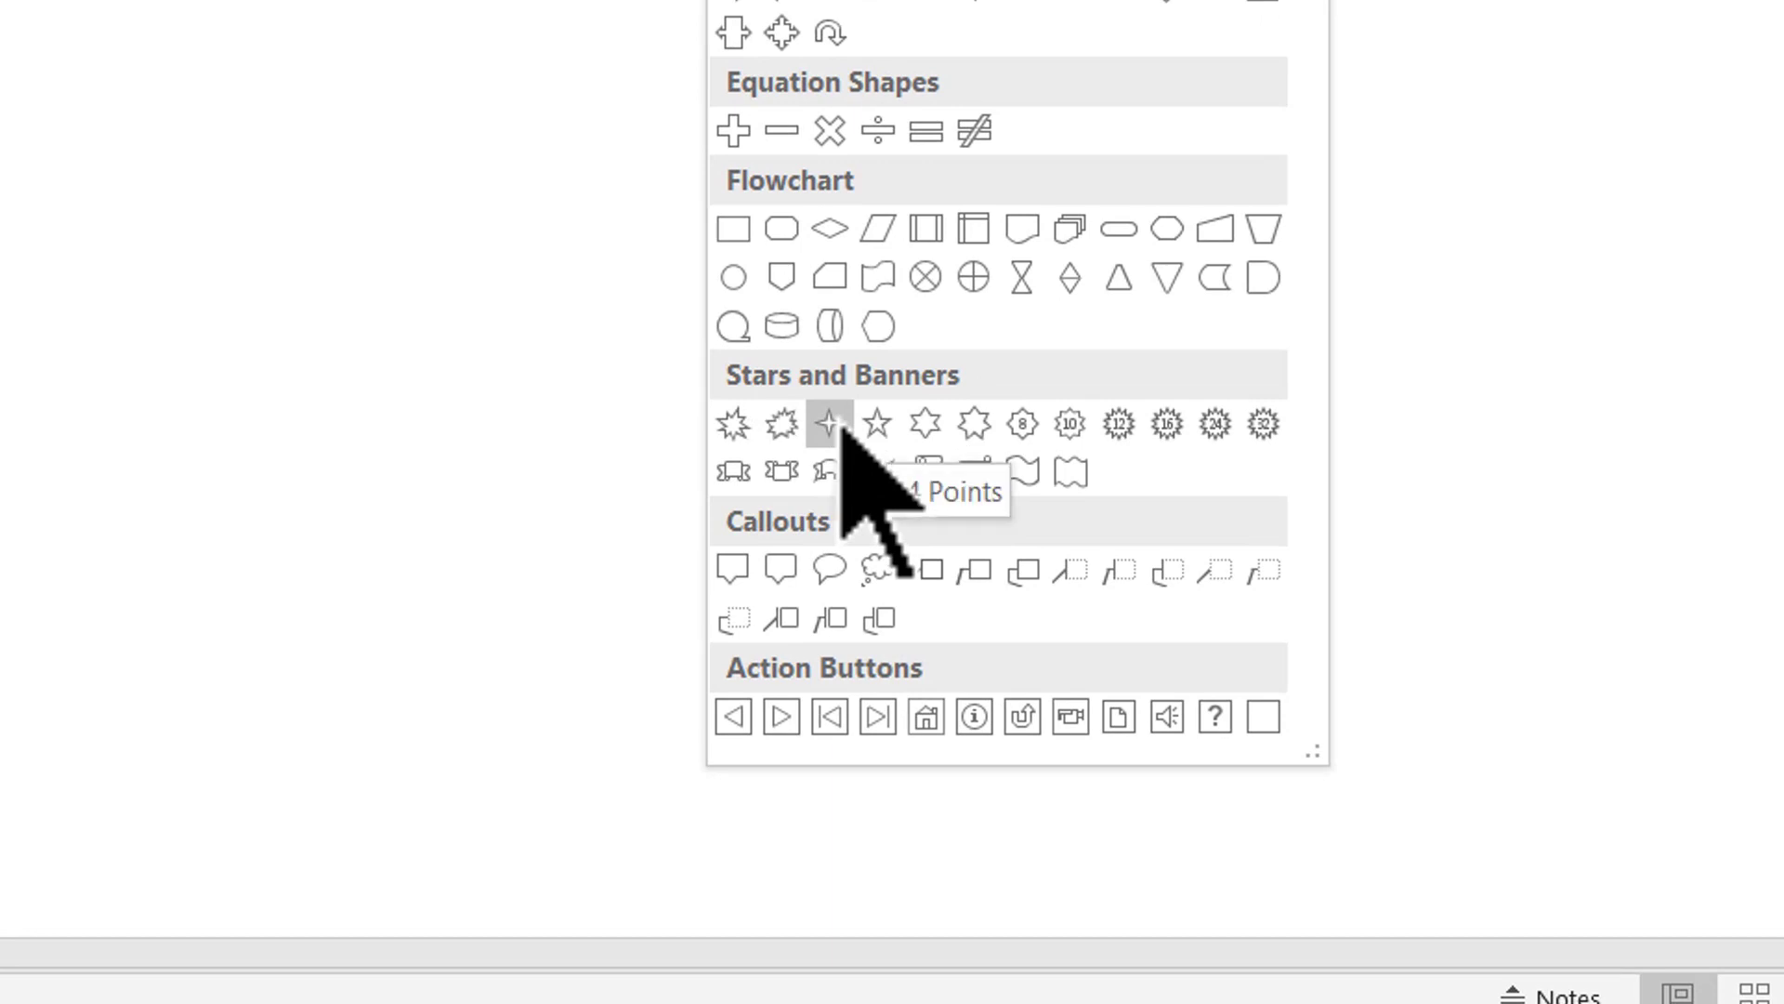
{"action": "left_click", "coordinate": [829, 424]}
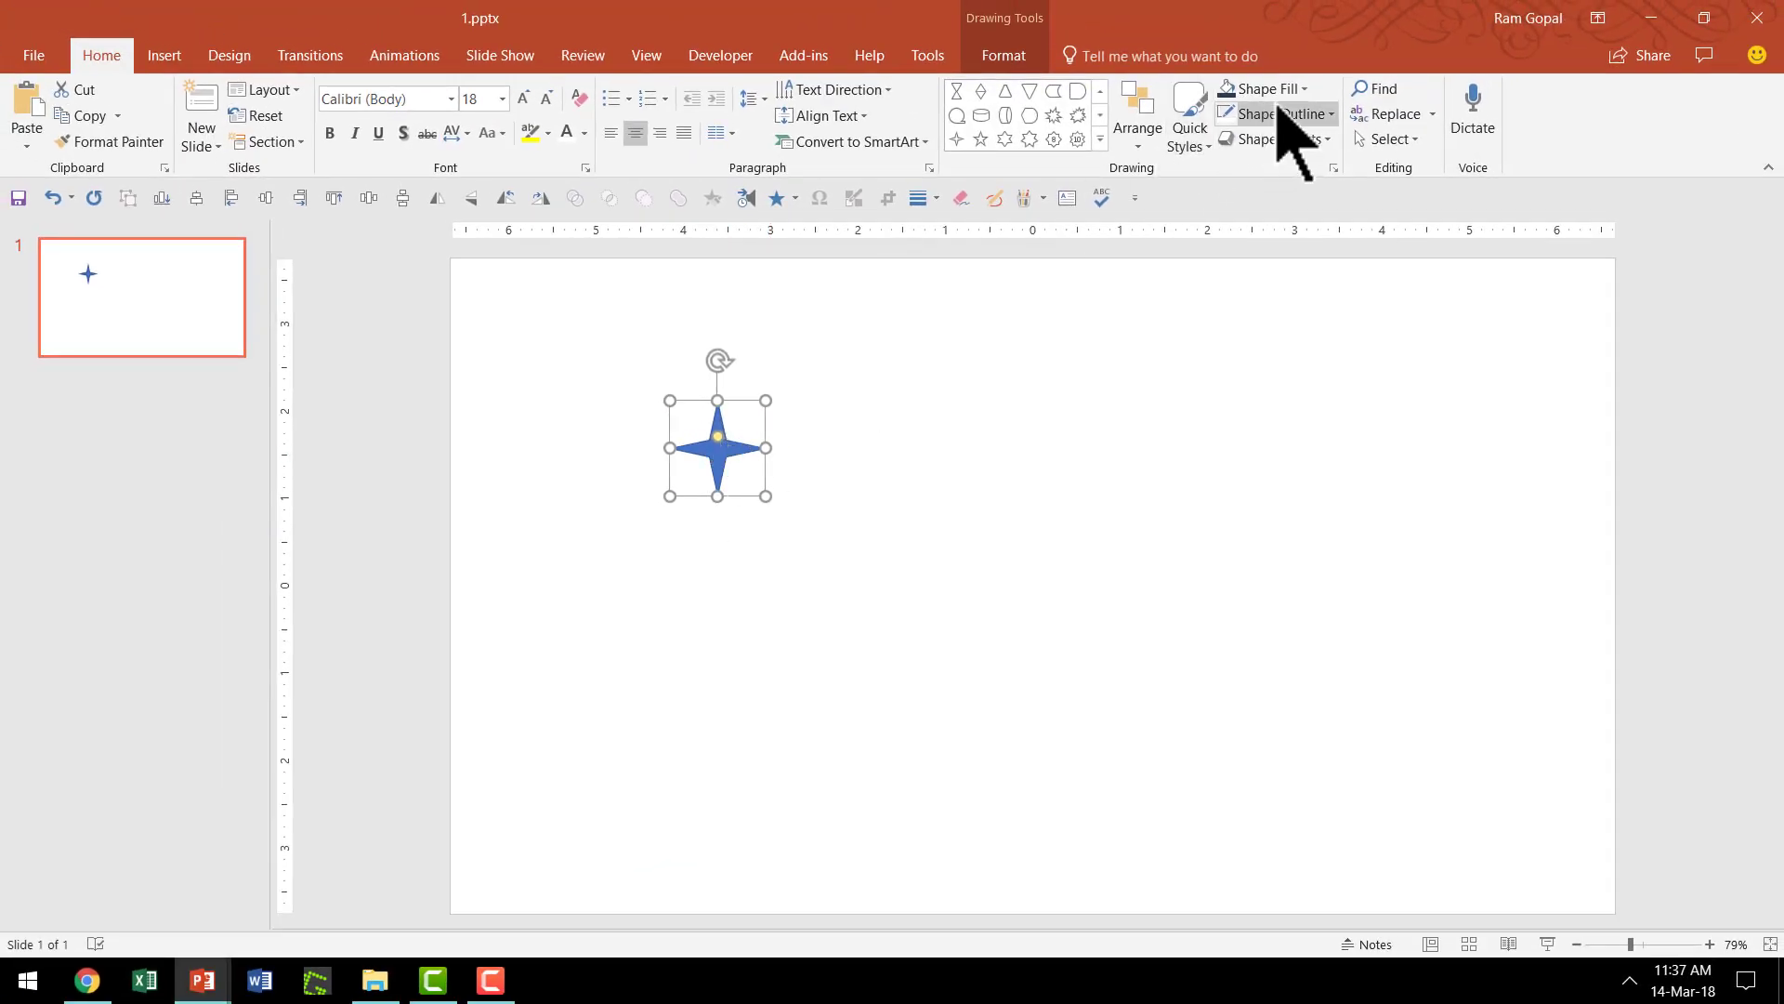
Fill the star solid red with no outline, then bring up the slide's Format Background settings.
{"action": "left_click", "coordinate": [1264, 89]}
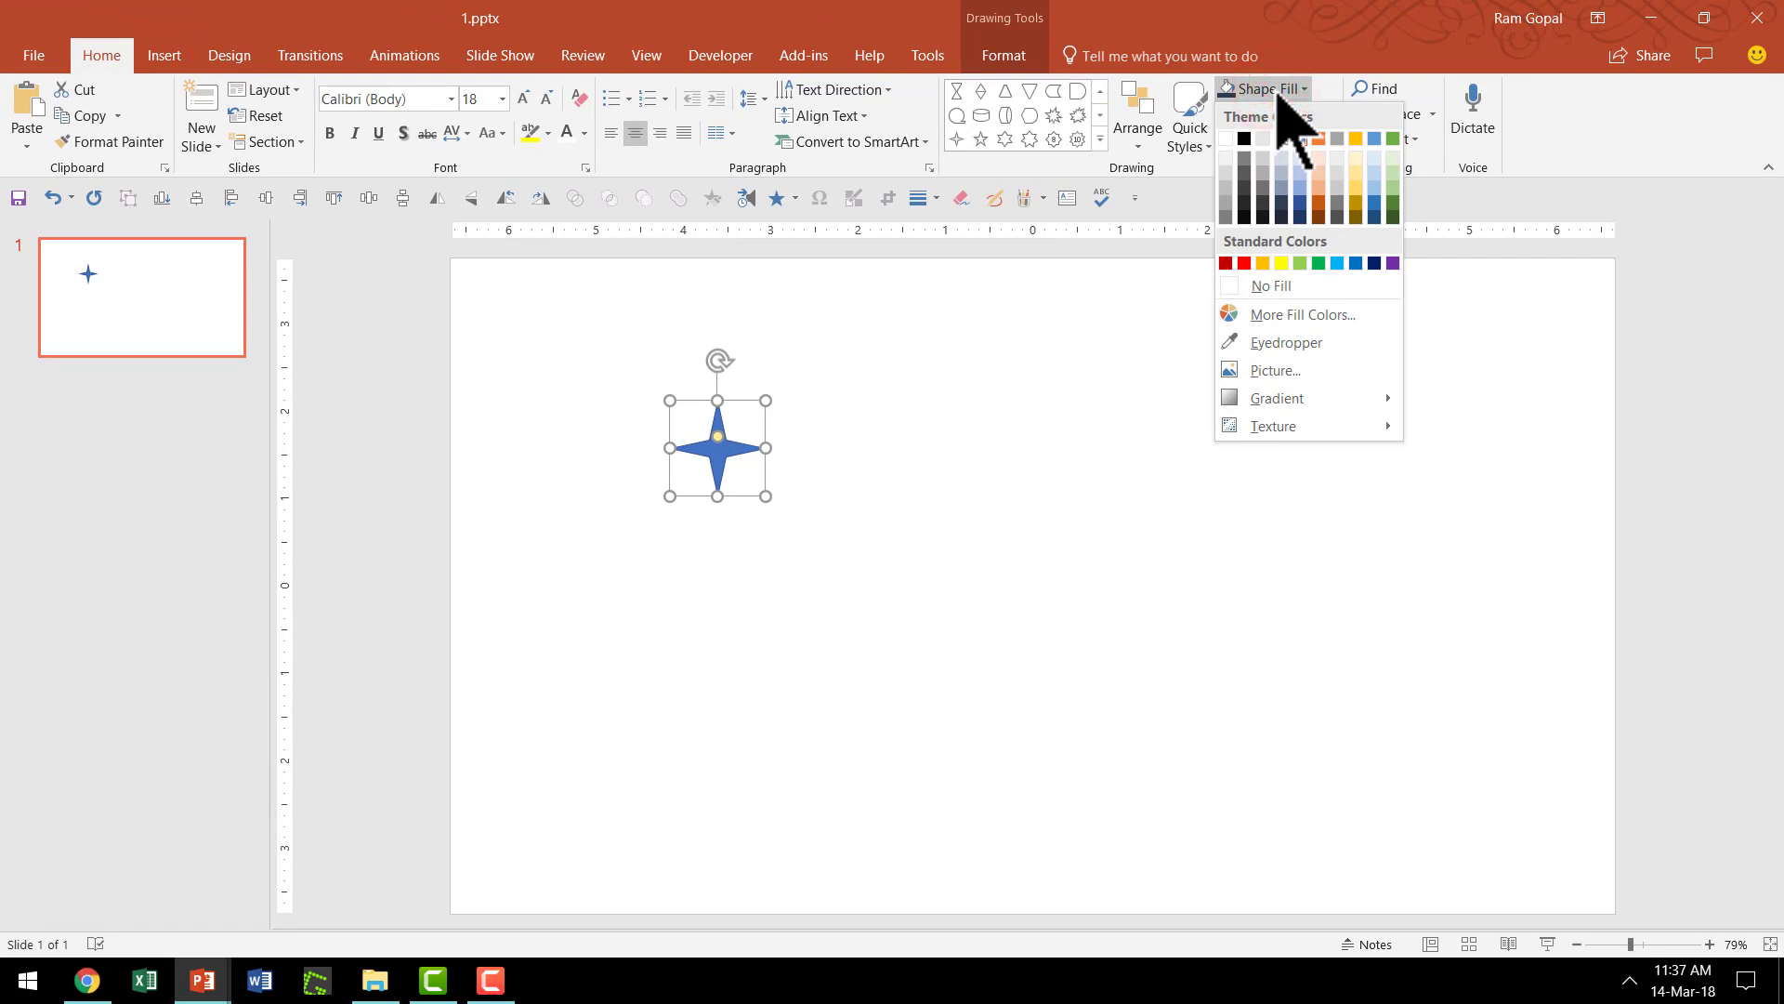
{"action": "left_click", "coordinate": [1229, 262]}
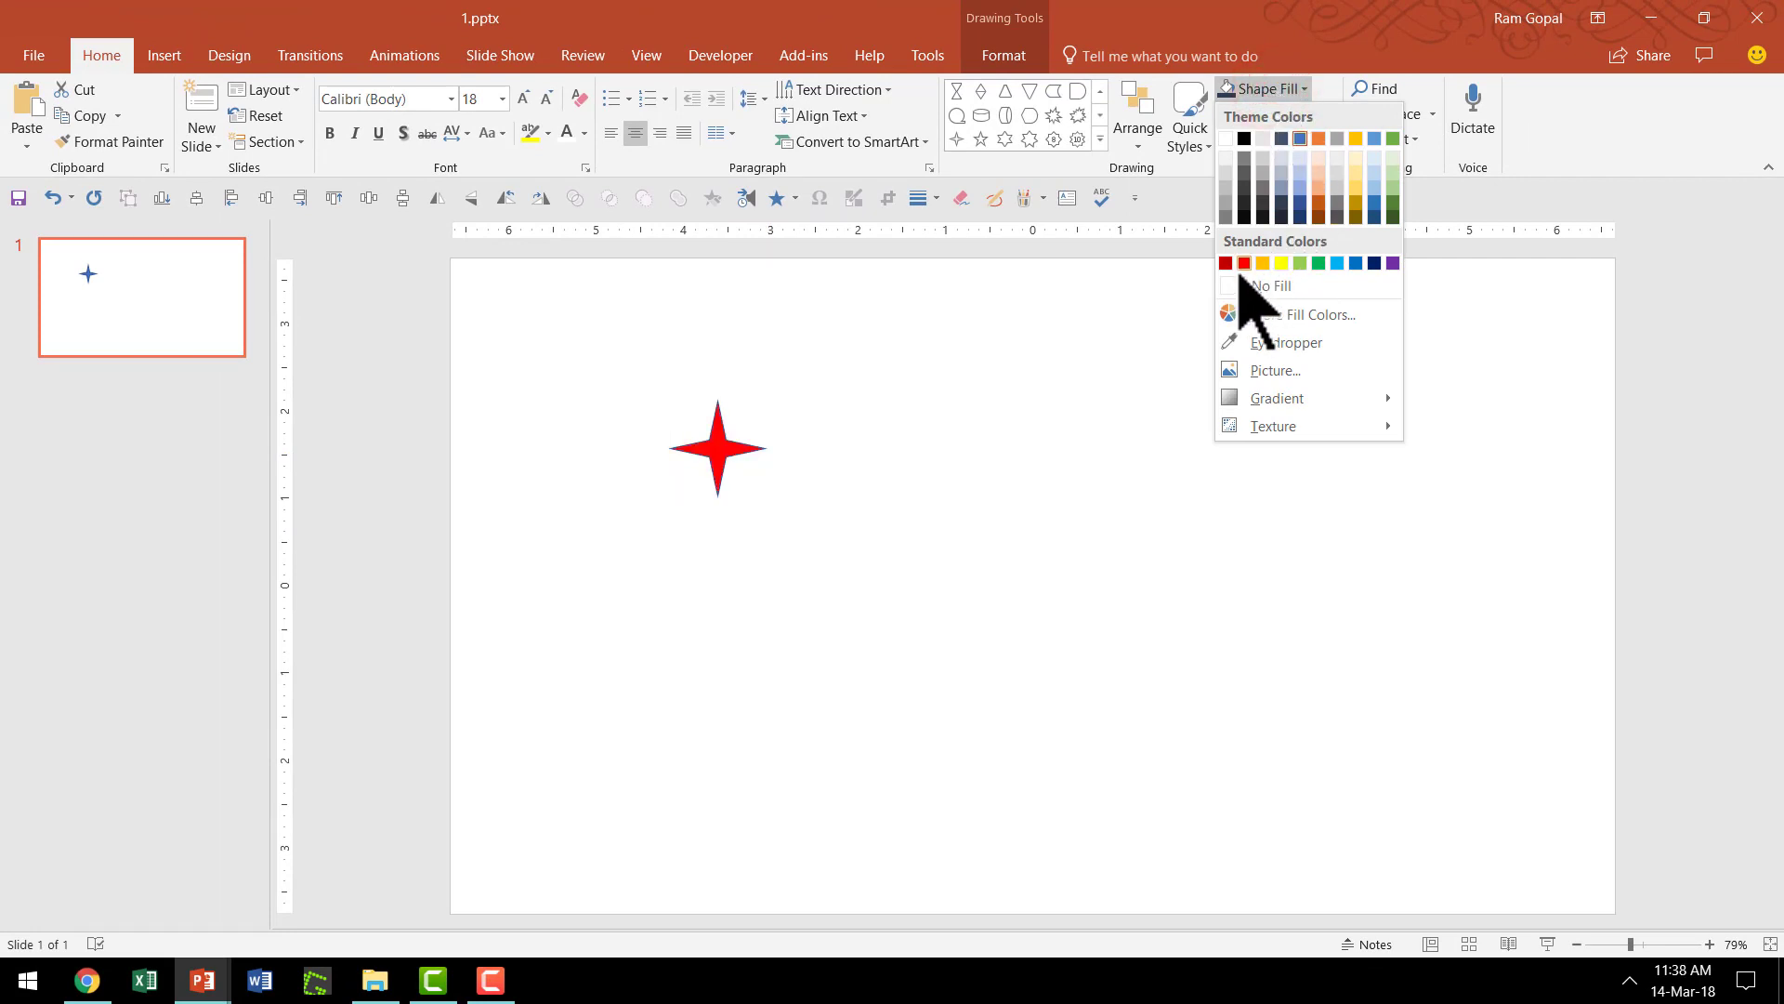
{"action": "left_click", "coordinate": [1227, 262]}
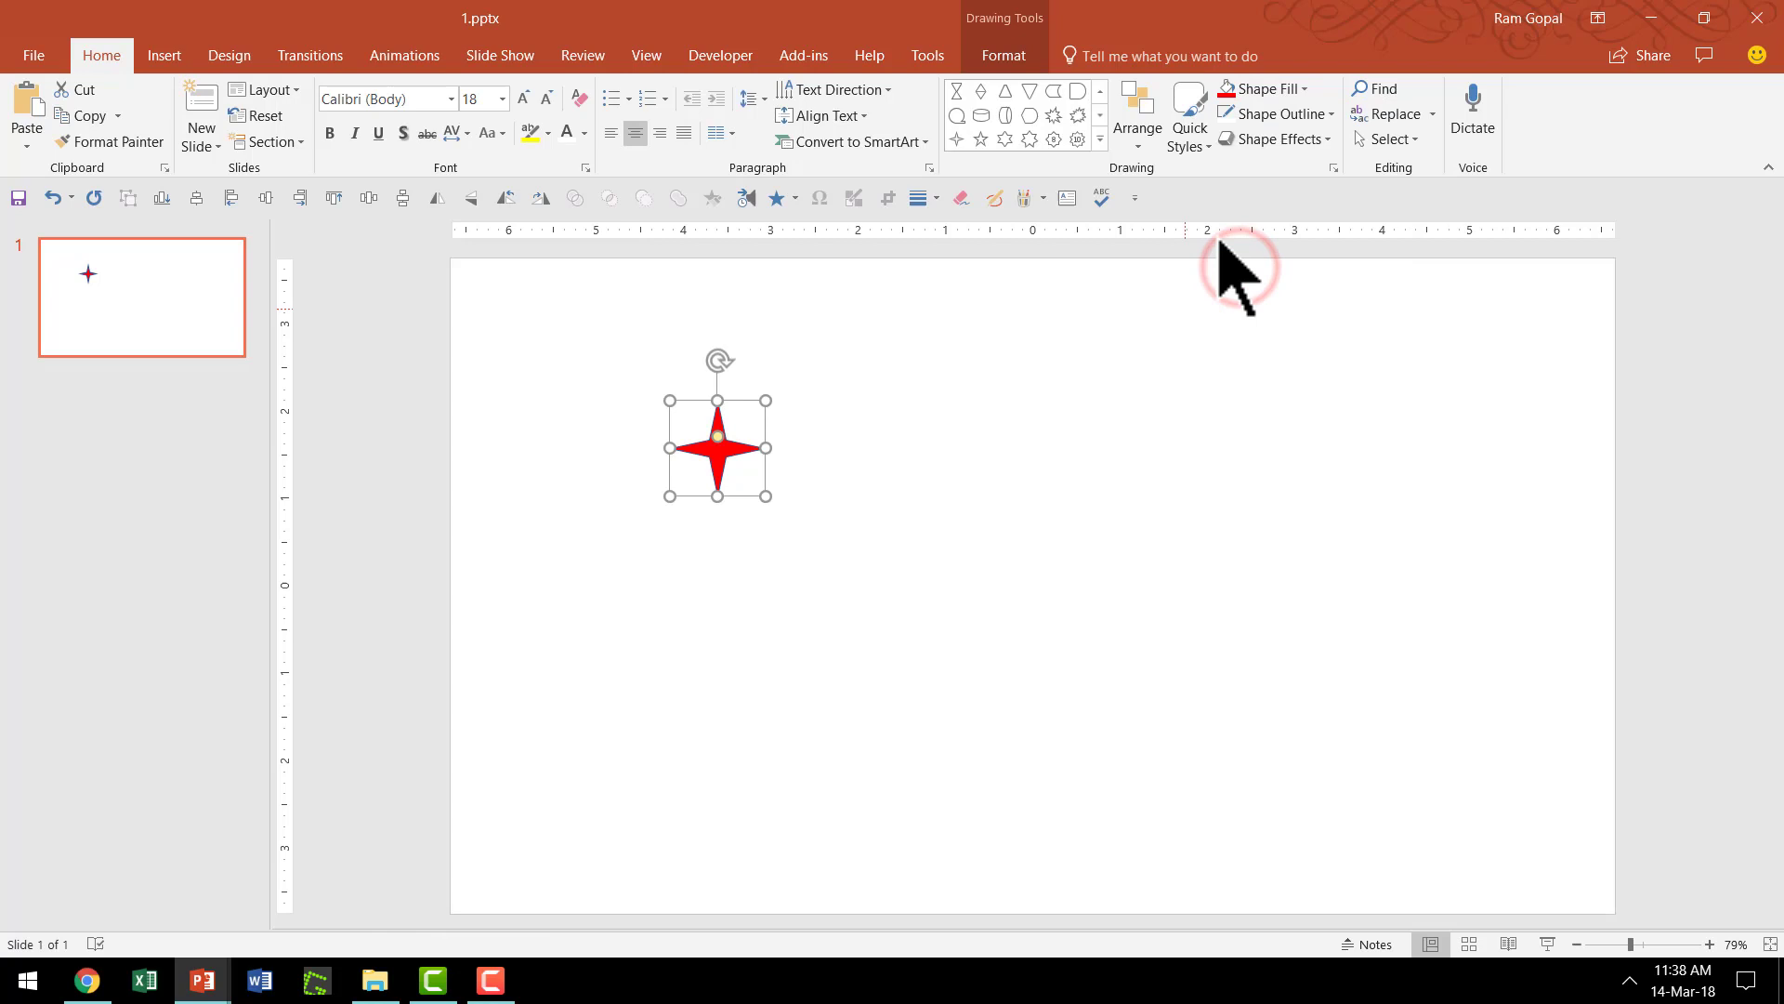
{"action": "left_click", "coordinate": [1316, 113]}
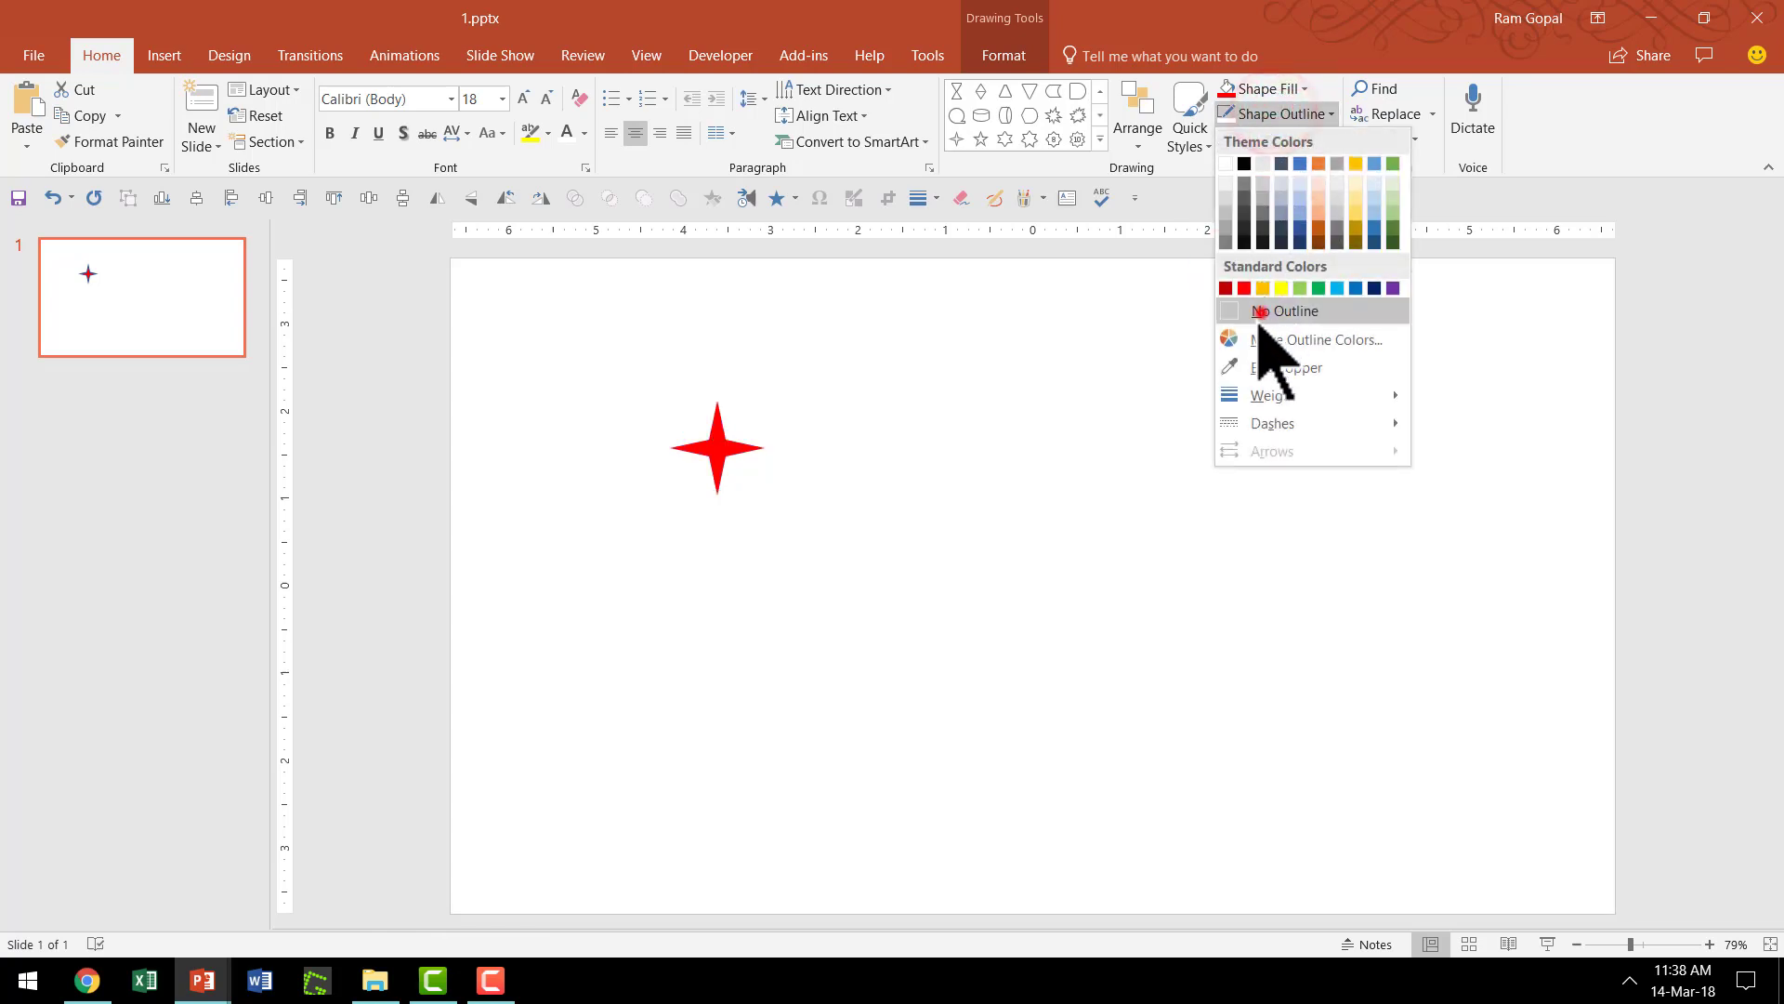
{"action": "right_click", "coordinate": [713, 446]}
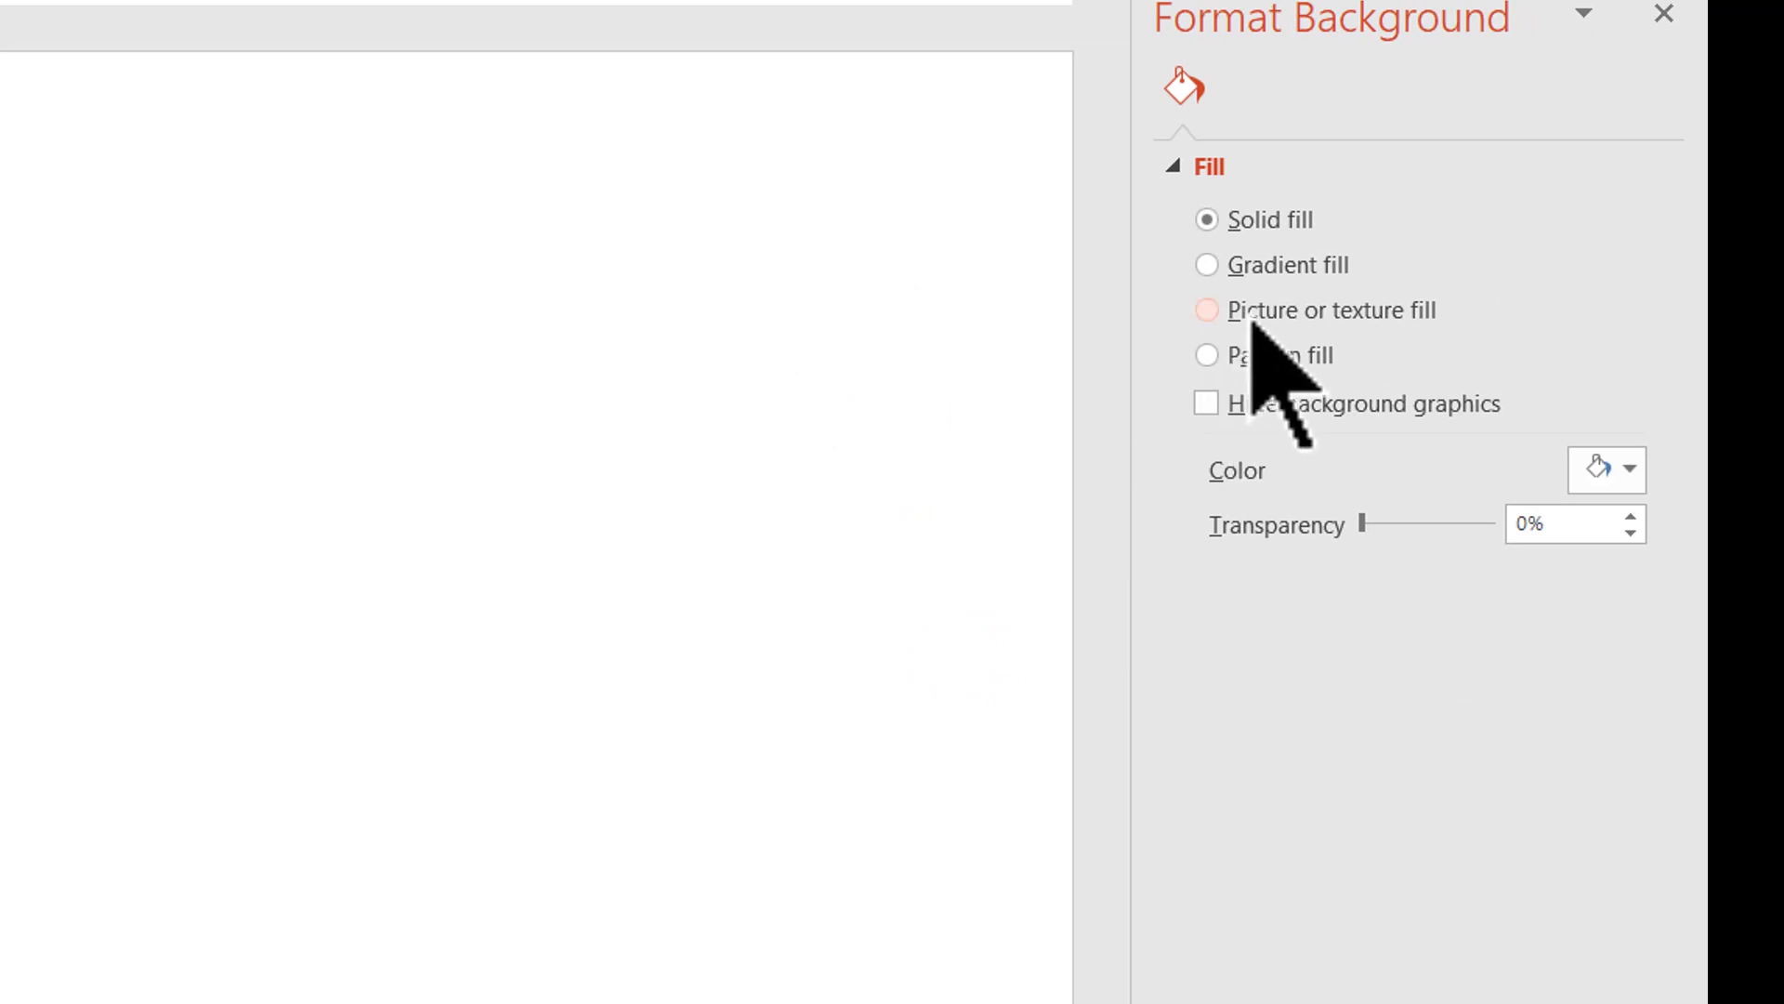
Use Picture or texture fill with the copied star from the Clipboard as the background.
{"action": "left_click", "coordinate": [1206, 311]}
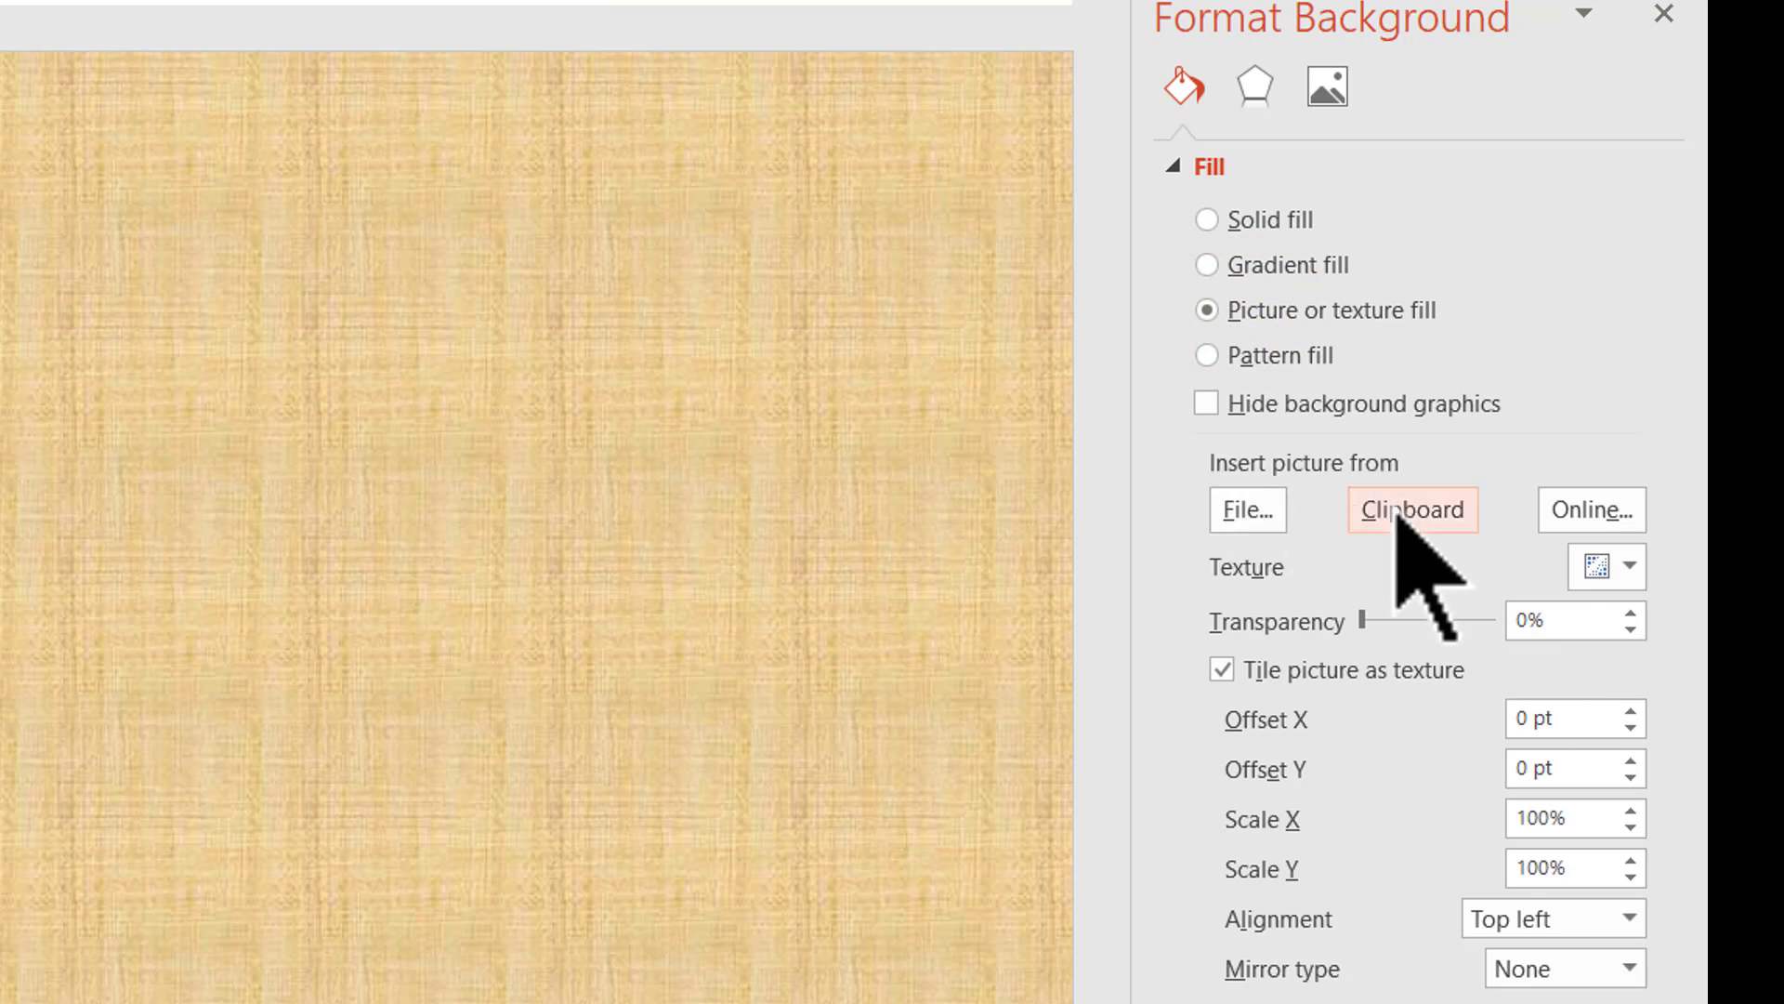
{"action": "left_click", "coordinate": [1413, 509]}
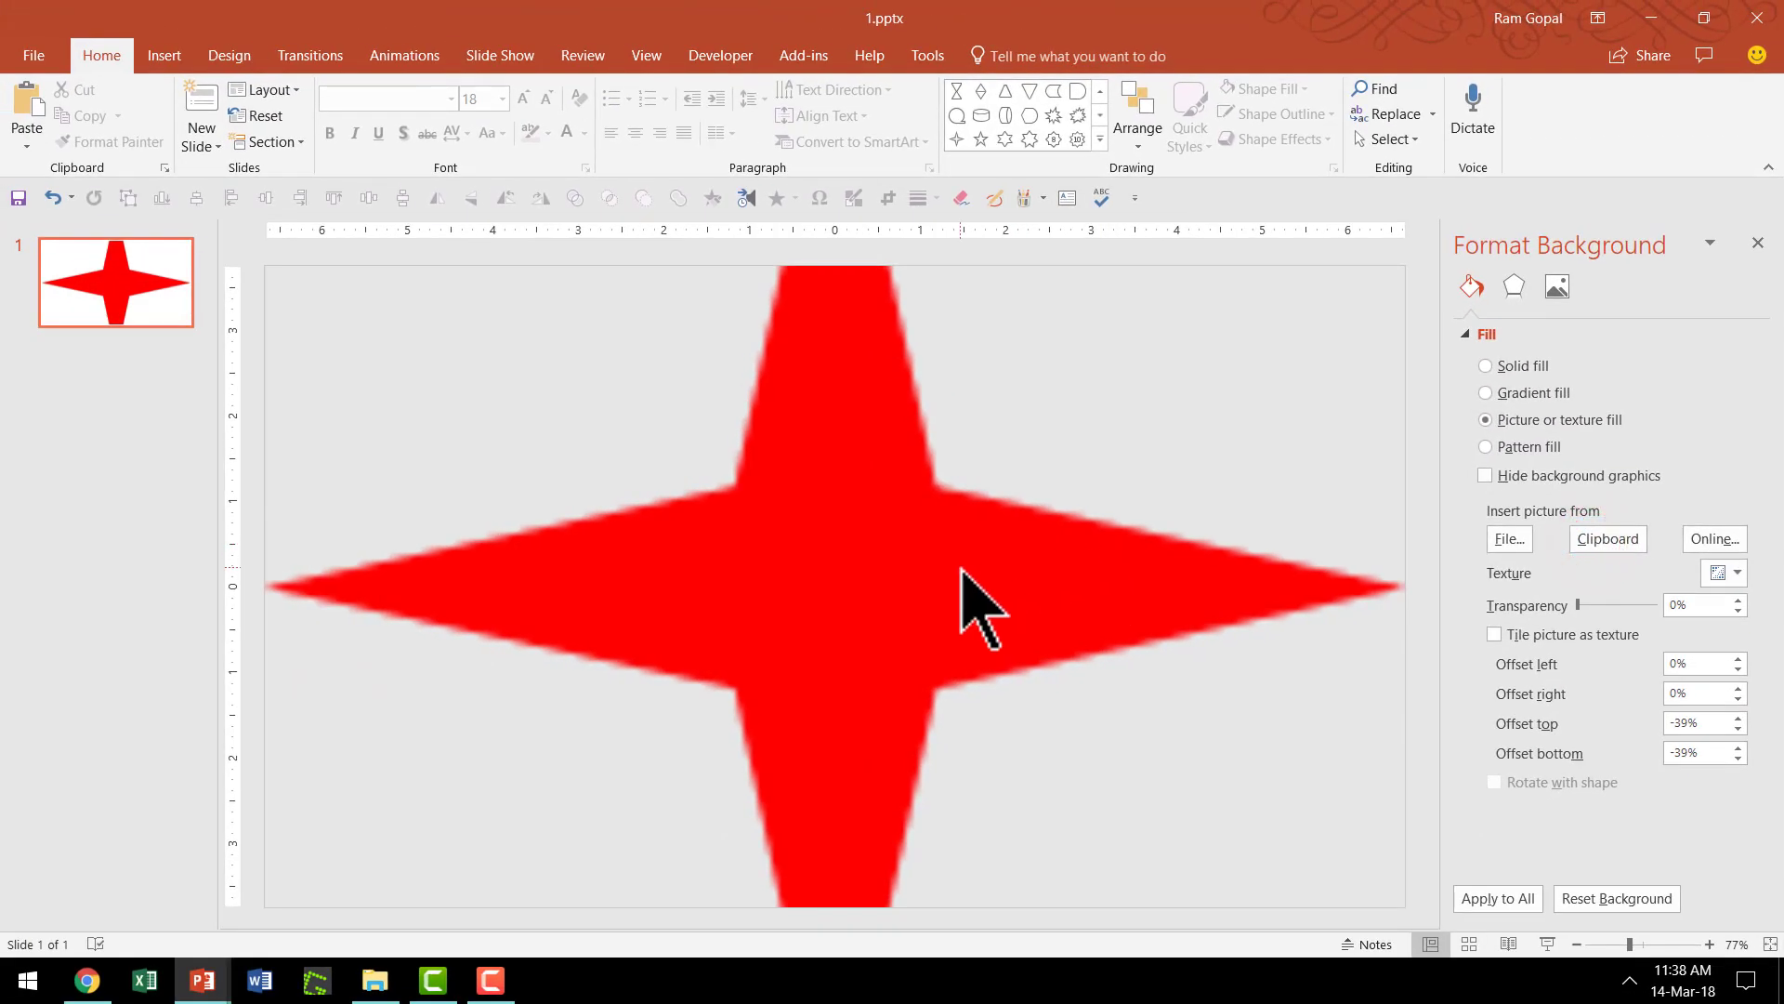
{"action": "mouse_move", "coordinate": [981, 632]}
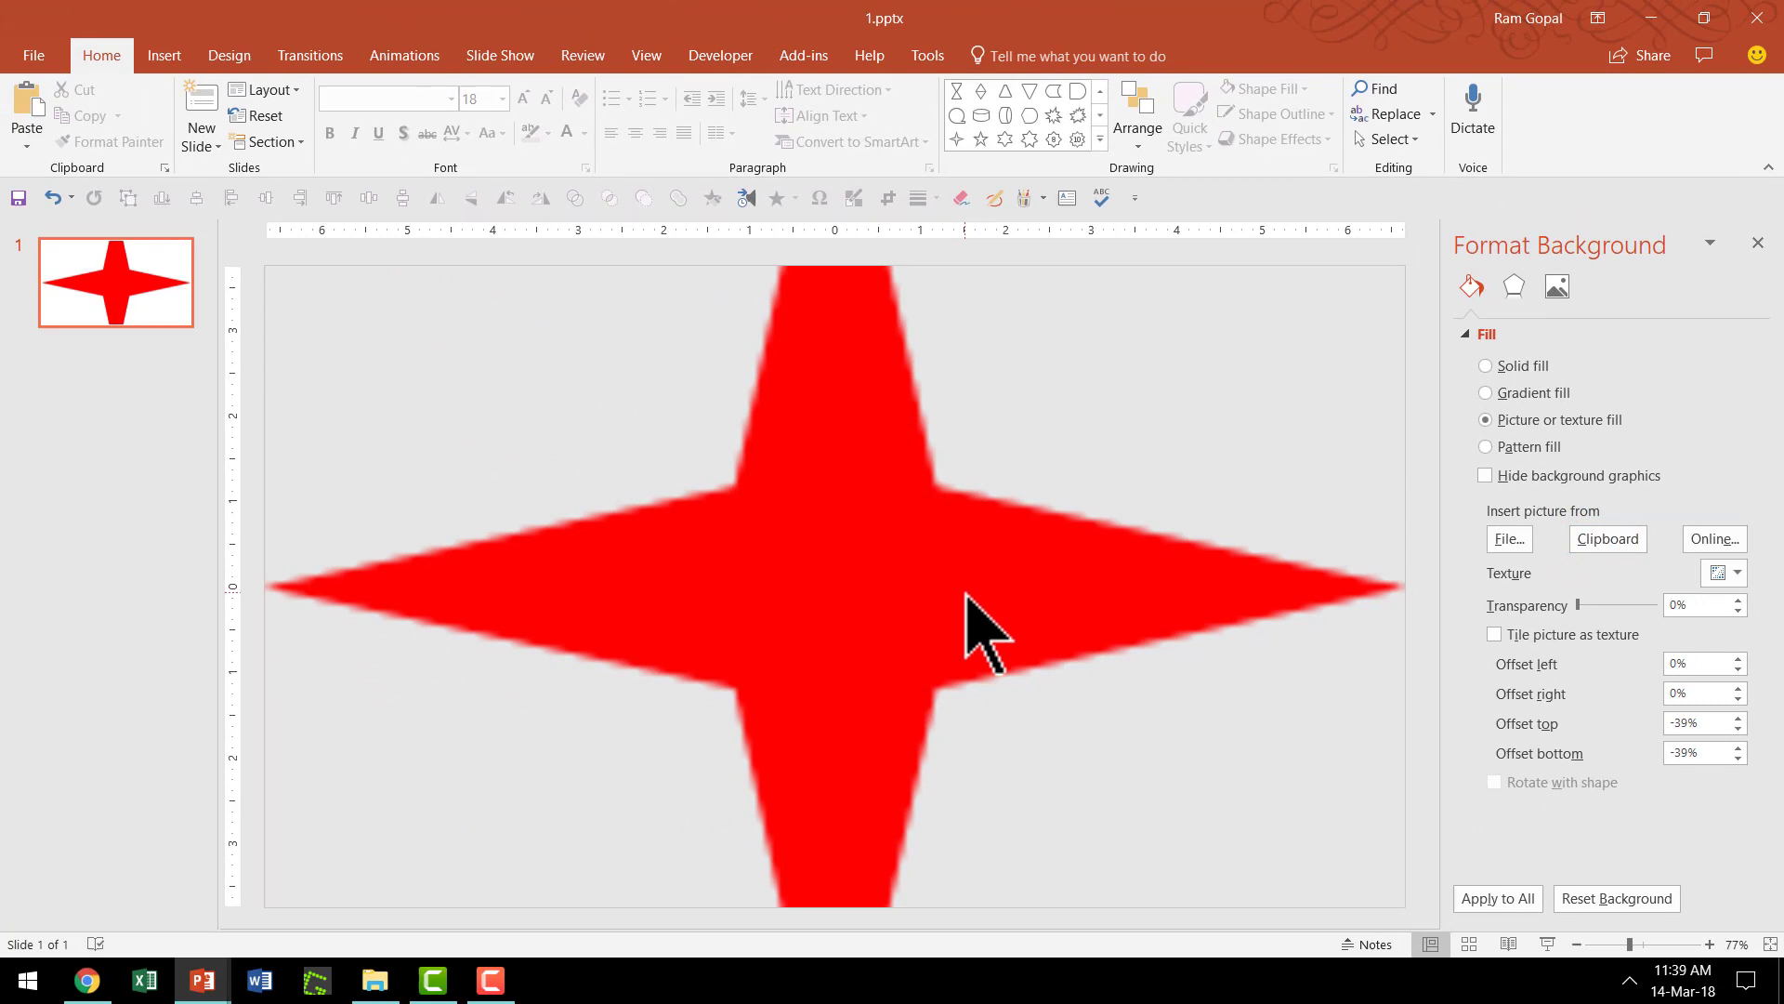
{"action": "mouse_move", "coordinate": [1174, 637]}
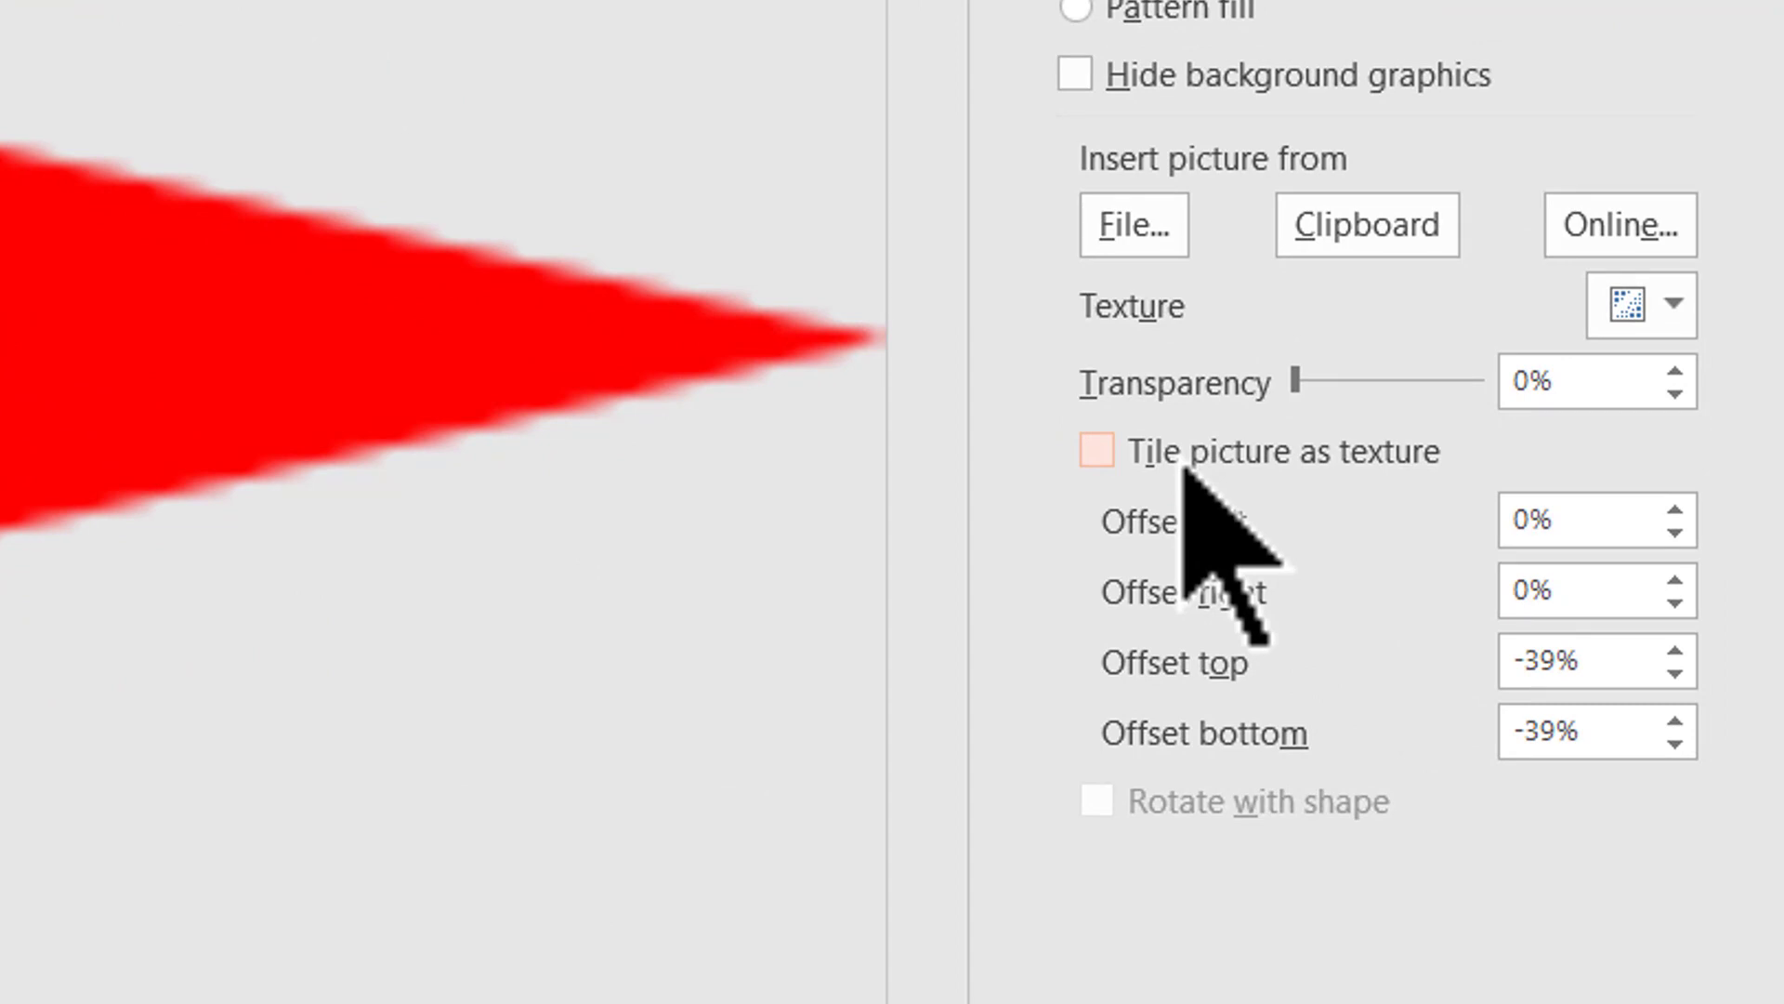
Enable Tile picture as texture so the red star repeats across the background.
{"action": "left_click", "coordinate": [1095, 450]}
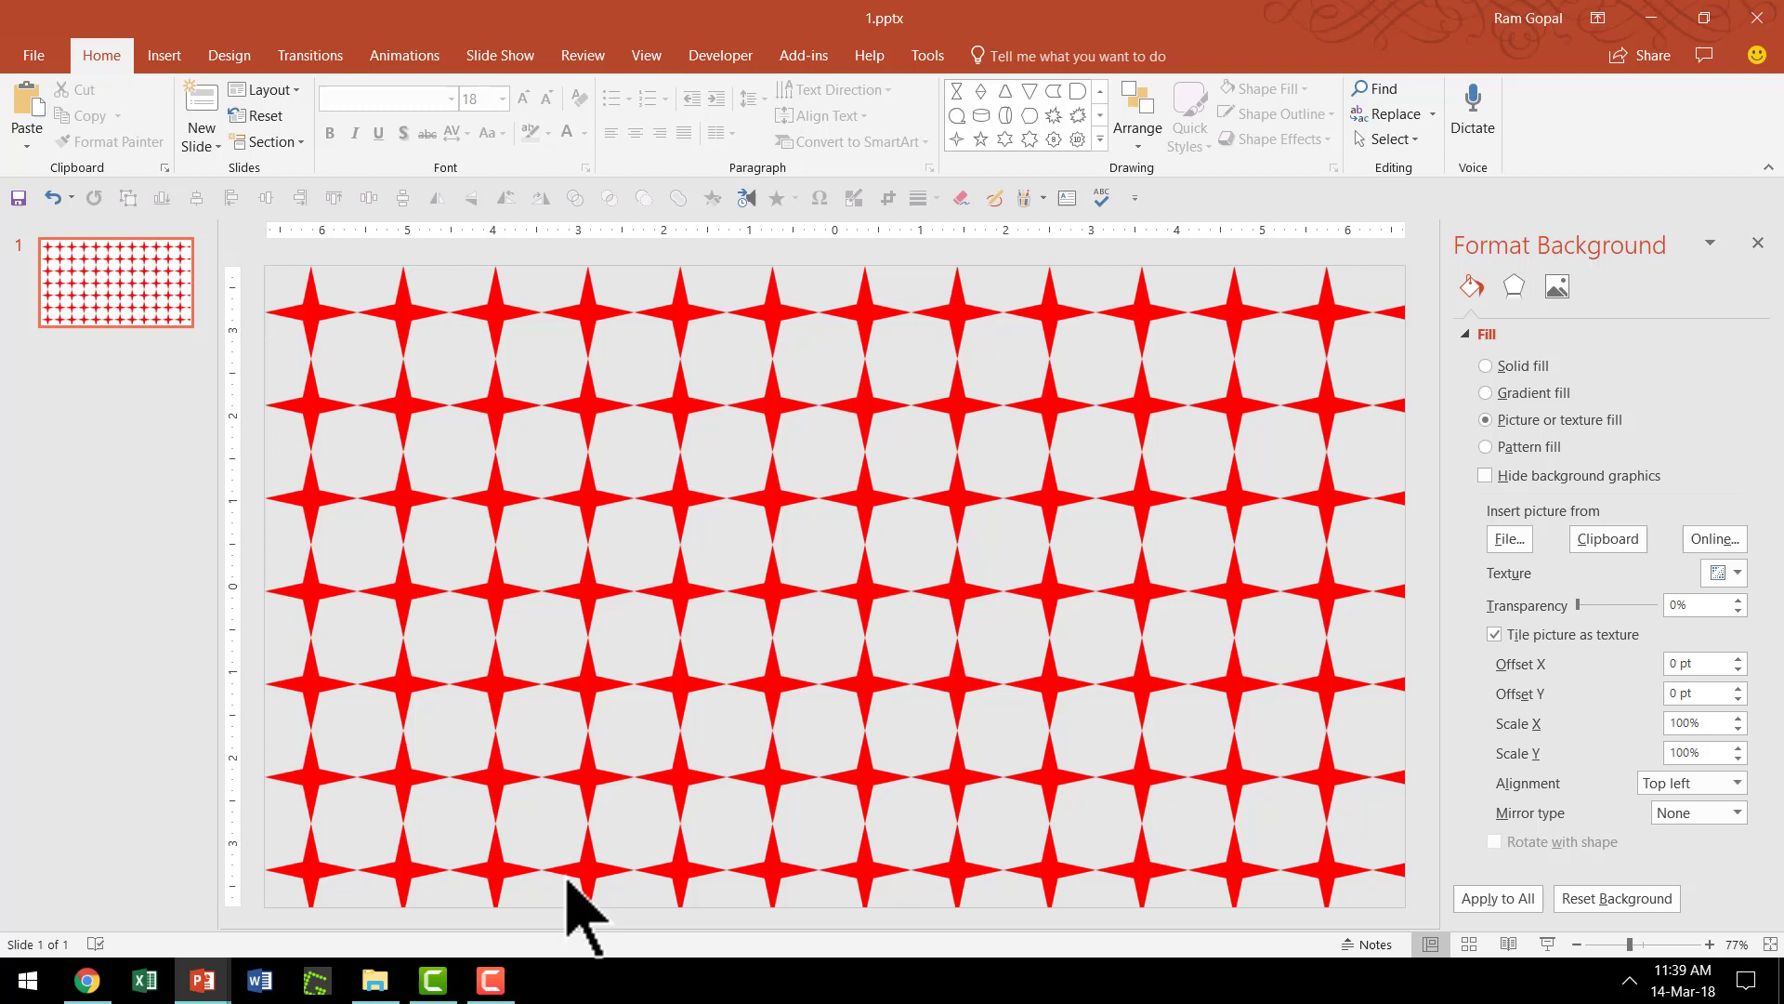
{"action": "mouse_move", "coordinate": [784, 666]}
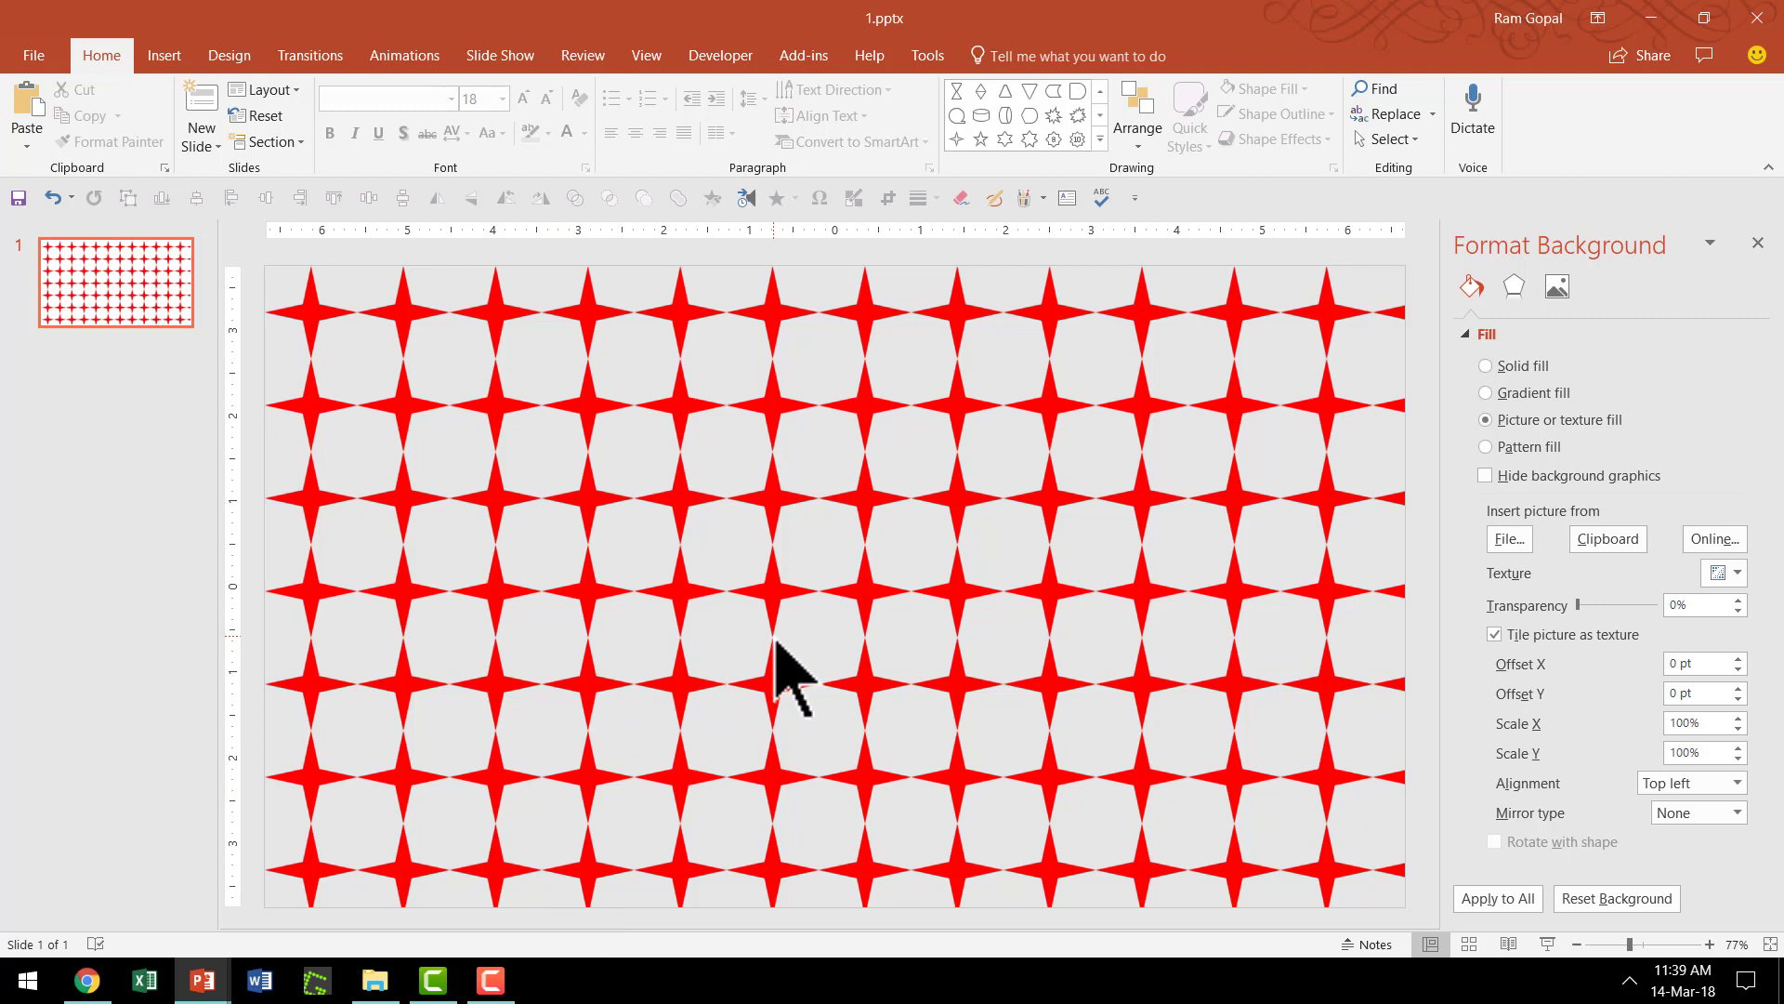
{"action": "mouse_move", "coordinate": [1019, 694]}
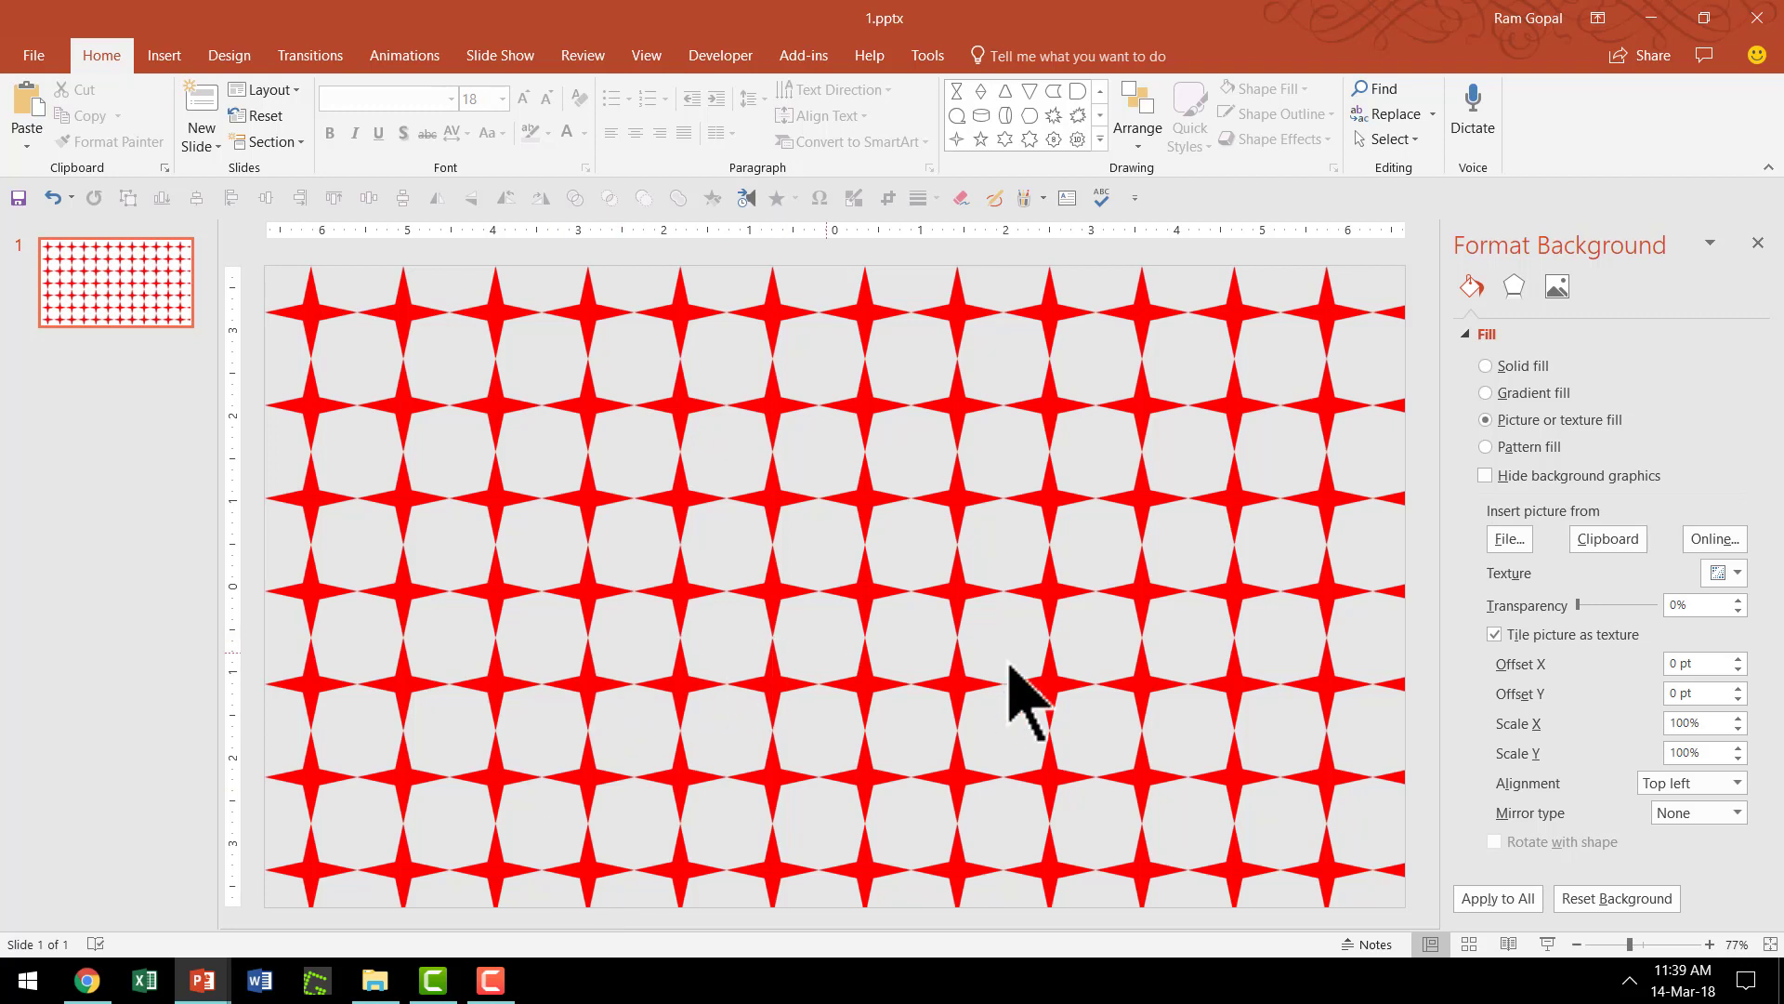
{"action": "mouse_move", "coordinate": [847, 557]}
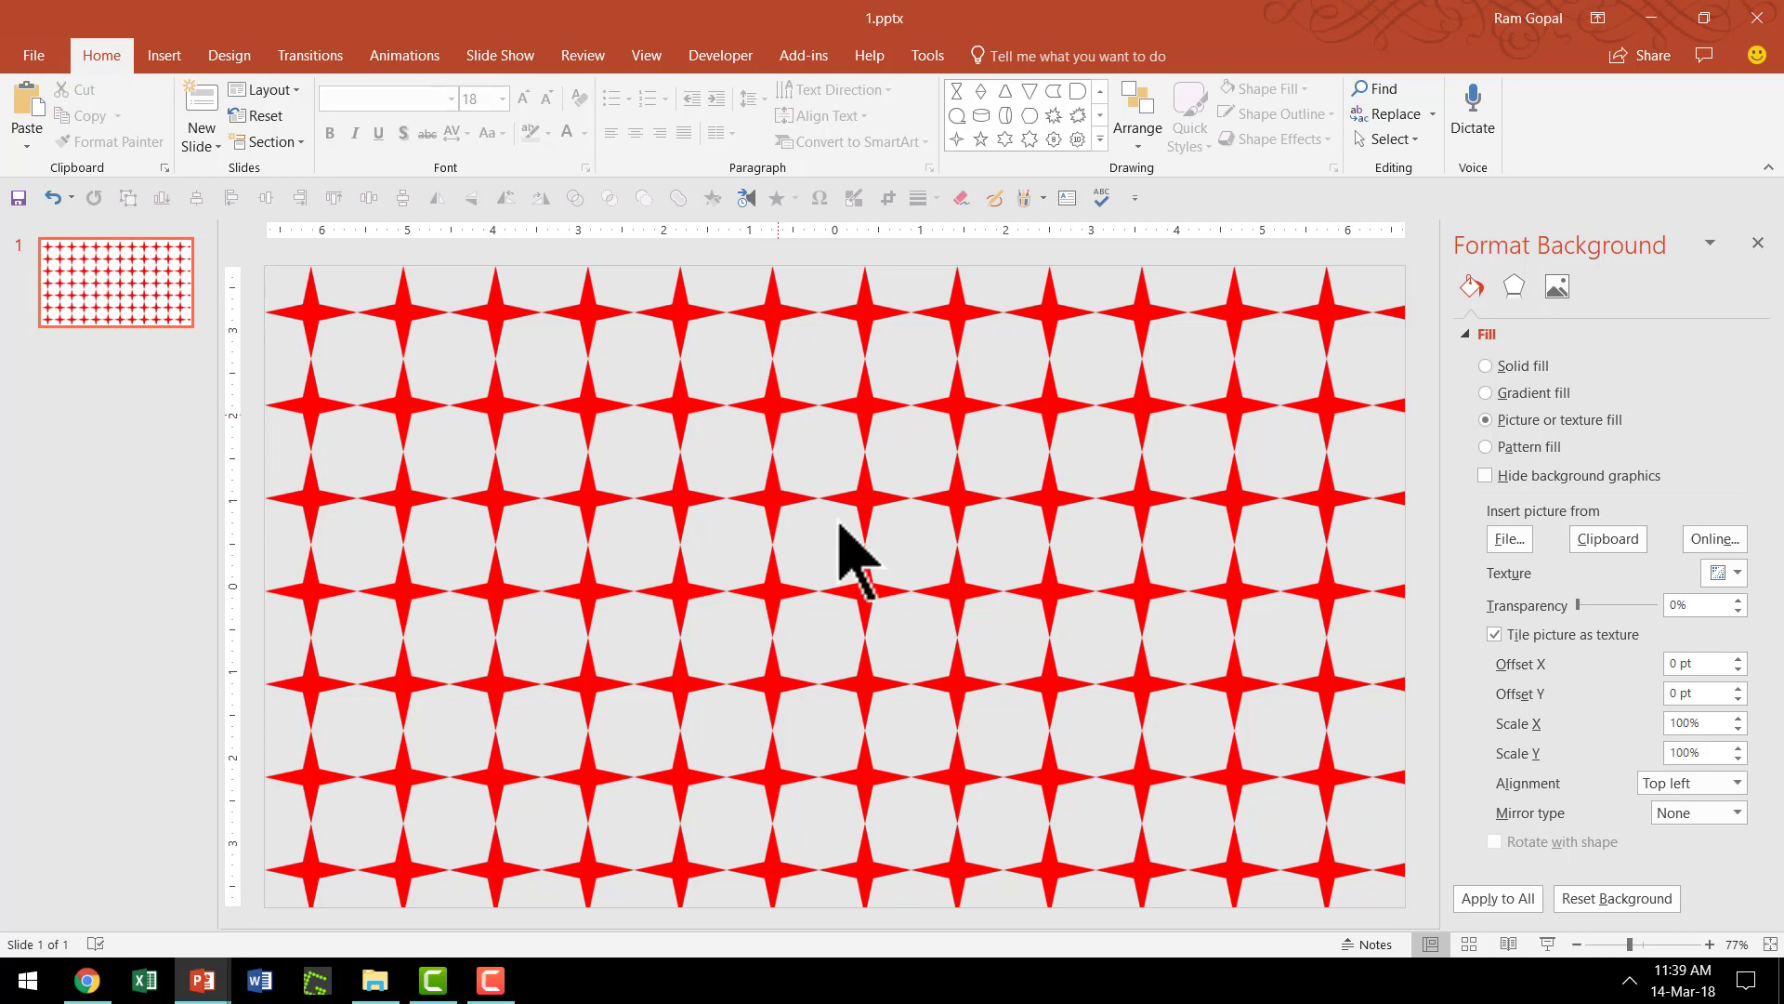
{"action": "mouse_move", "coordinate": [848, 569]}
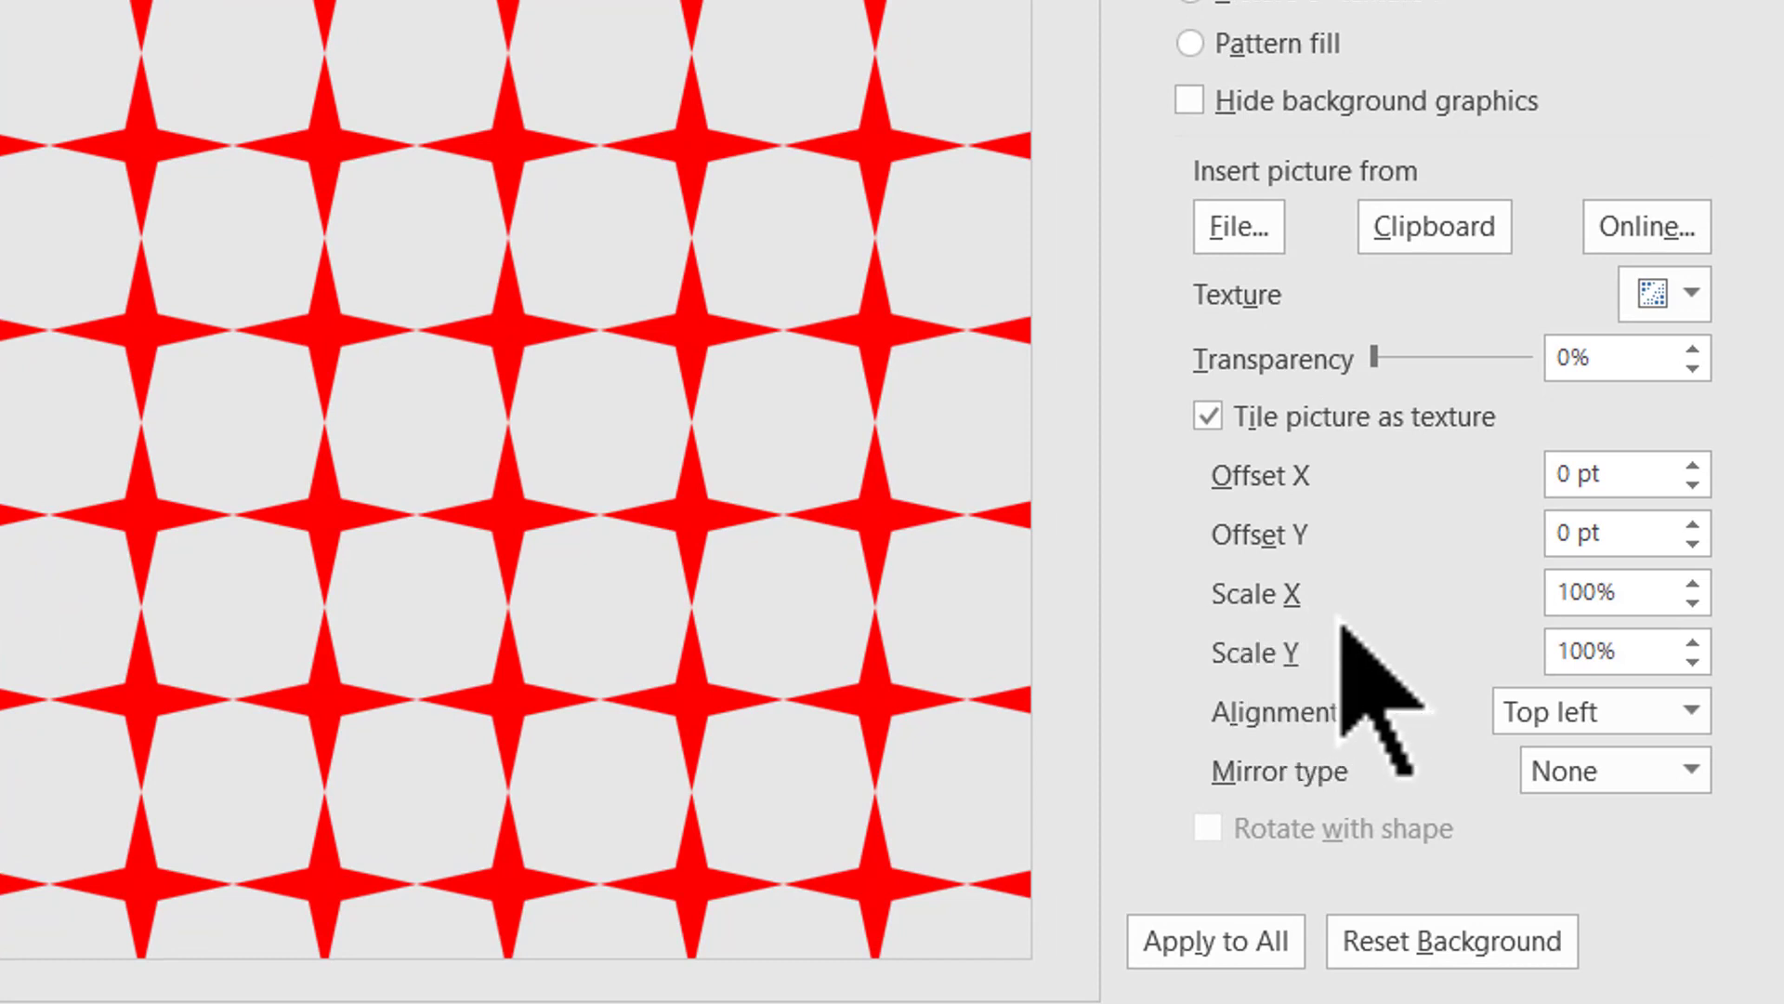
{"action": "mouse_move", "coordinate": [1264, 729]}
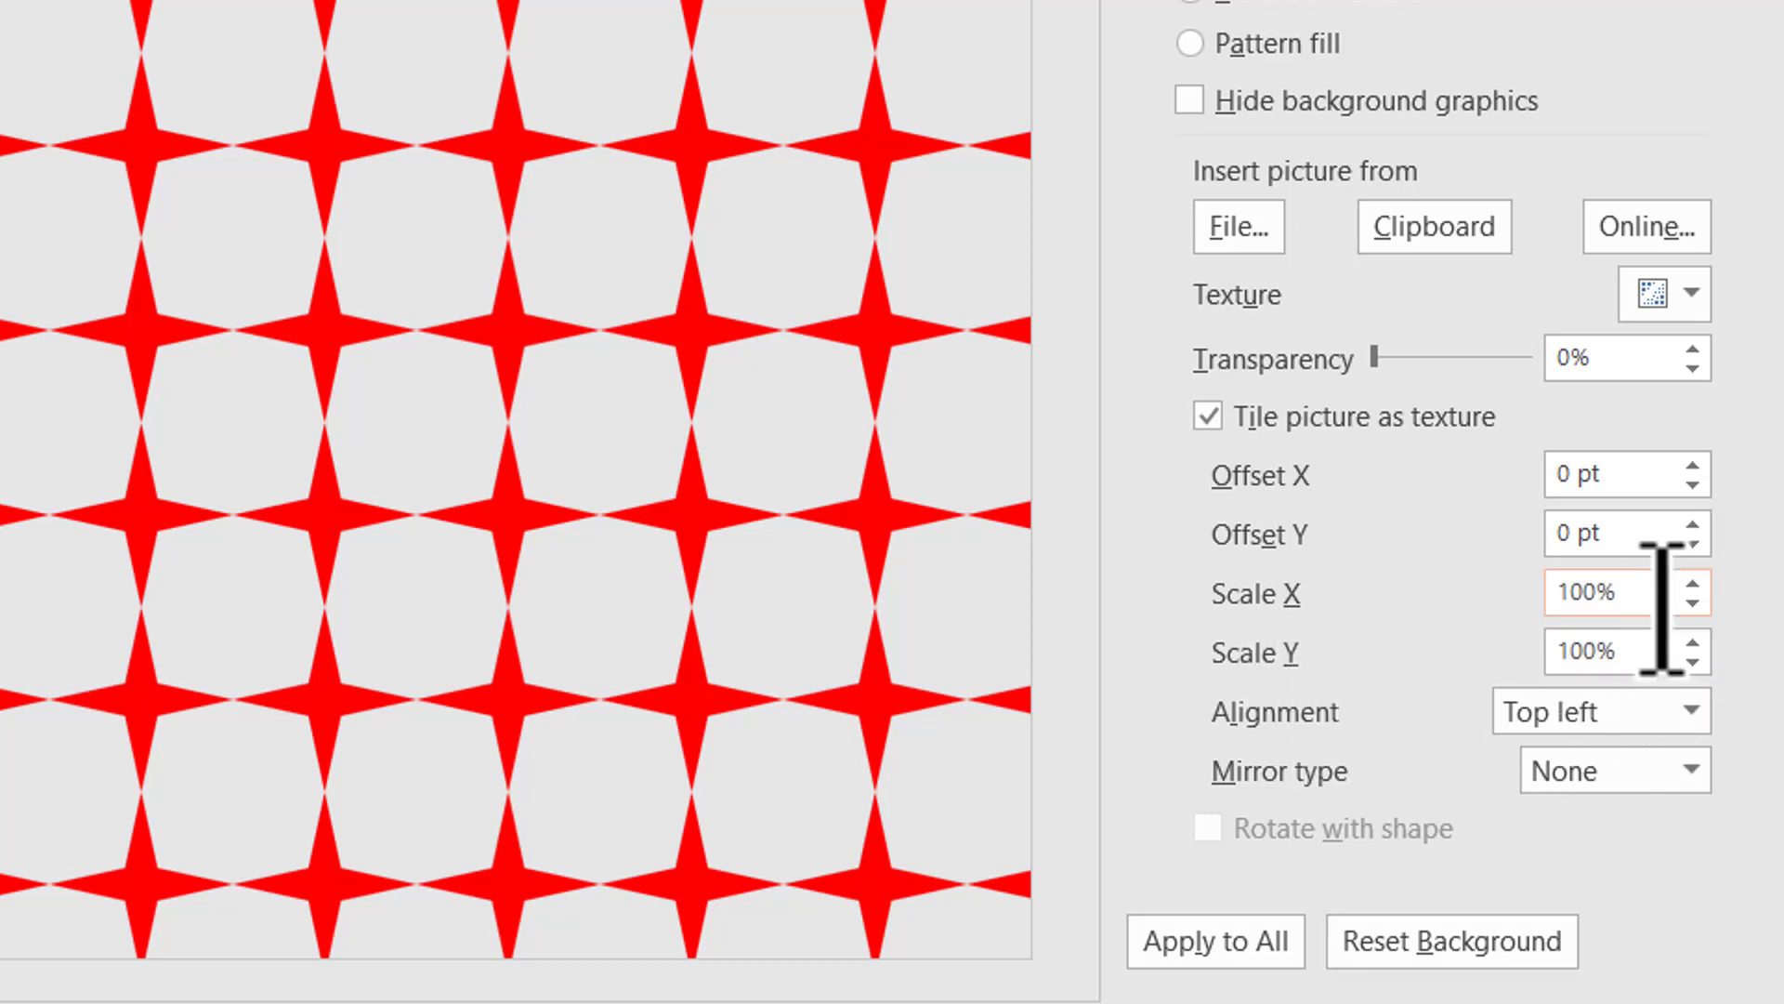
Set tile Scale X and Y to 10% for a dense pattern, then add a blank second slide.
{"action": "triple_click", "coordinate": [1593, 591]}
{"action": "type", "text": "10"}
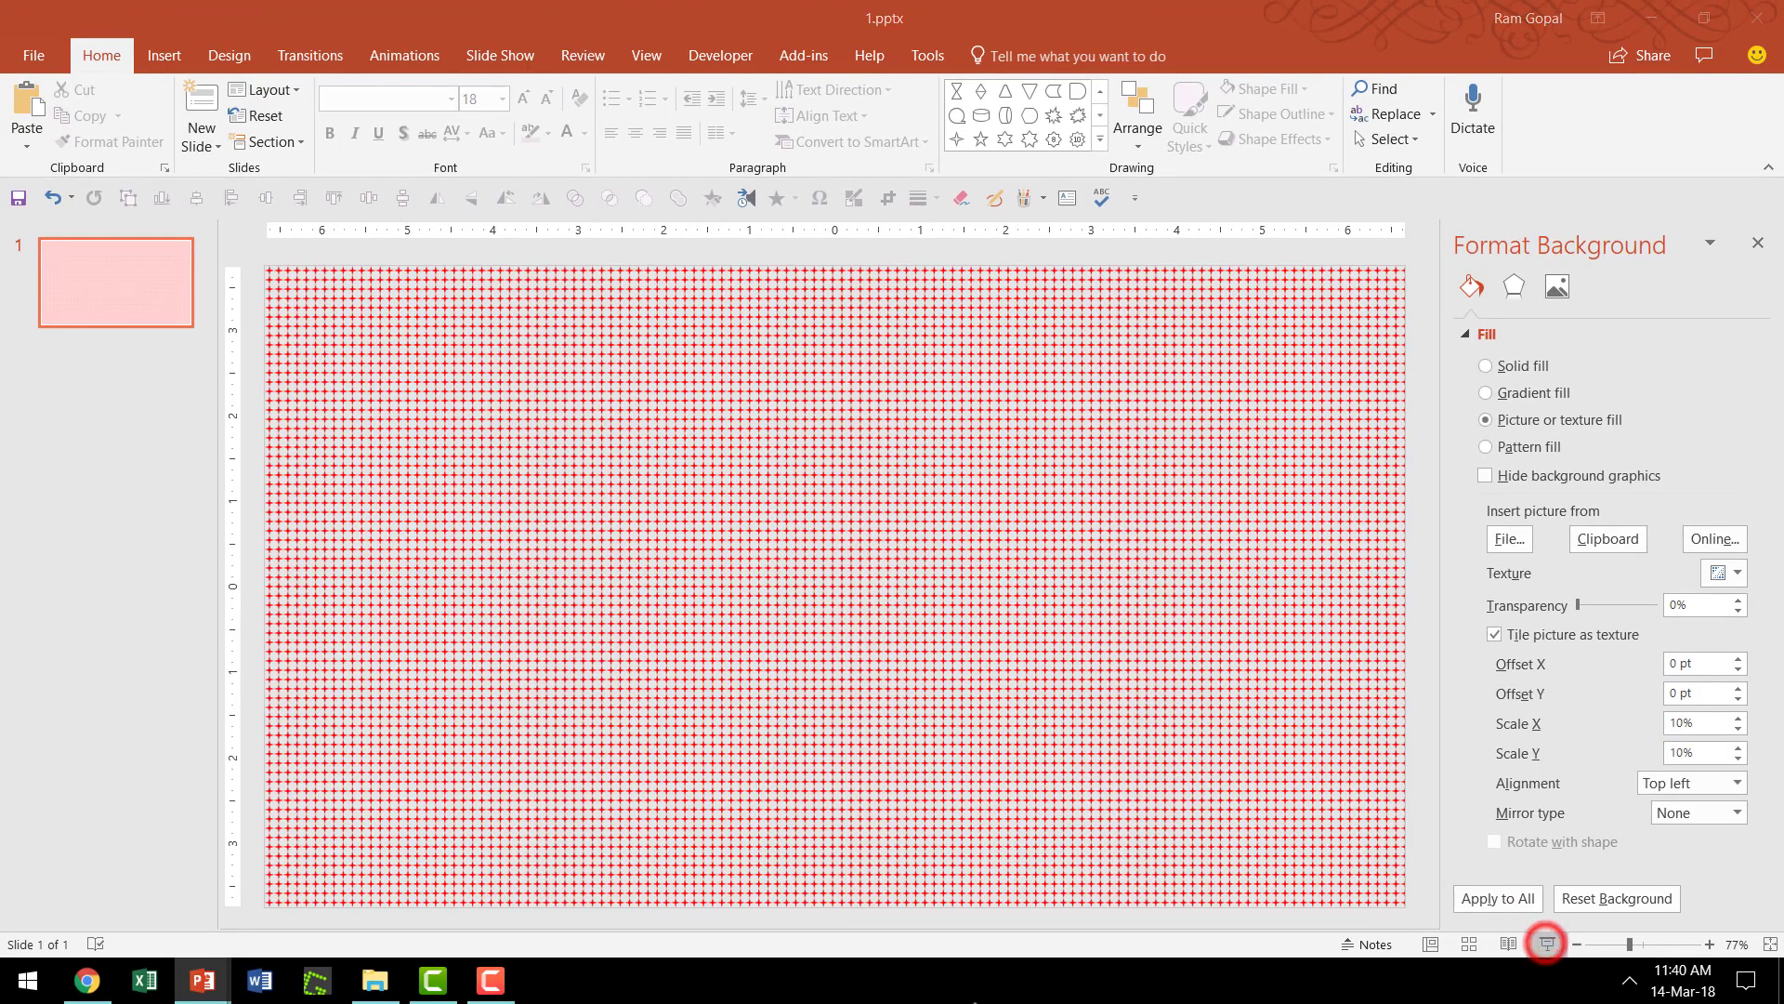
{"action": "right_click", "coordinate": [114, 342]}
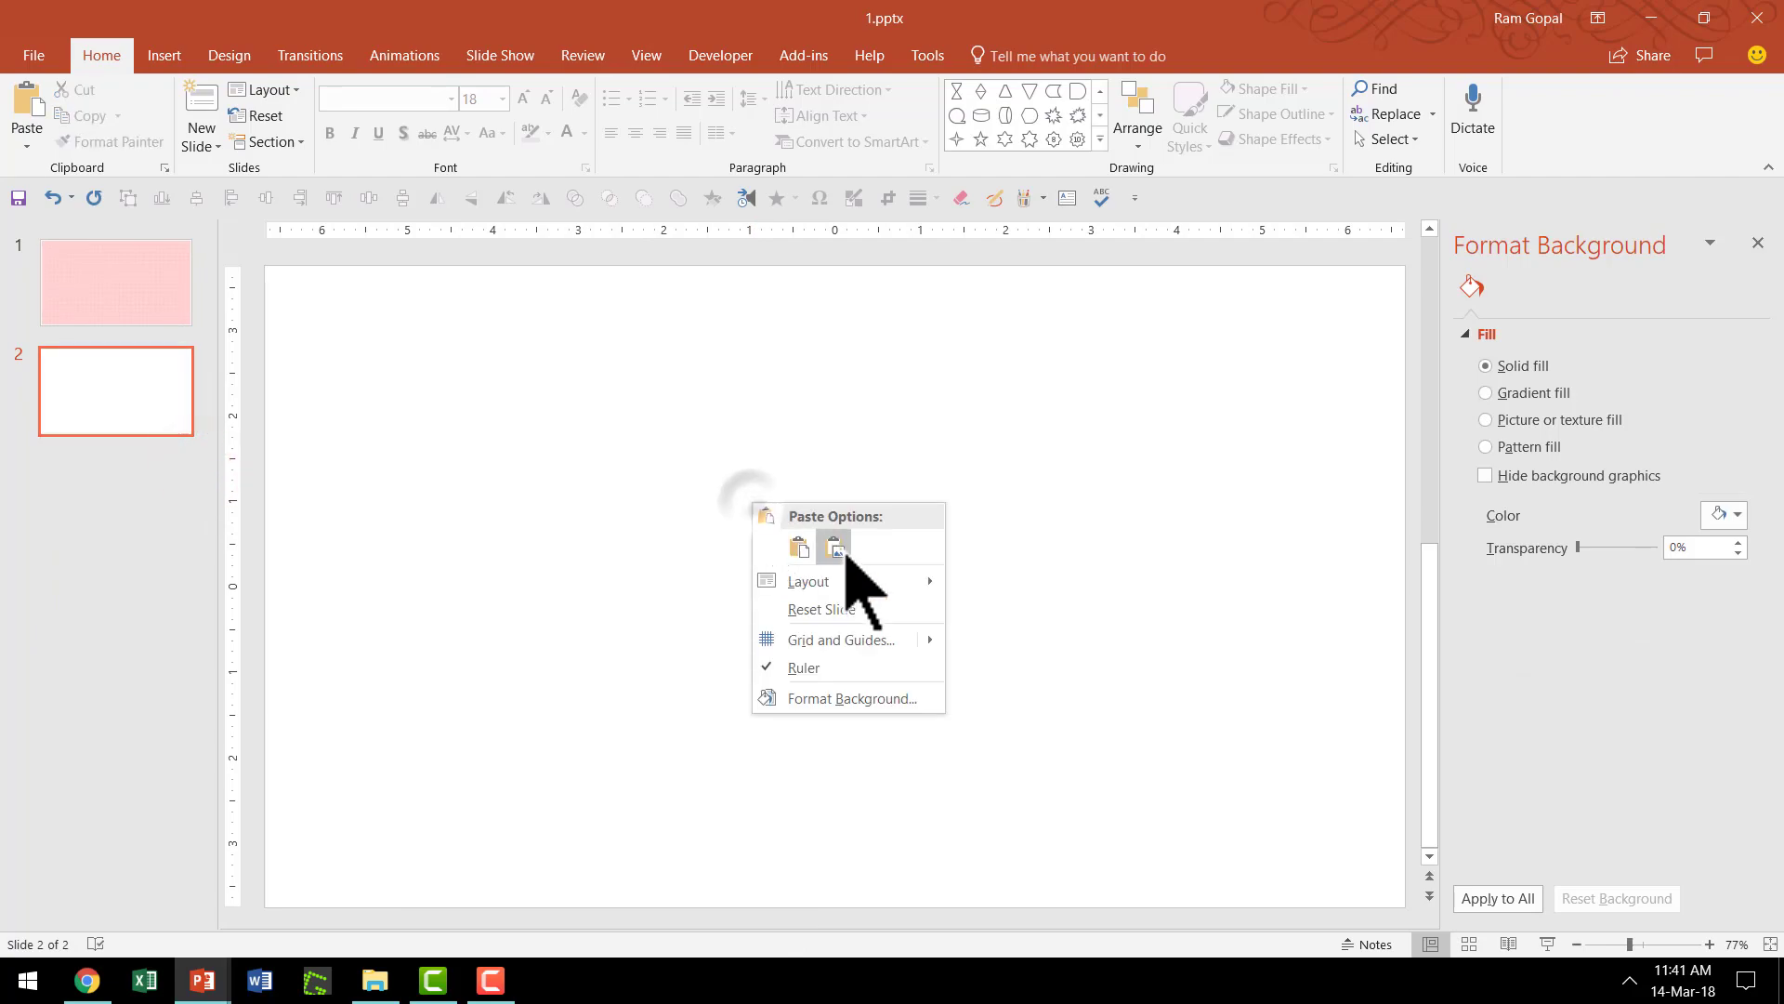
Switch to the 'Create your own textured background in PowerPoint' presentation window.
{"action": "left_click", "coordinate": [833, 547]}
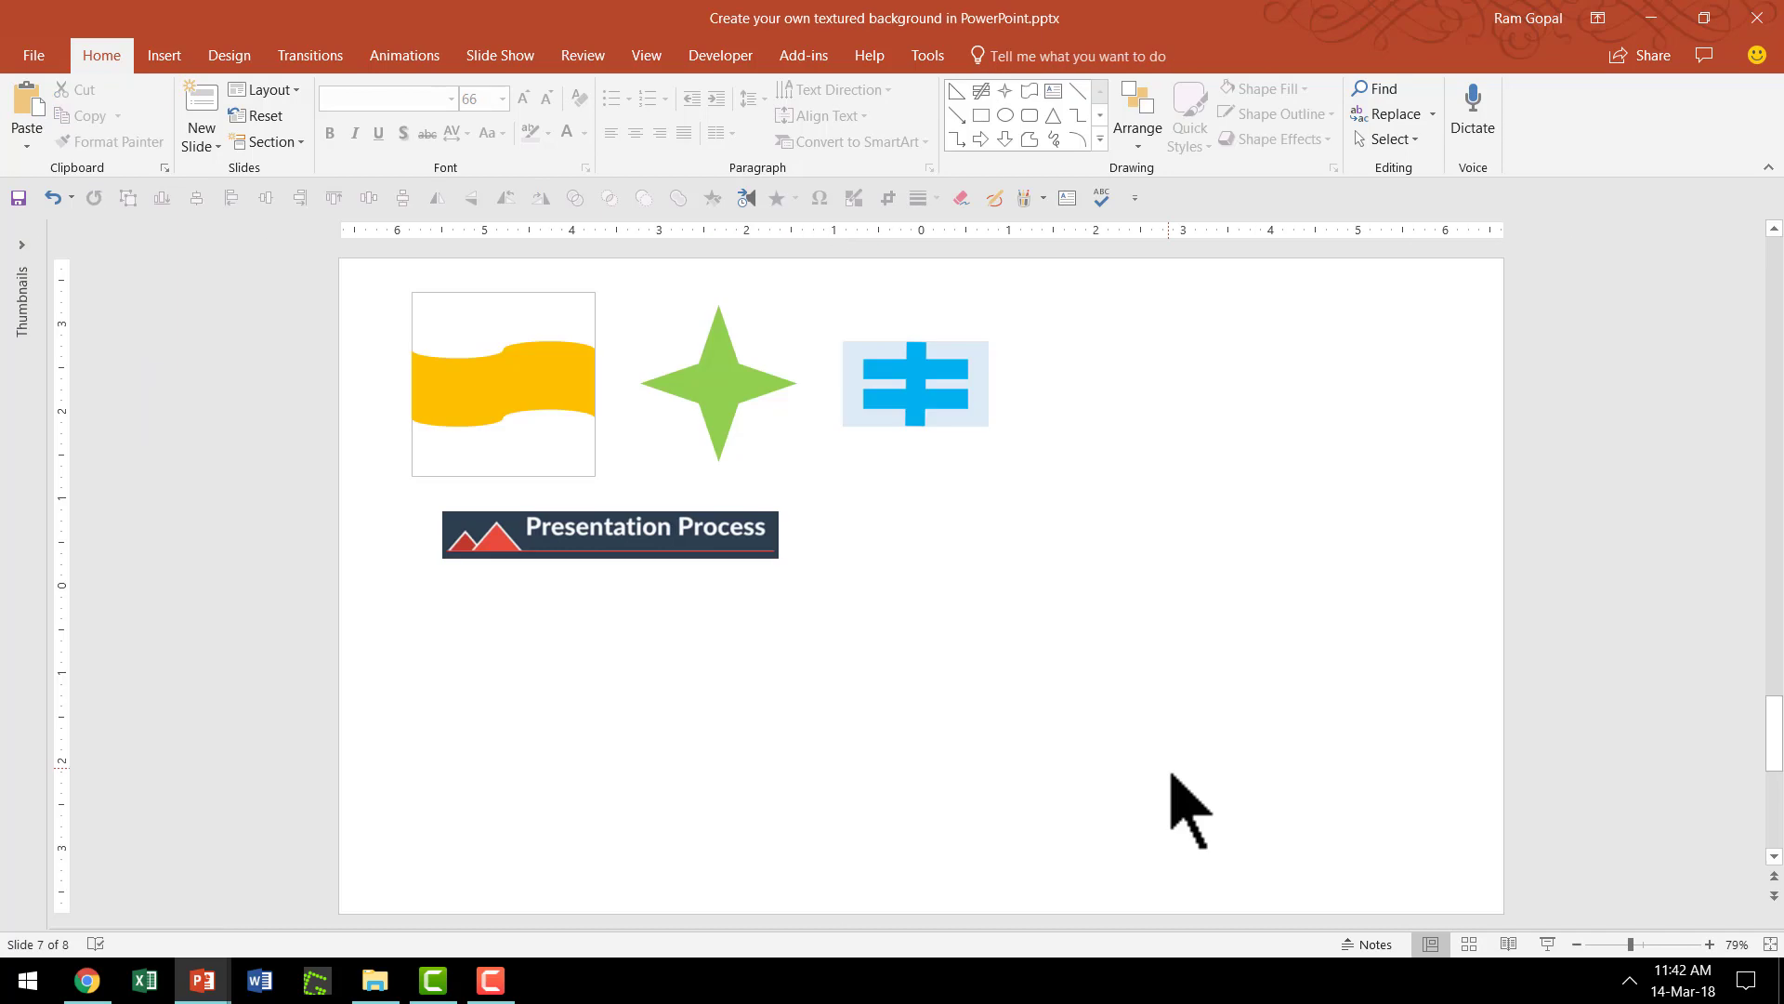
{"action": "mouse_move", "coordinate": [1249, 745]}
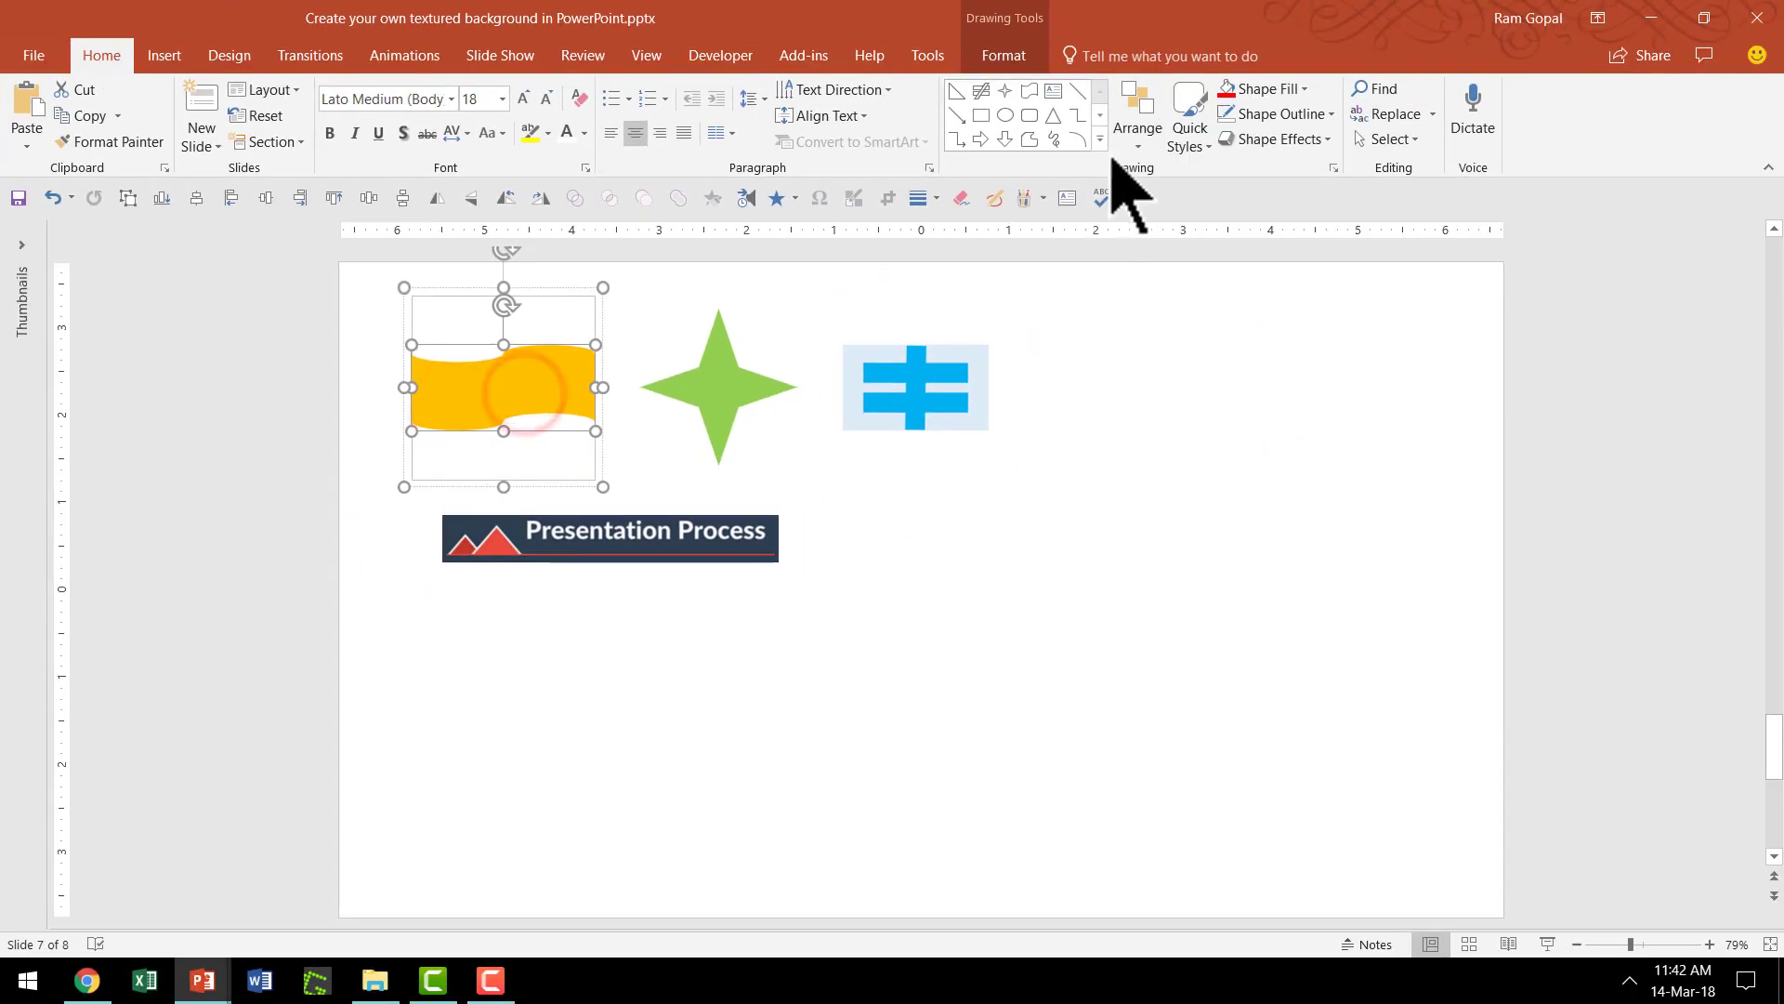
{"action": "left_click", "coordinate": [1099, 141]}
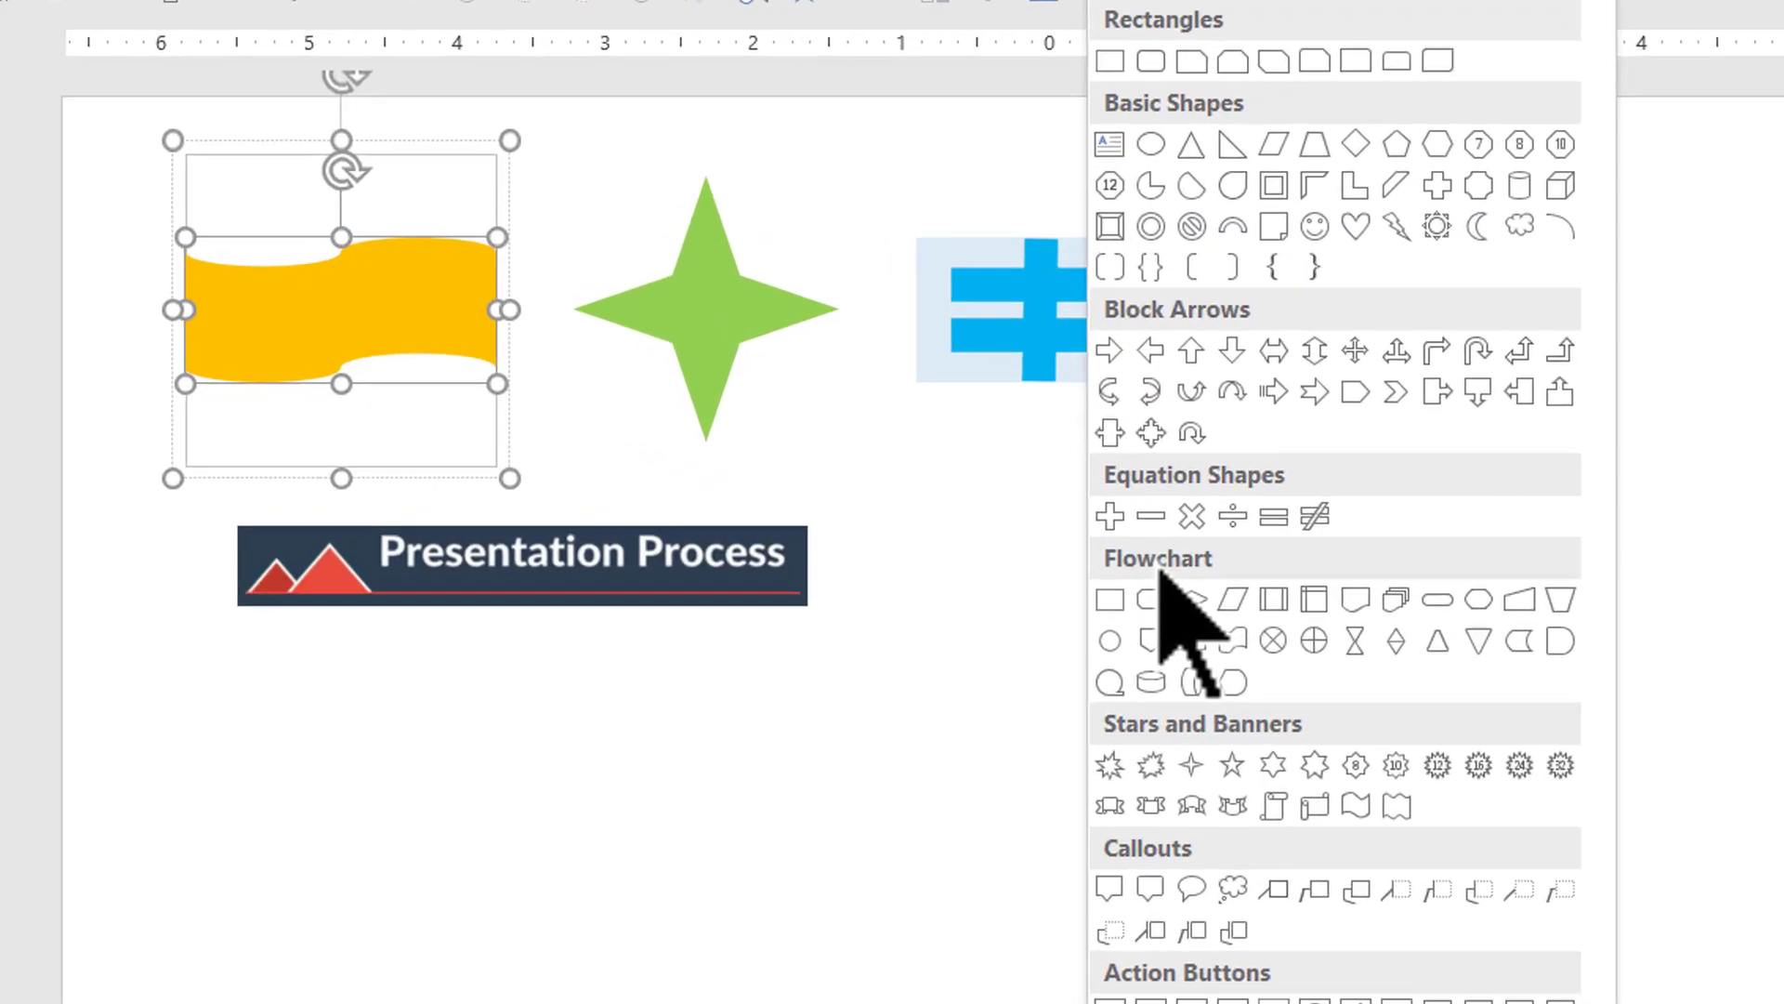
{"action": "mouse_move", "coordinate": [1256, 649]}
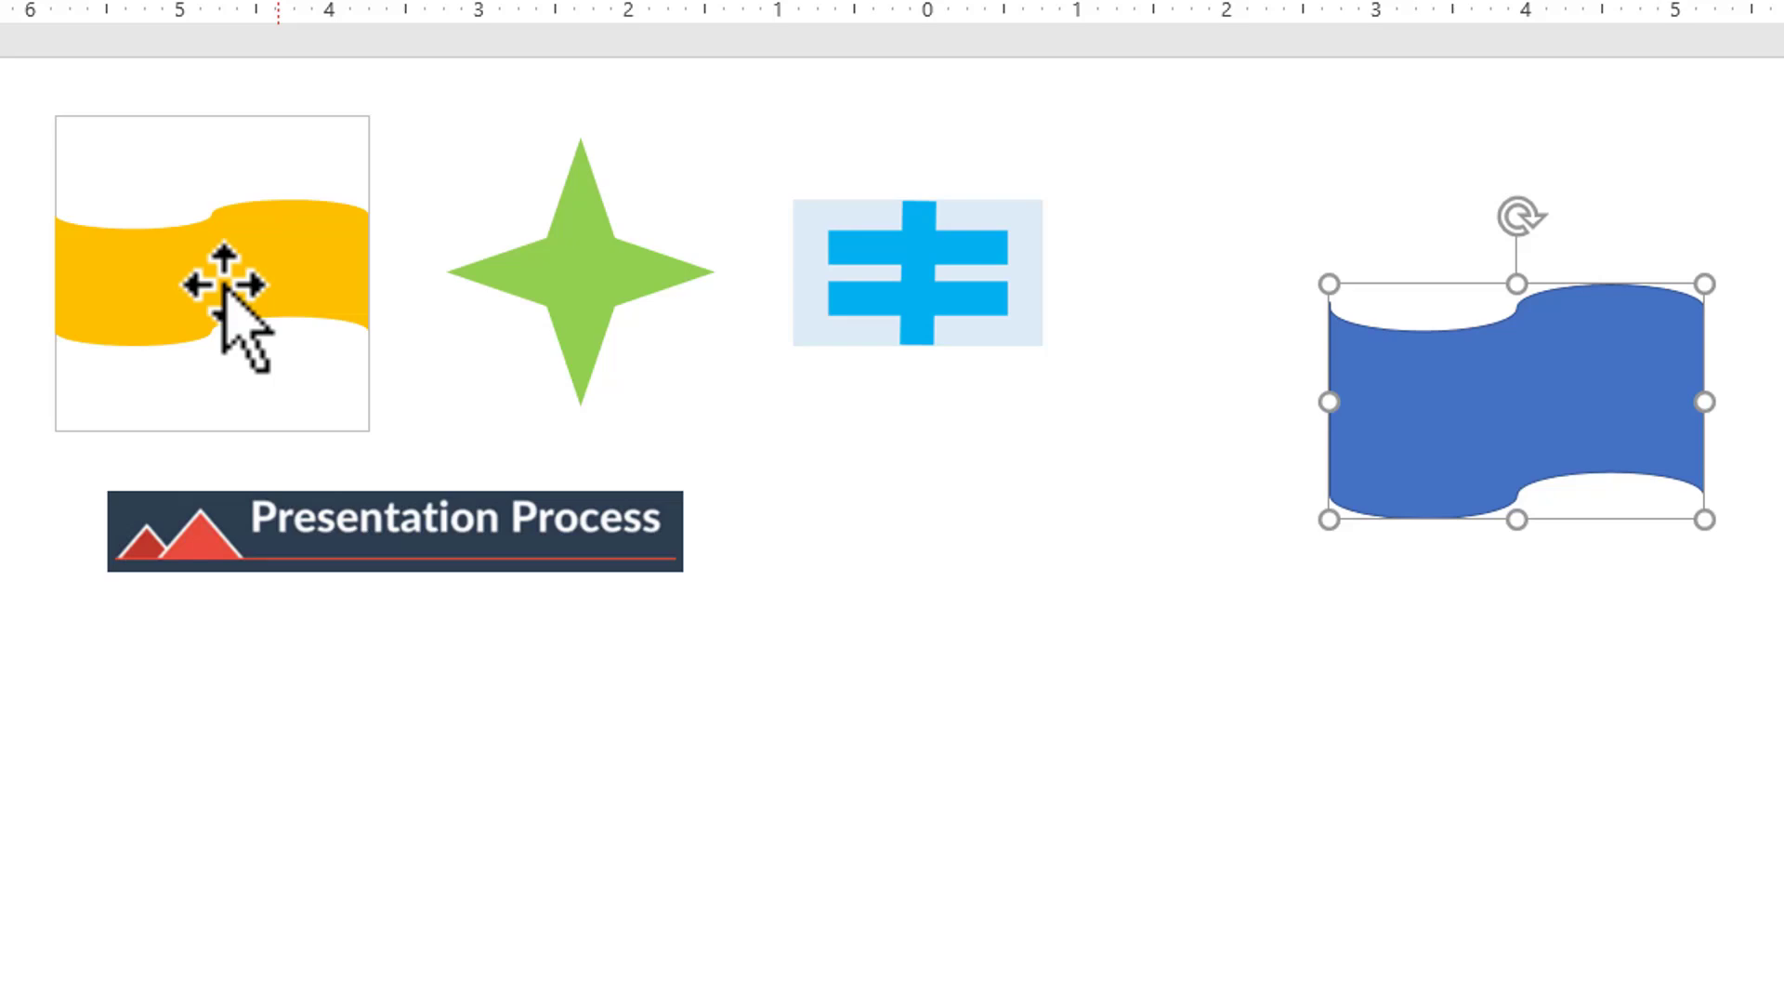
{"action": "mouse_move", "coordinate": [1496, 350]}
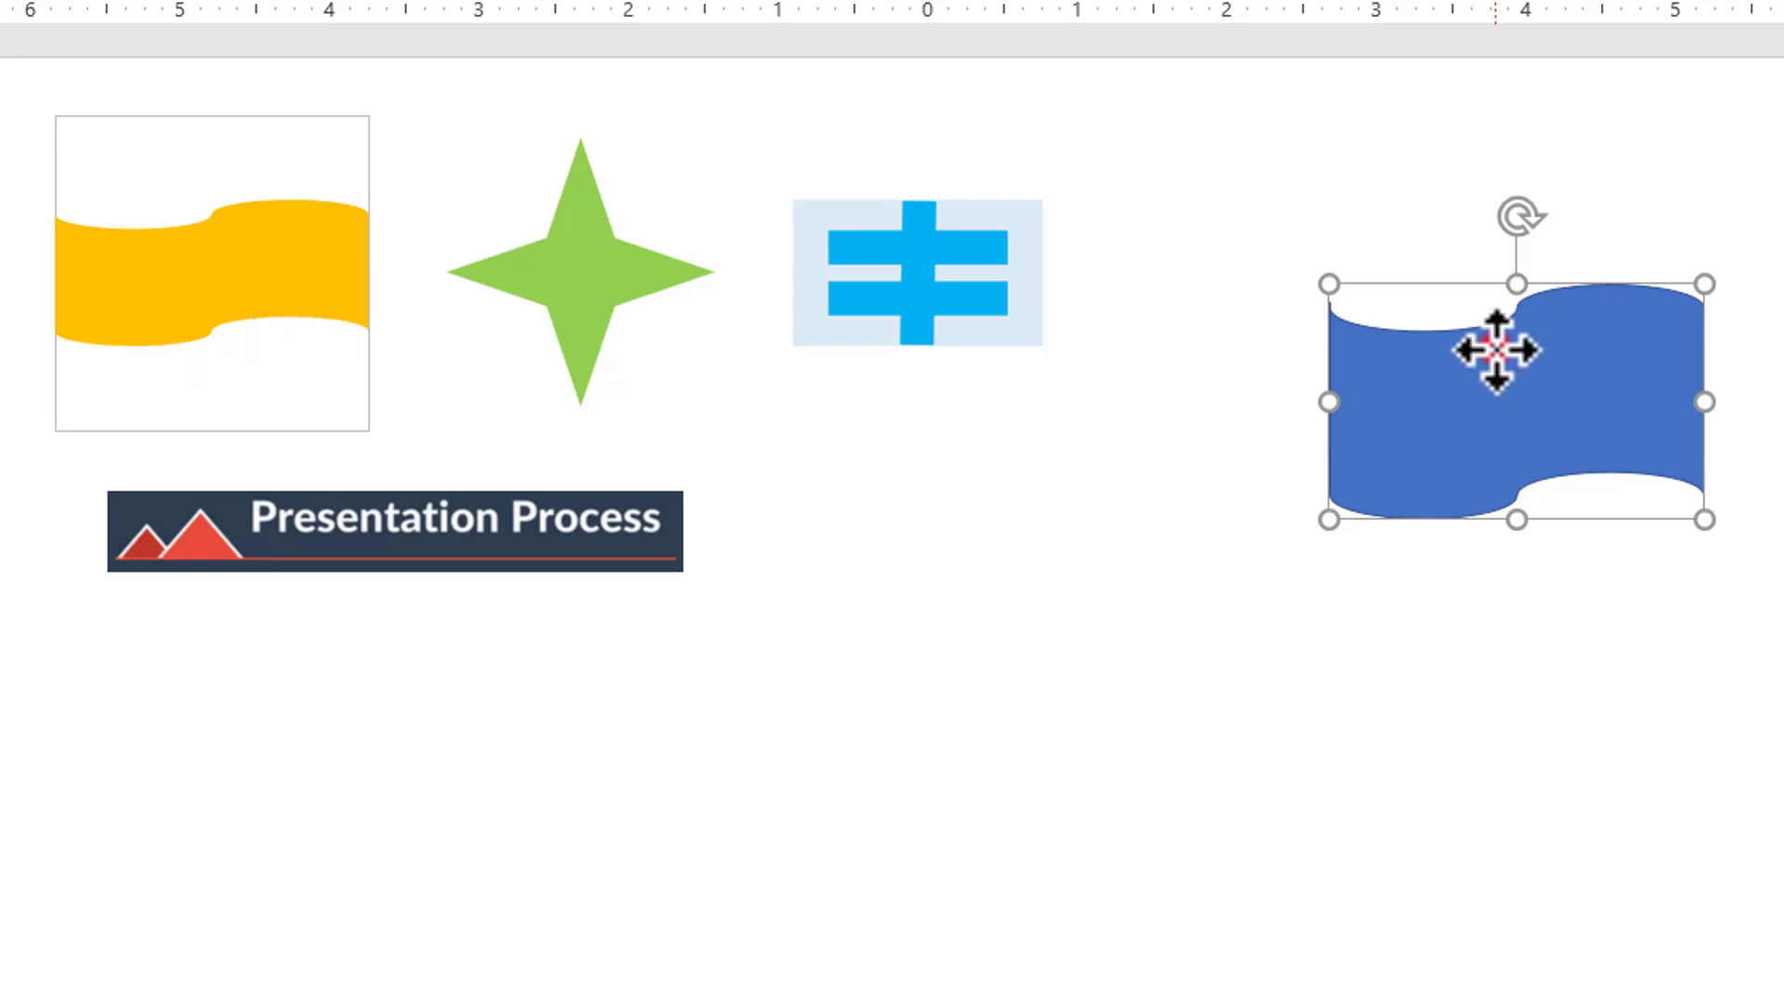
{"action": "key", "text": "Delete"}
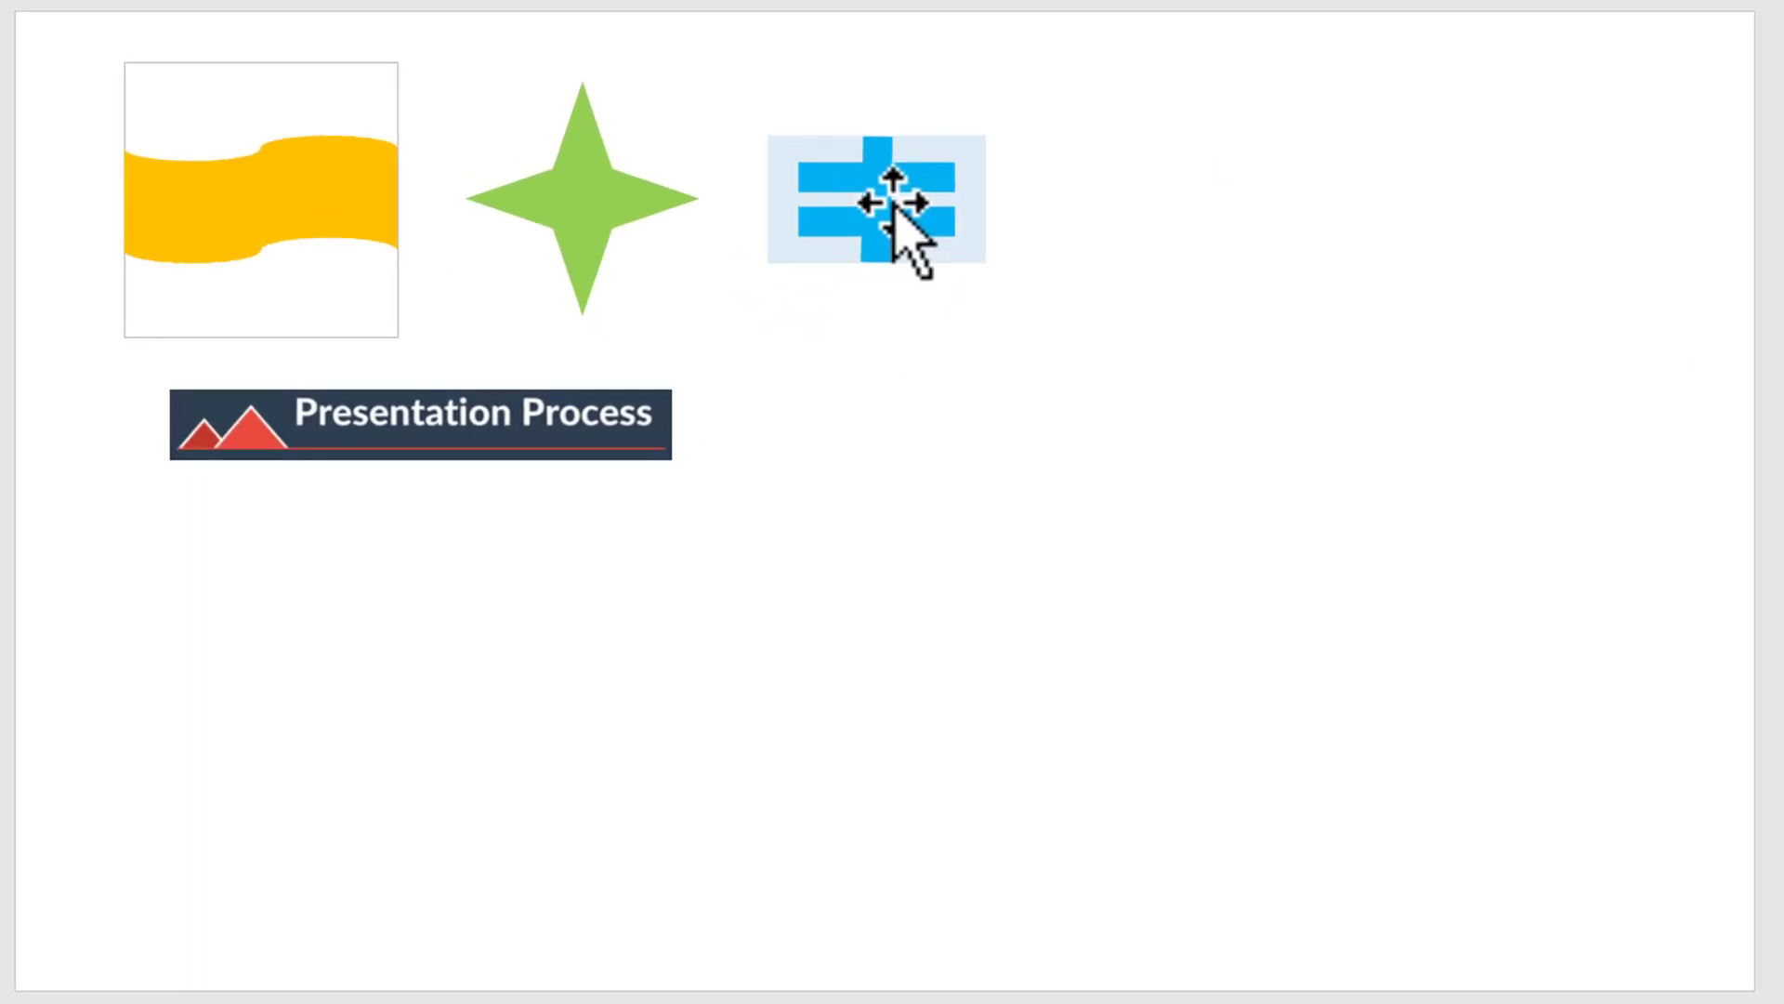
Draw a Not Equal equation shape and drag its handle so the slash stands vertical.
{"action": "left_click", "coordinate": [876, 198]}
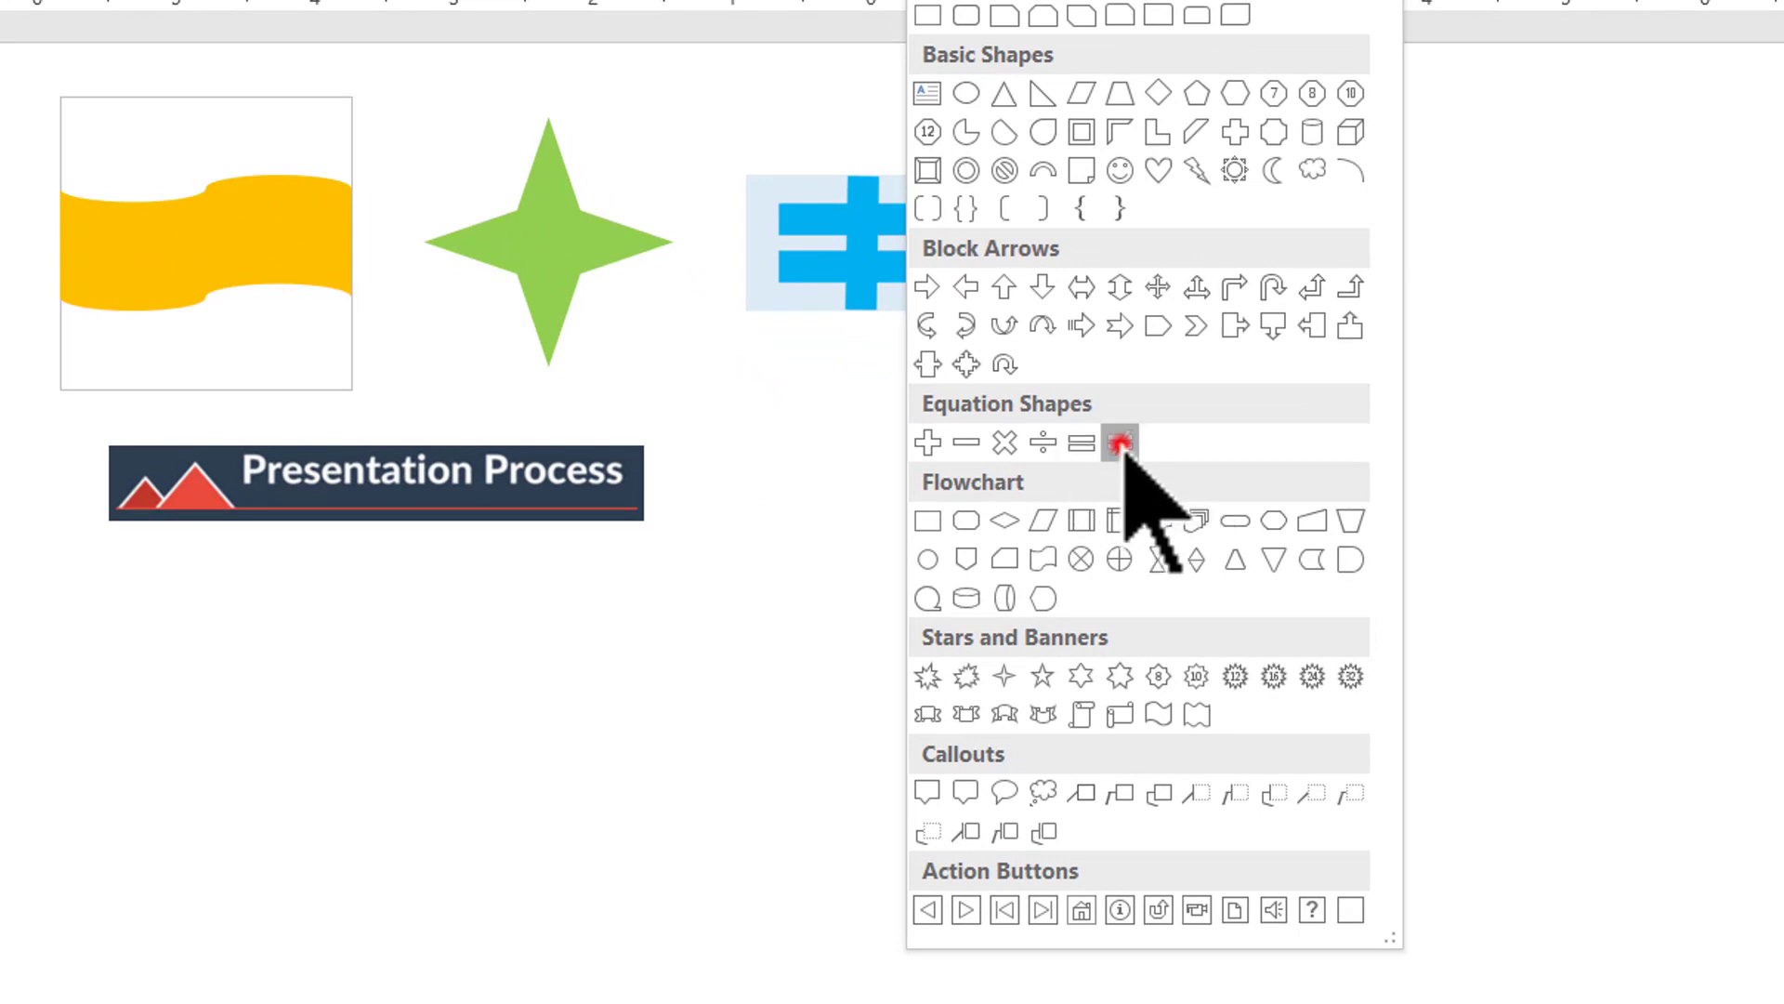
{"action": "left_click", "coordinate": [1119, 442]}
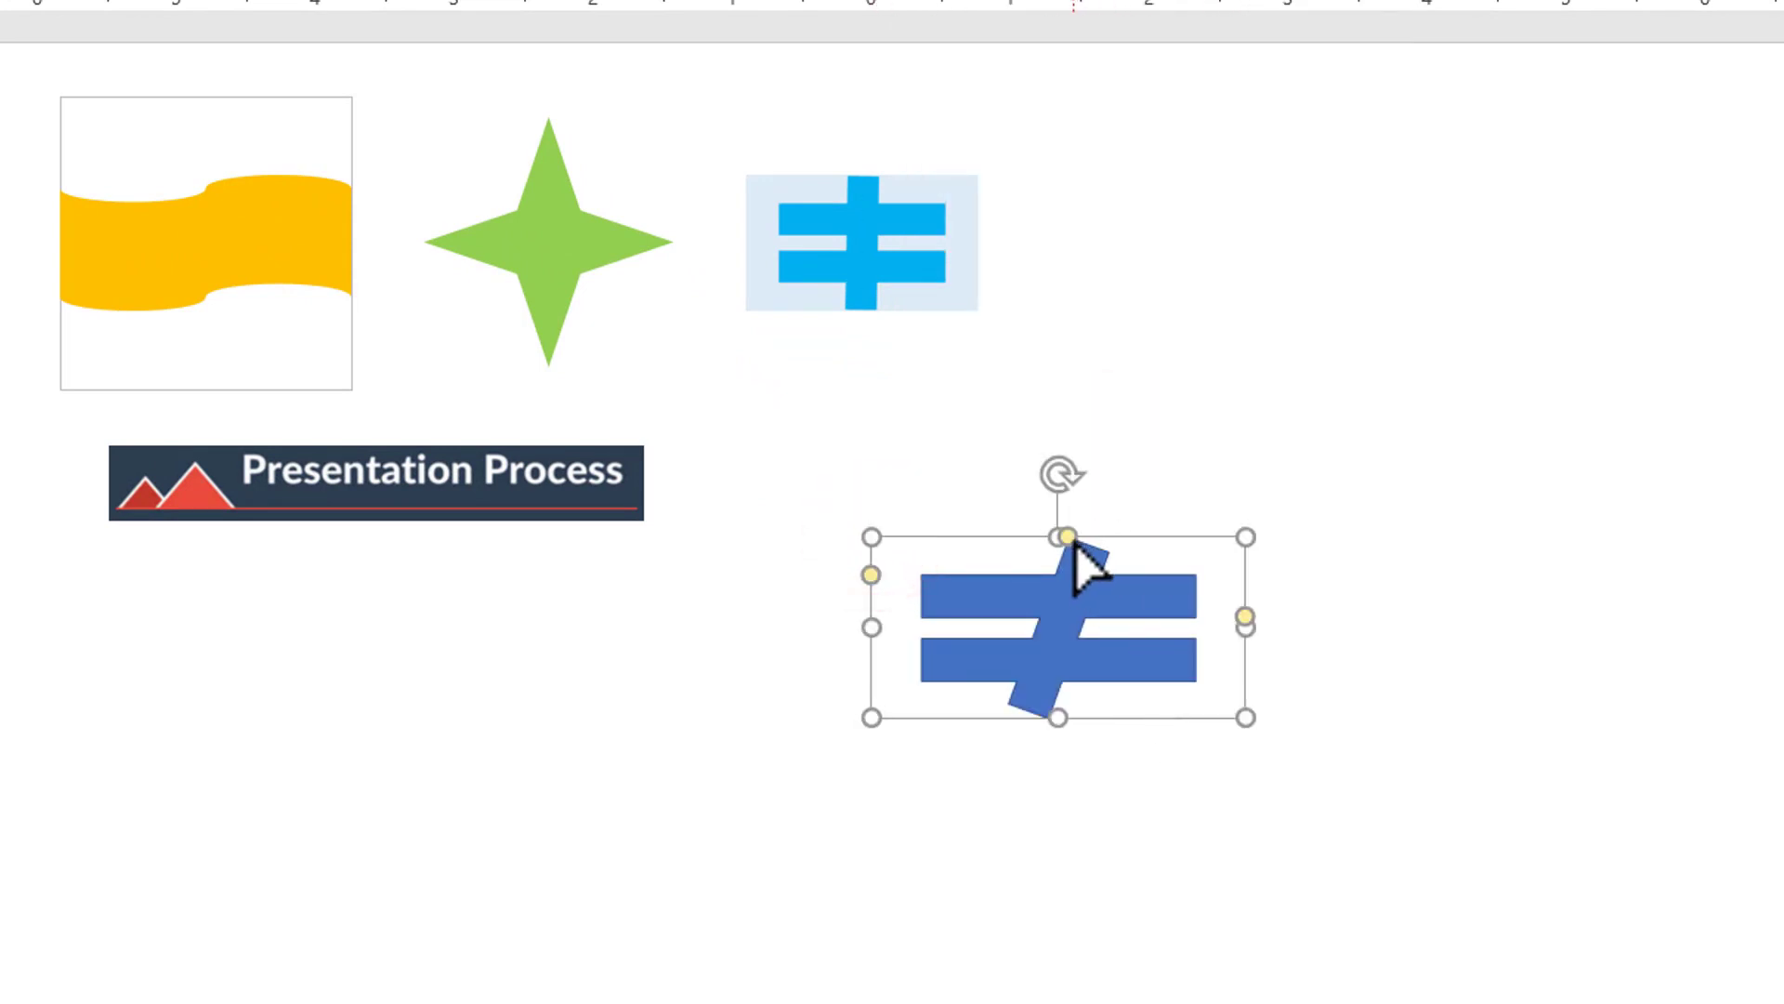
{"action": "left_click", "coordinate": [1067, 535]}
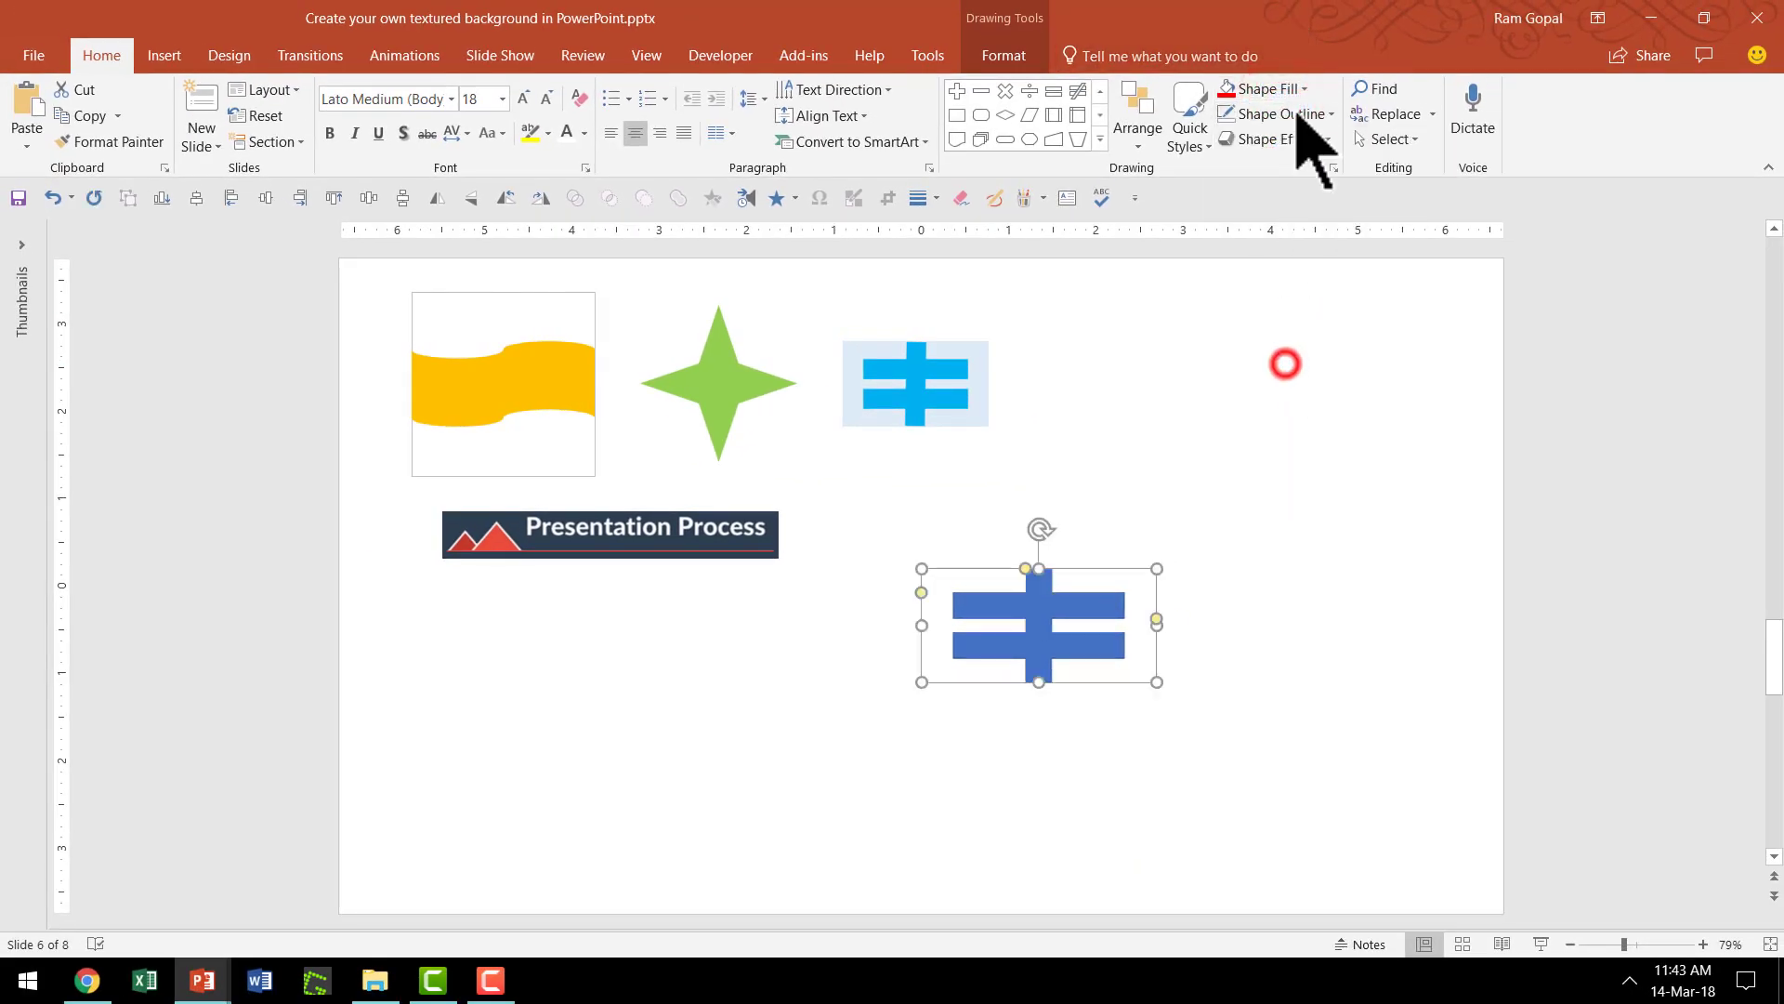
Make the cross bright blue and draw a rectangle over it in Blue, Accent 5, Lighter 80%.
{"action": "left_click", "coordinate": [1261, 89]}
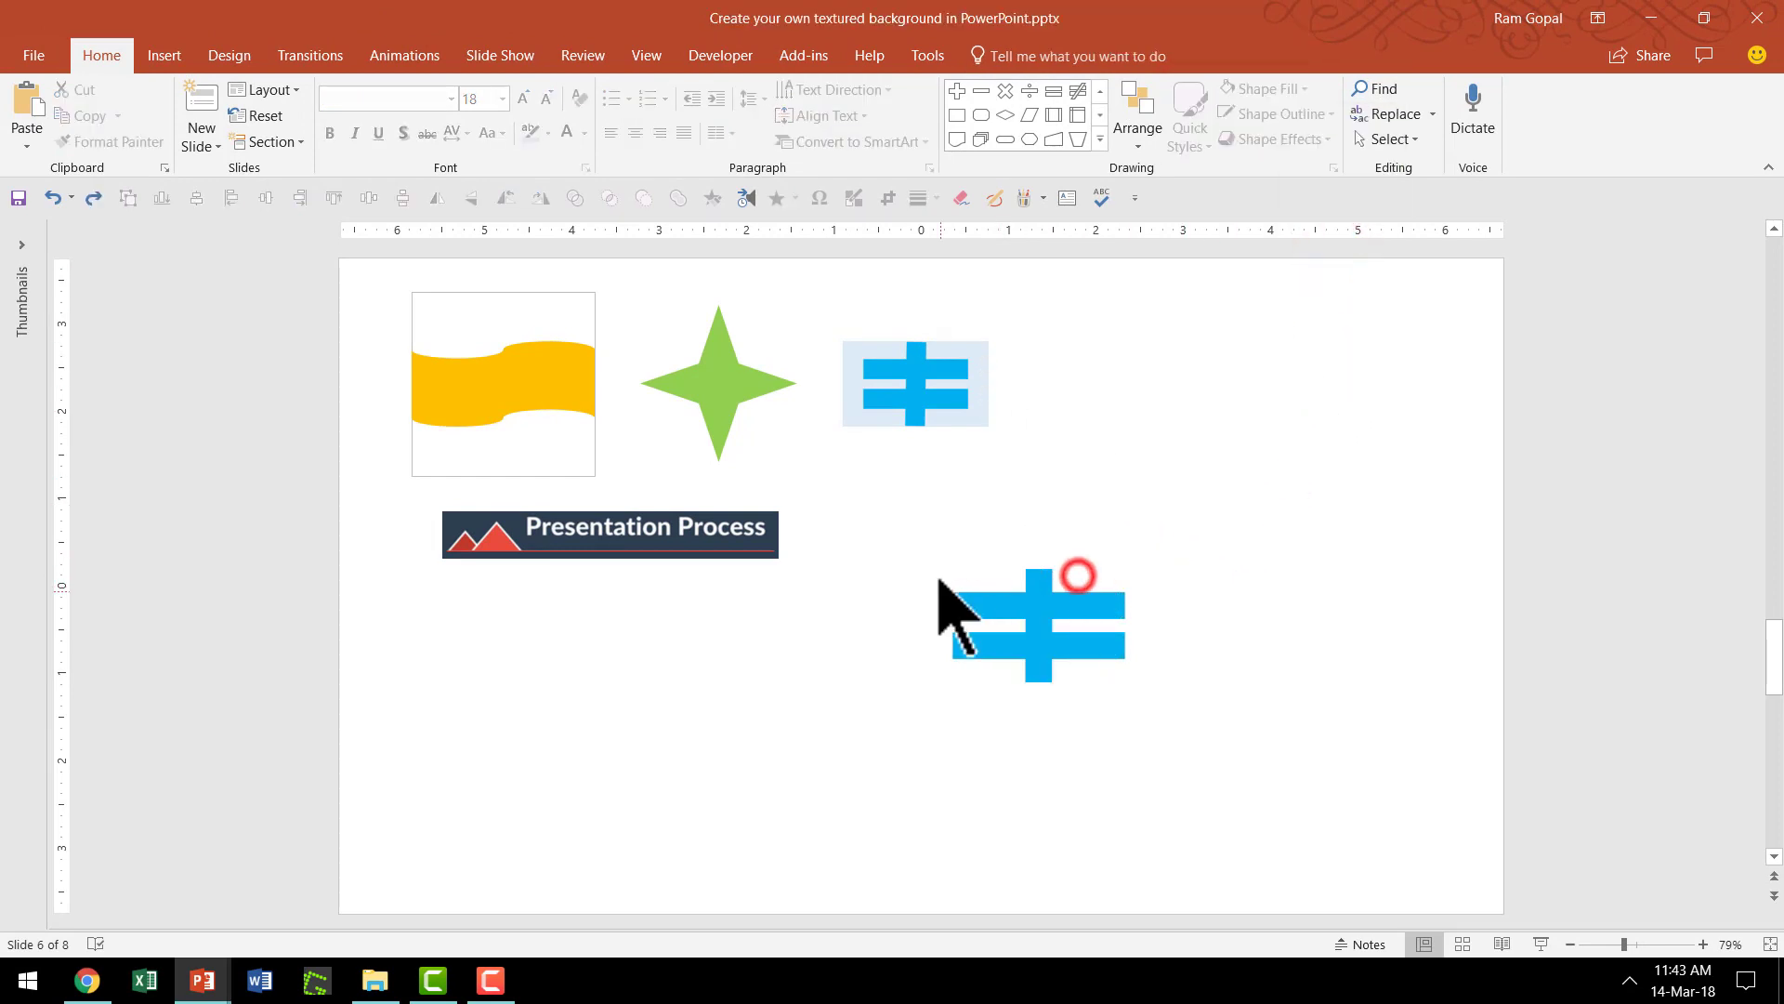
{"action": "left_click", "coordinate": [1097, 93]}
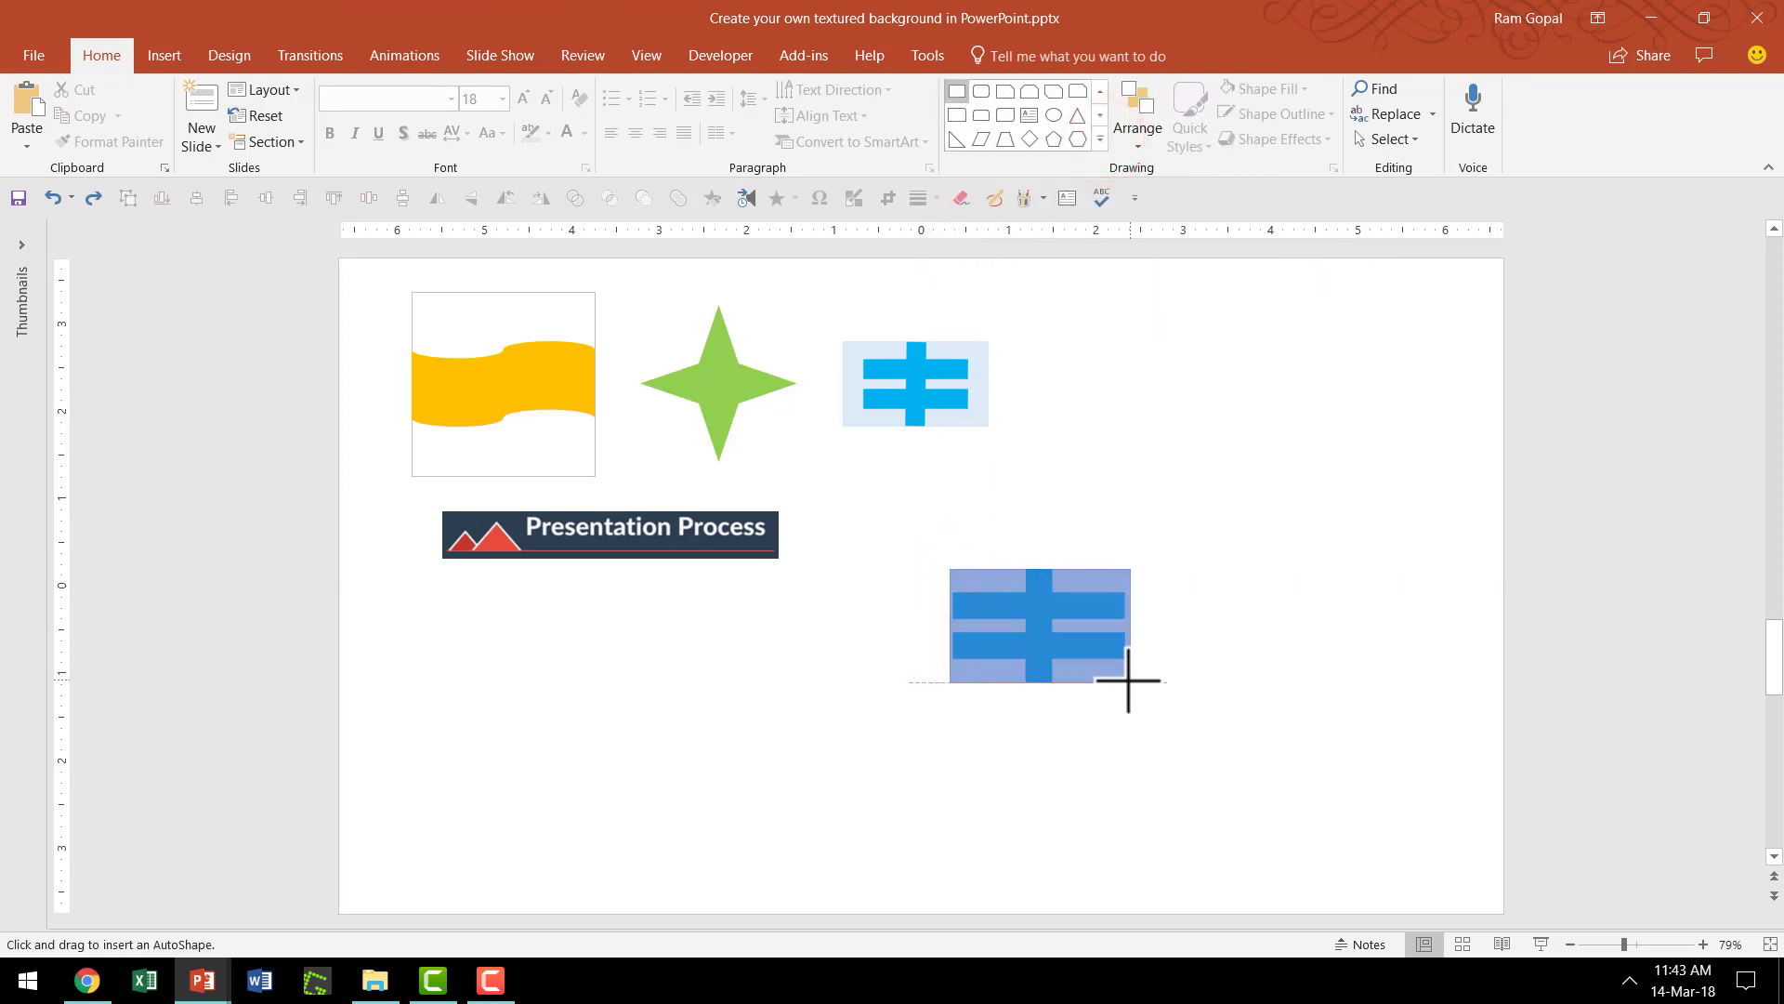
{"action": "left_click", "coordinate": [1271, 114]}
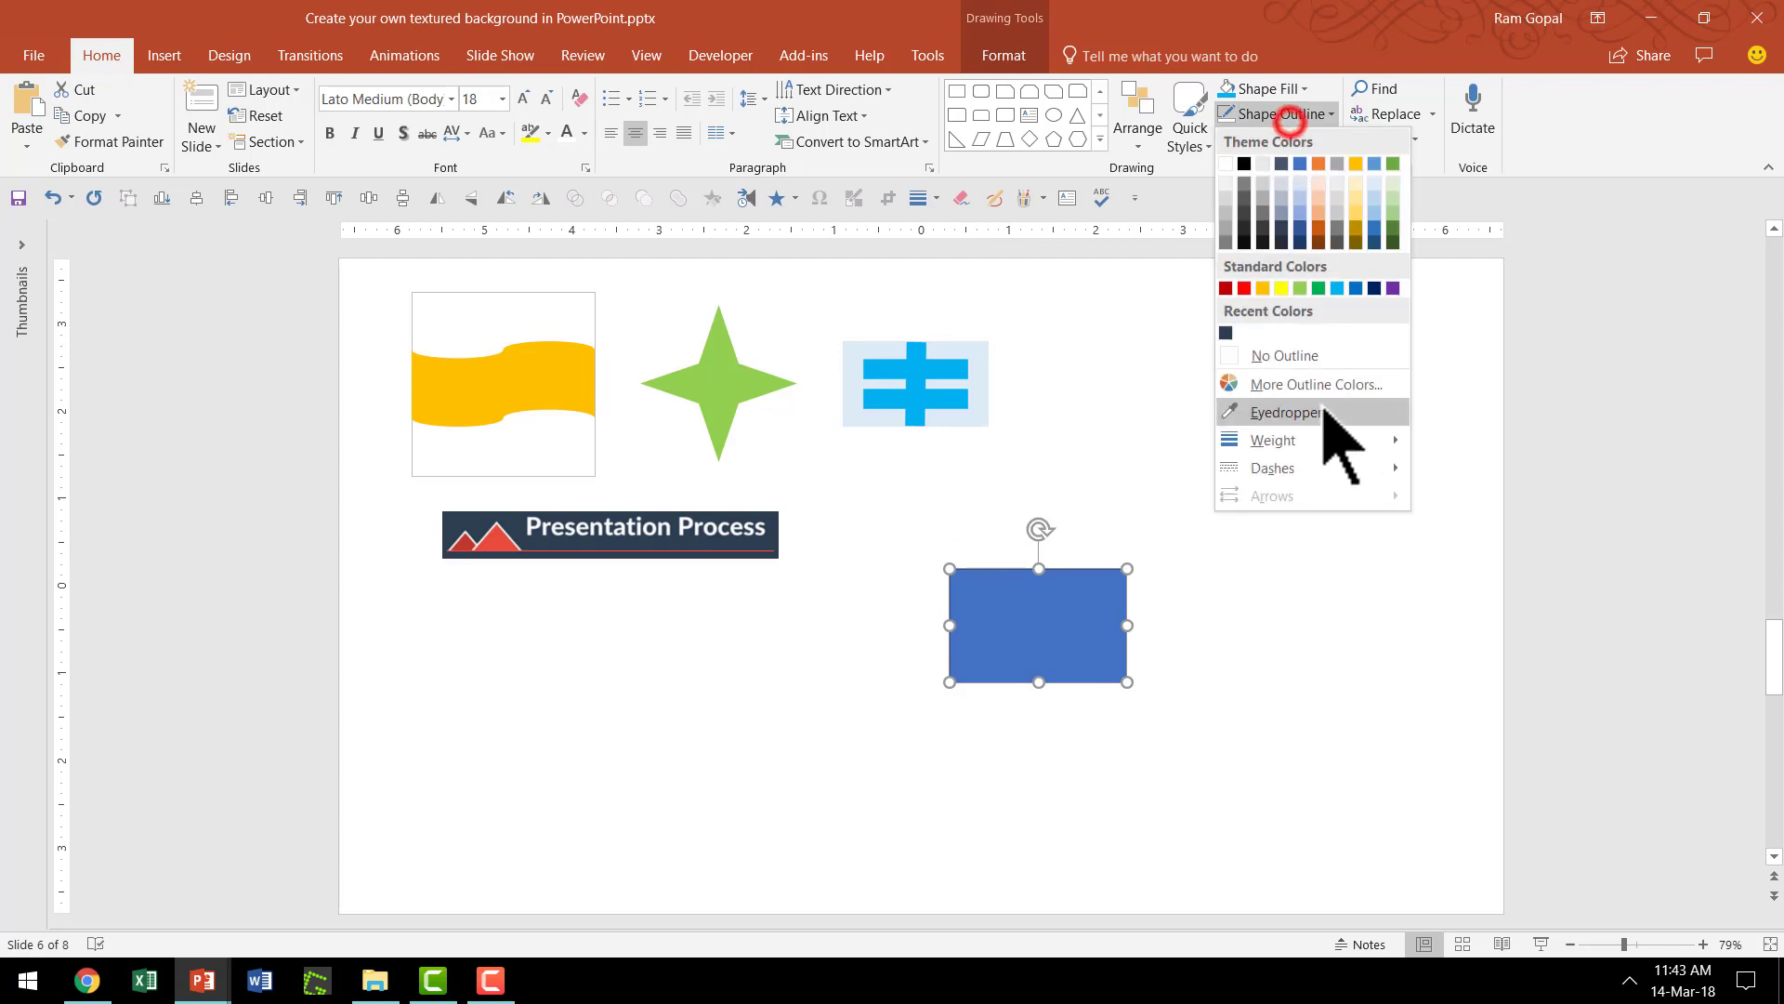
{"action": "left_click", "coordinate": [1266, 89]}
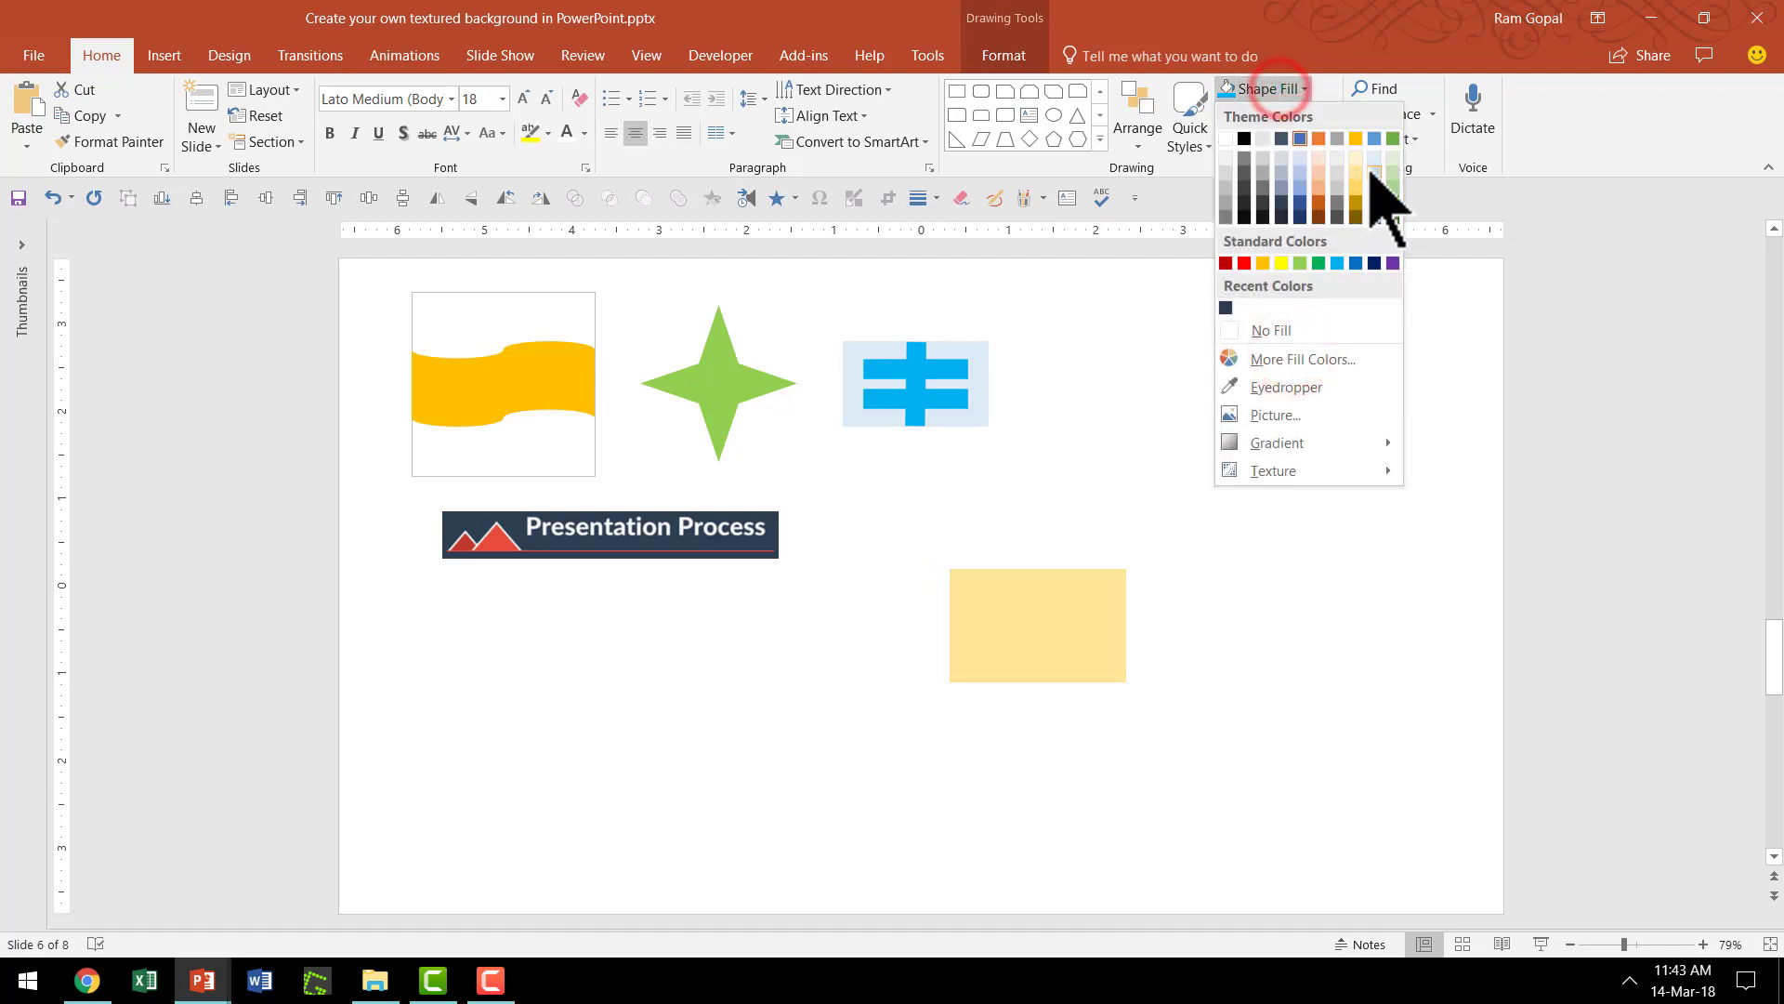
{"action": "mouse_move", "coordinate": [1375, 156]}
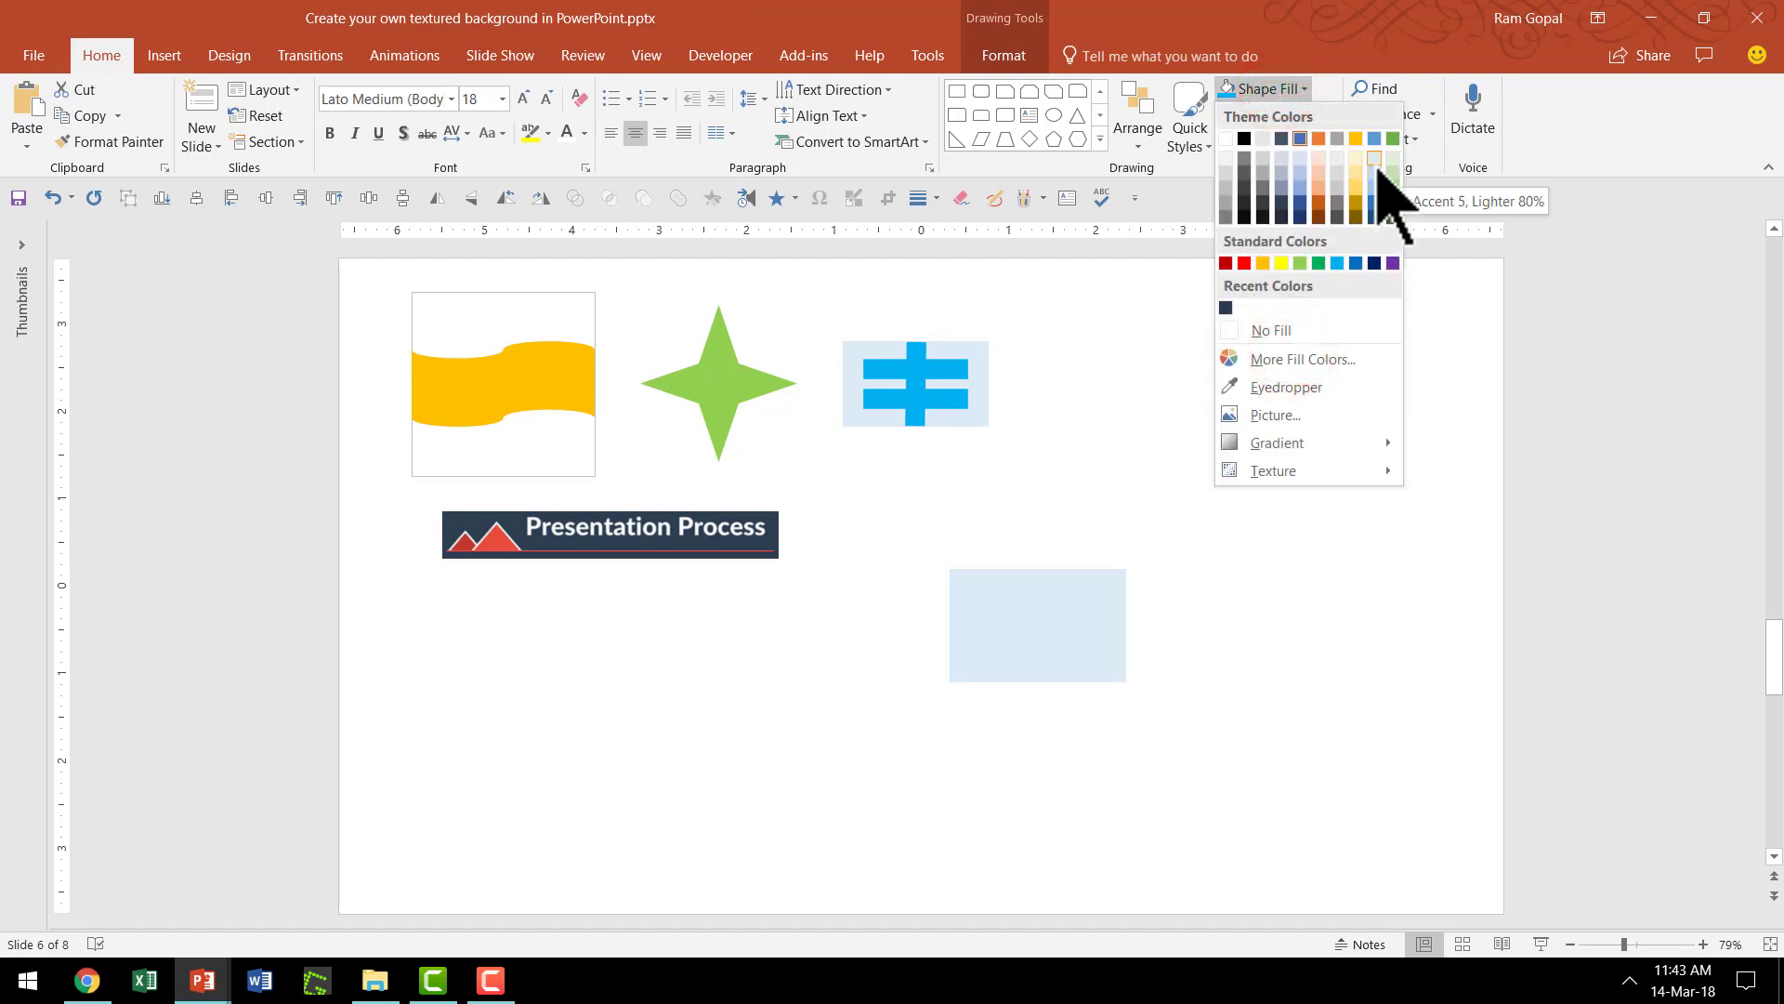
{"action": "right_click", "coordinate": [1035, 625]}
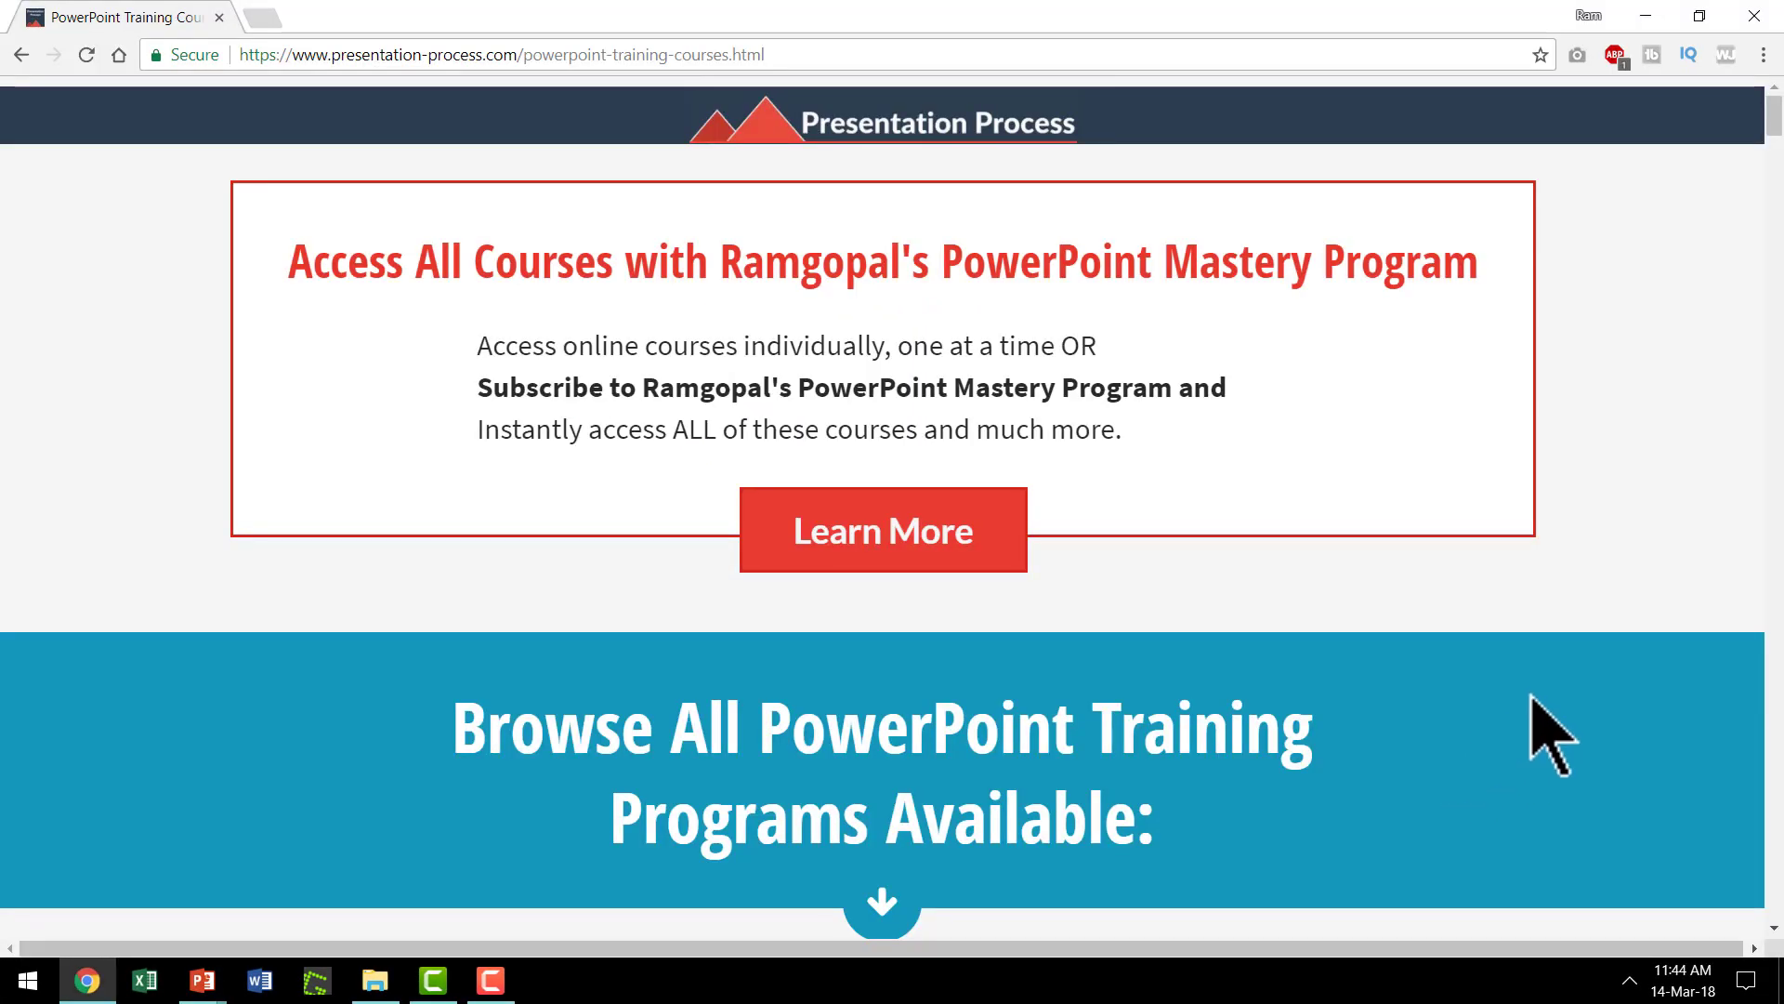
{"action": "mouse_move", "coordinate": [961, 182]}
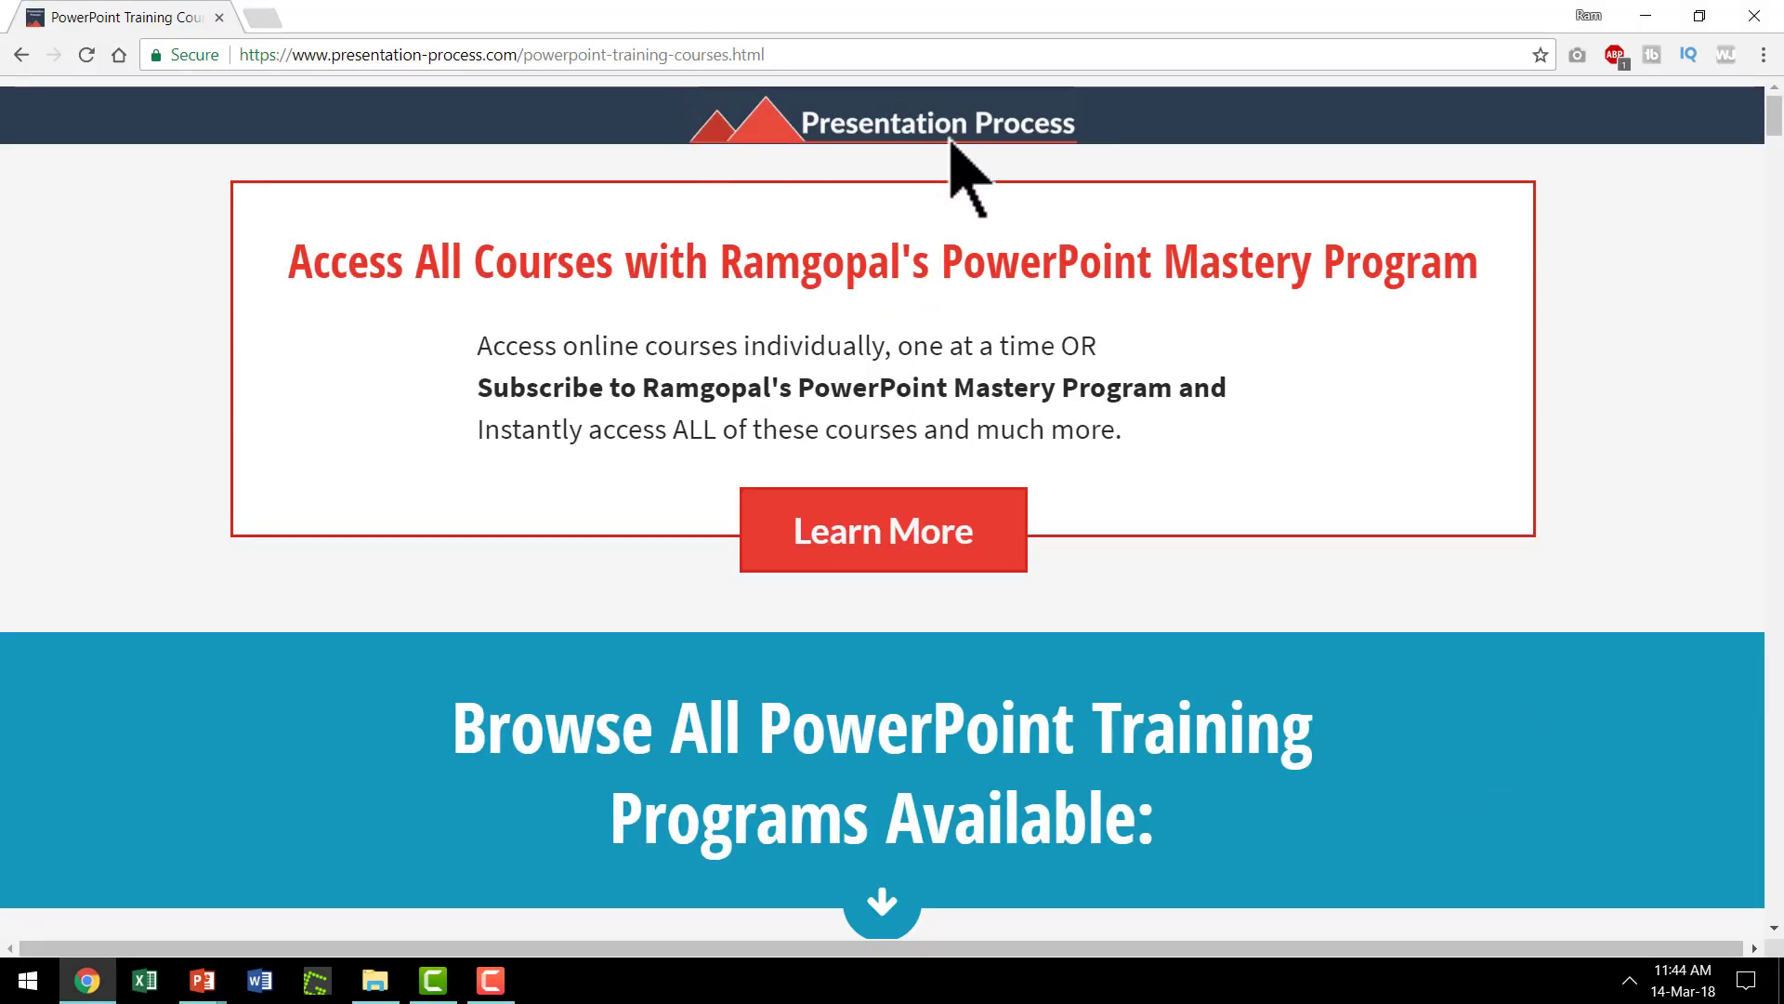
{"action": "mouse_move", "coordinate": [1123, 537]}
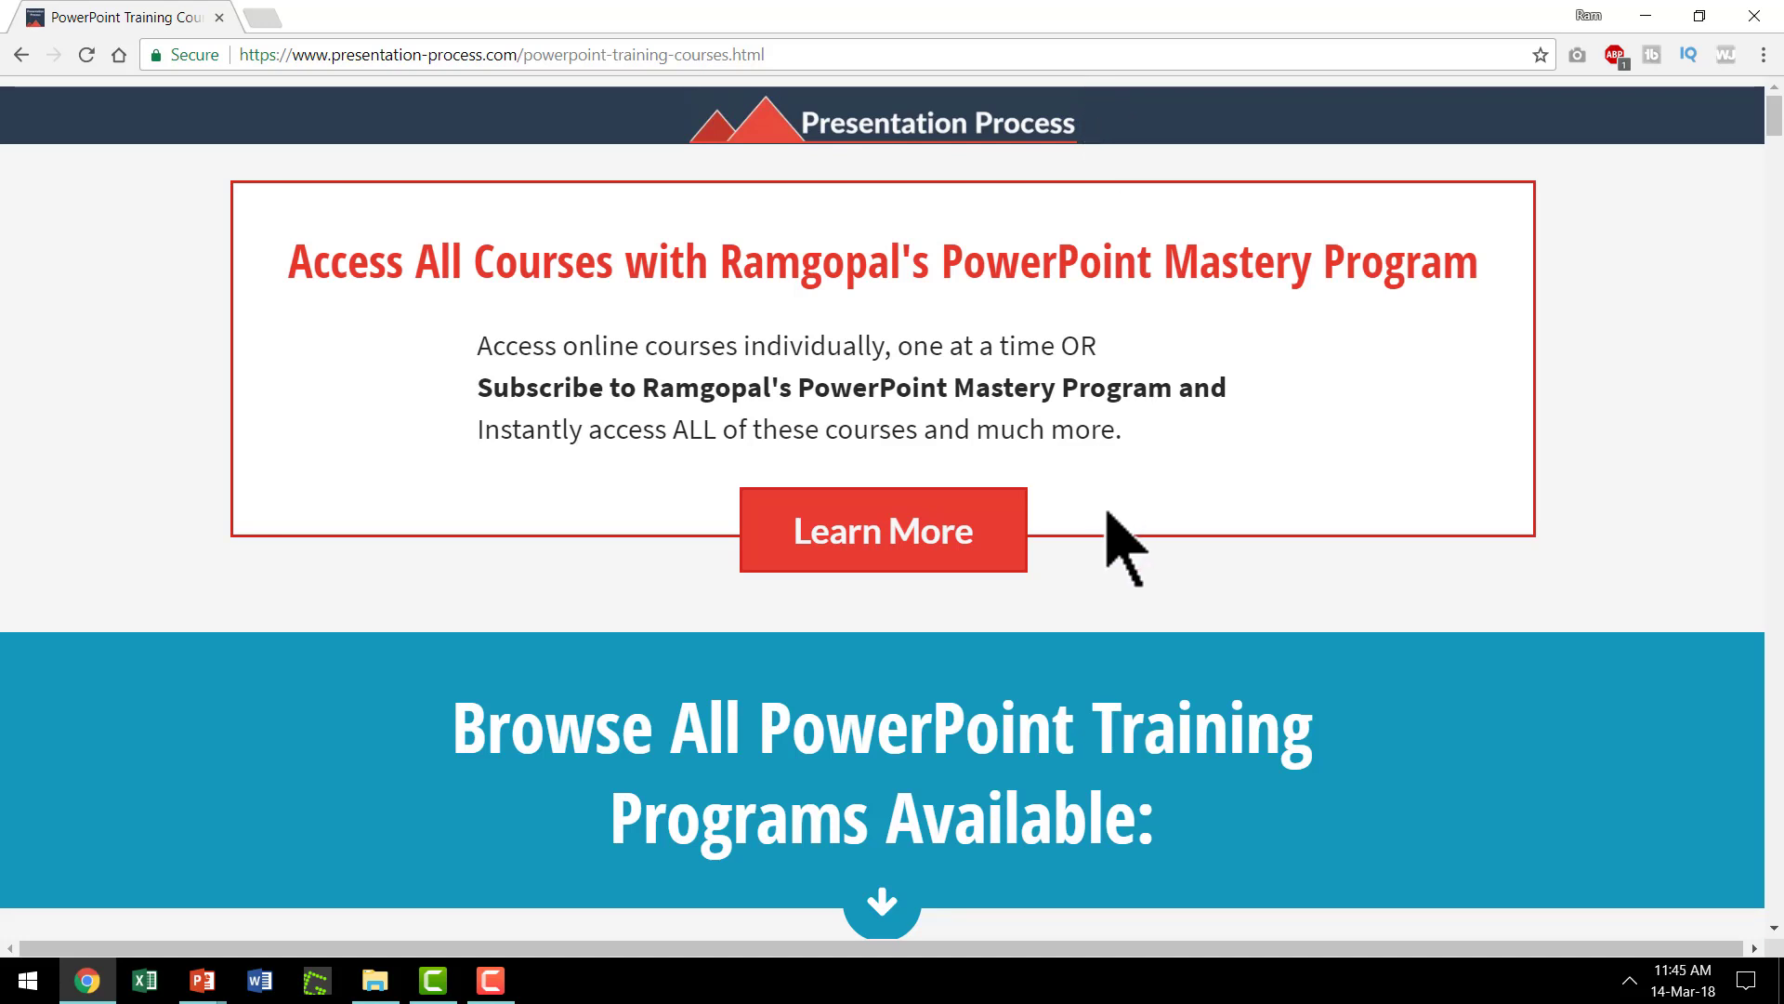
Copy the Presentation Process logo image from the page header in Chrome.
{"action": "left_click", "coordinate": [200, 979]}
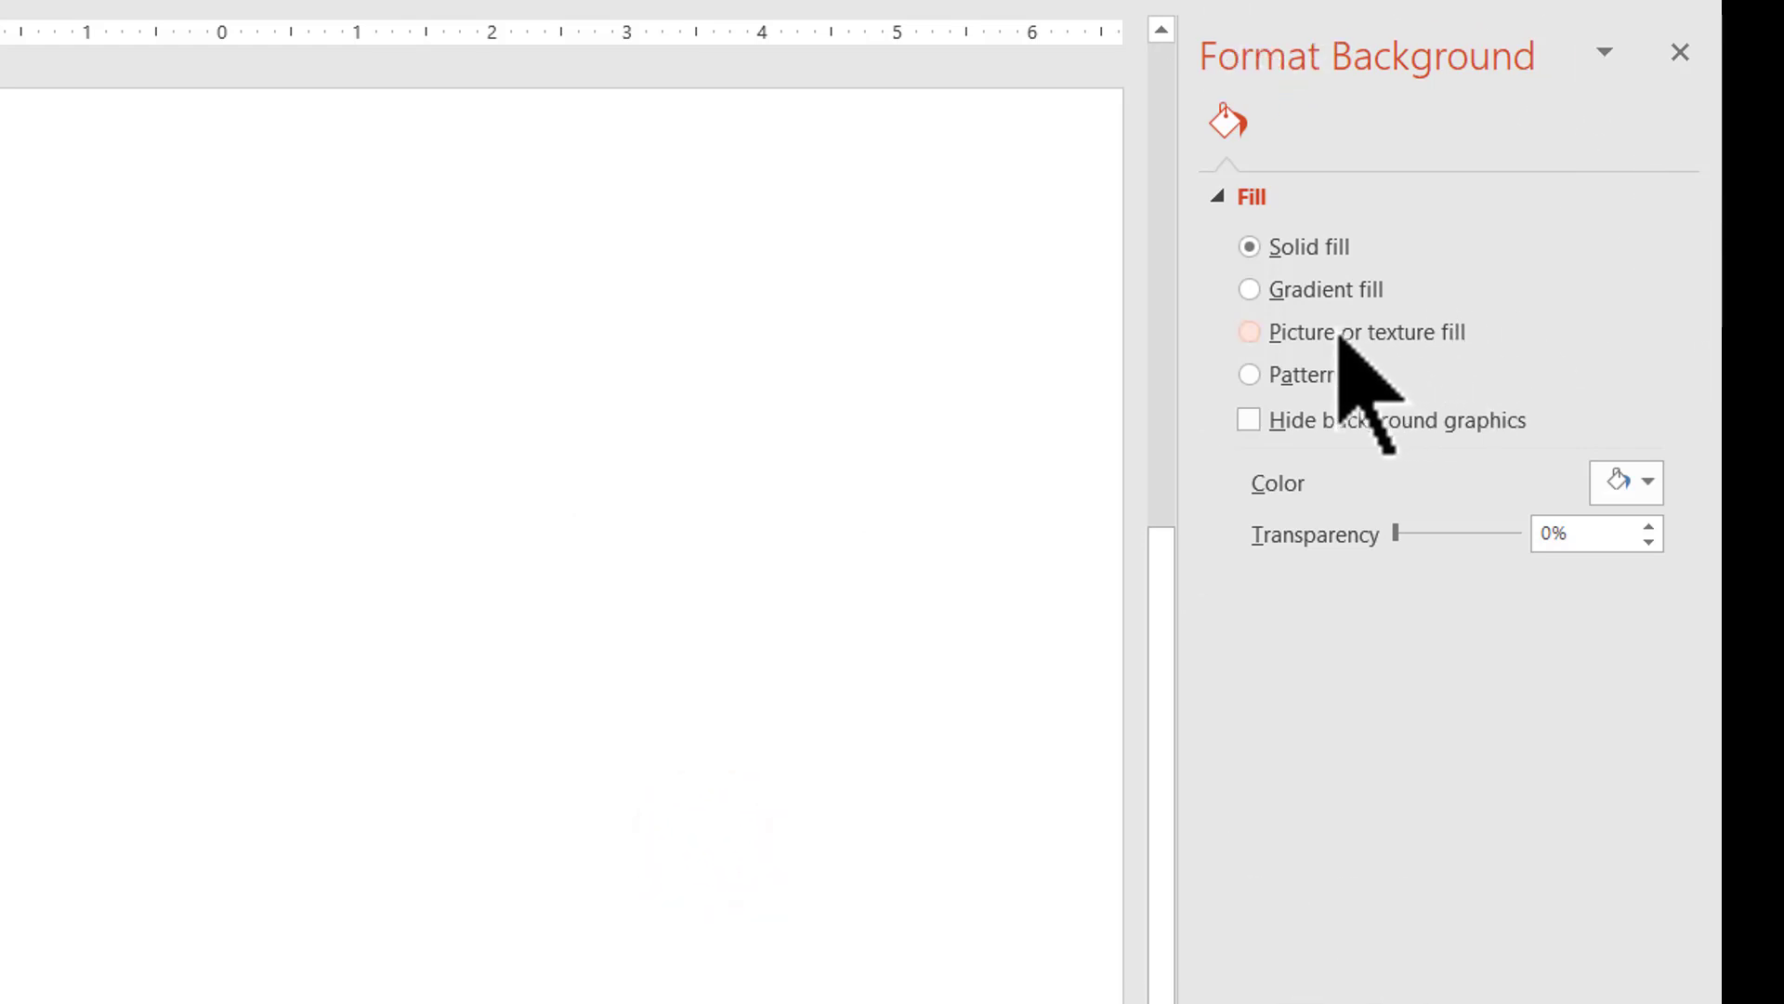
Fill the background with the copied logo from the Clipboard and tile it as a texture.
{"action": "left_click", "coordinate": [1249, 331]}
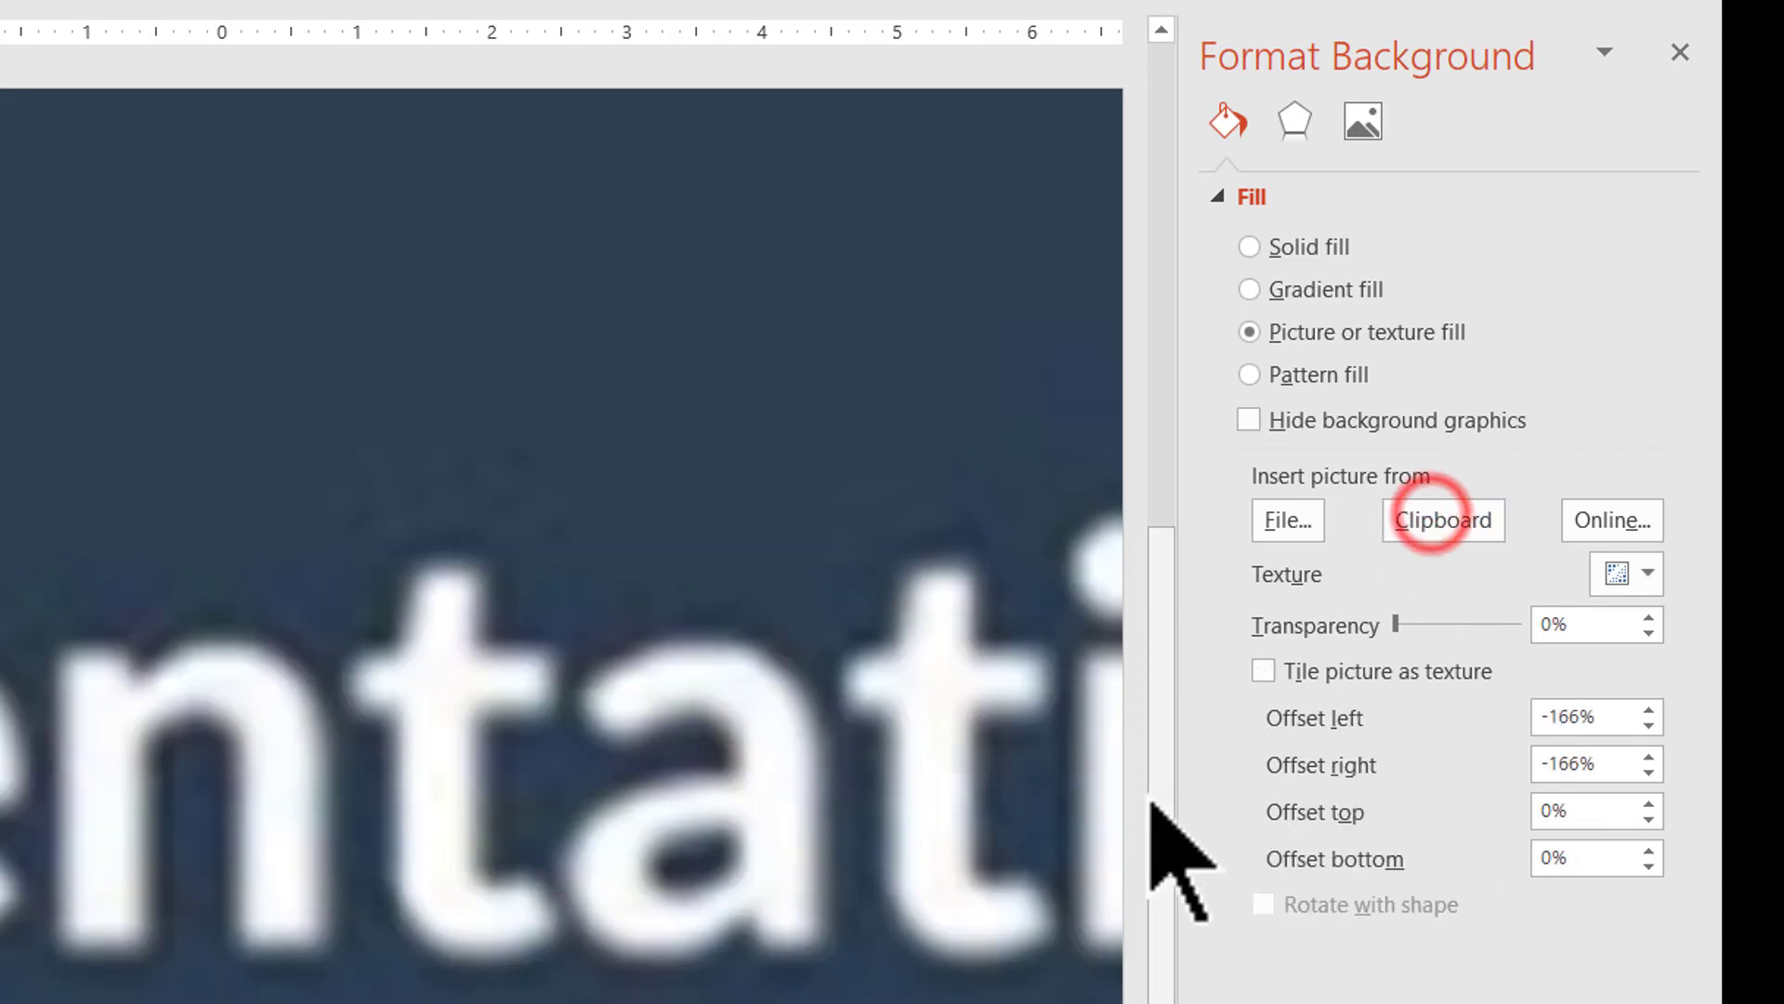
{"action": "mouse_move", "coordinate": [1342, 728]}
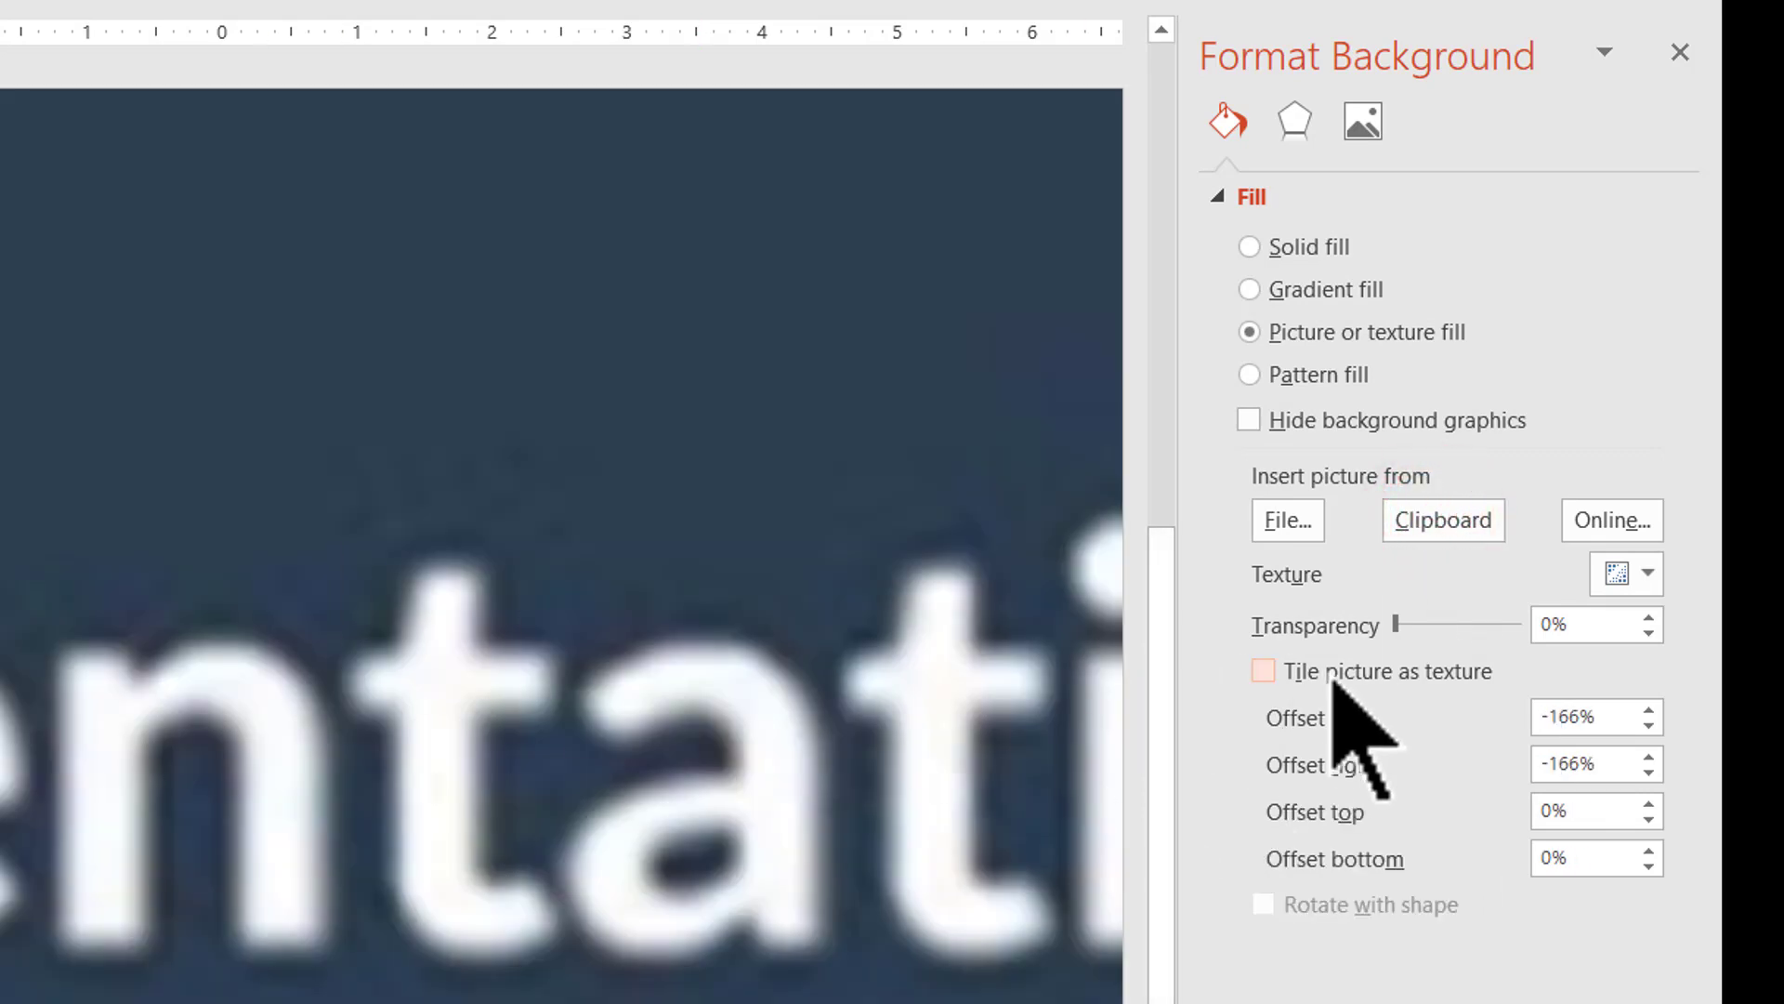
{"action": "left_click", "coordinate": [1262, 671]}
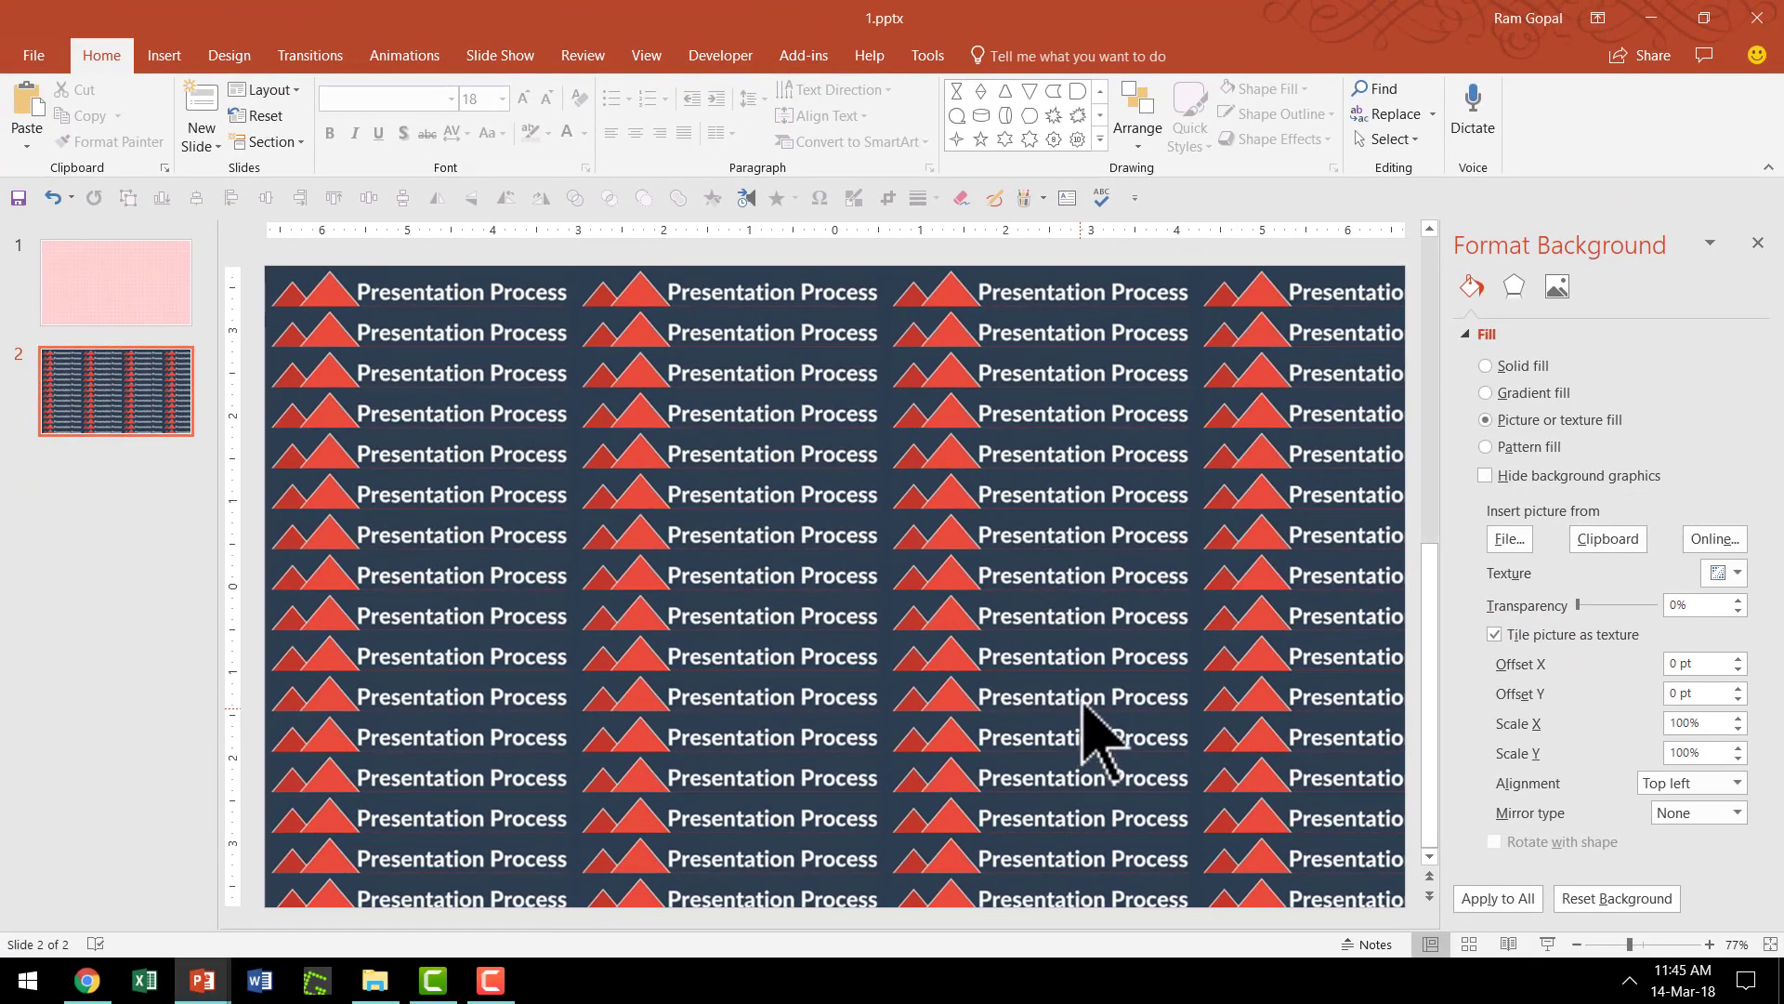
{"action": "mouse_move", "coordinate": [1560, 779]}
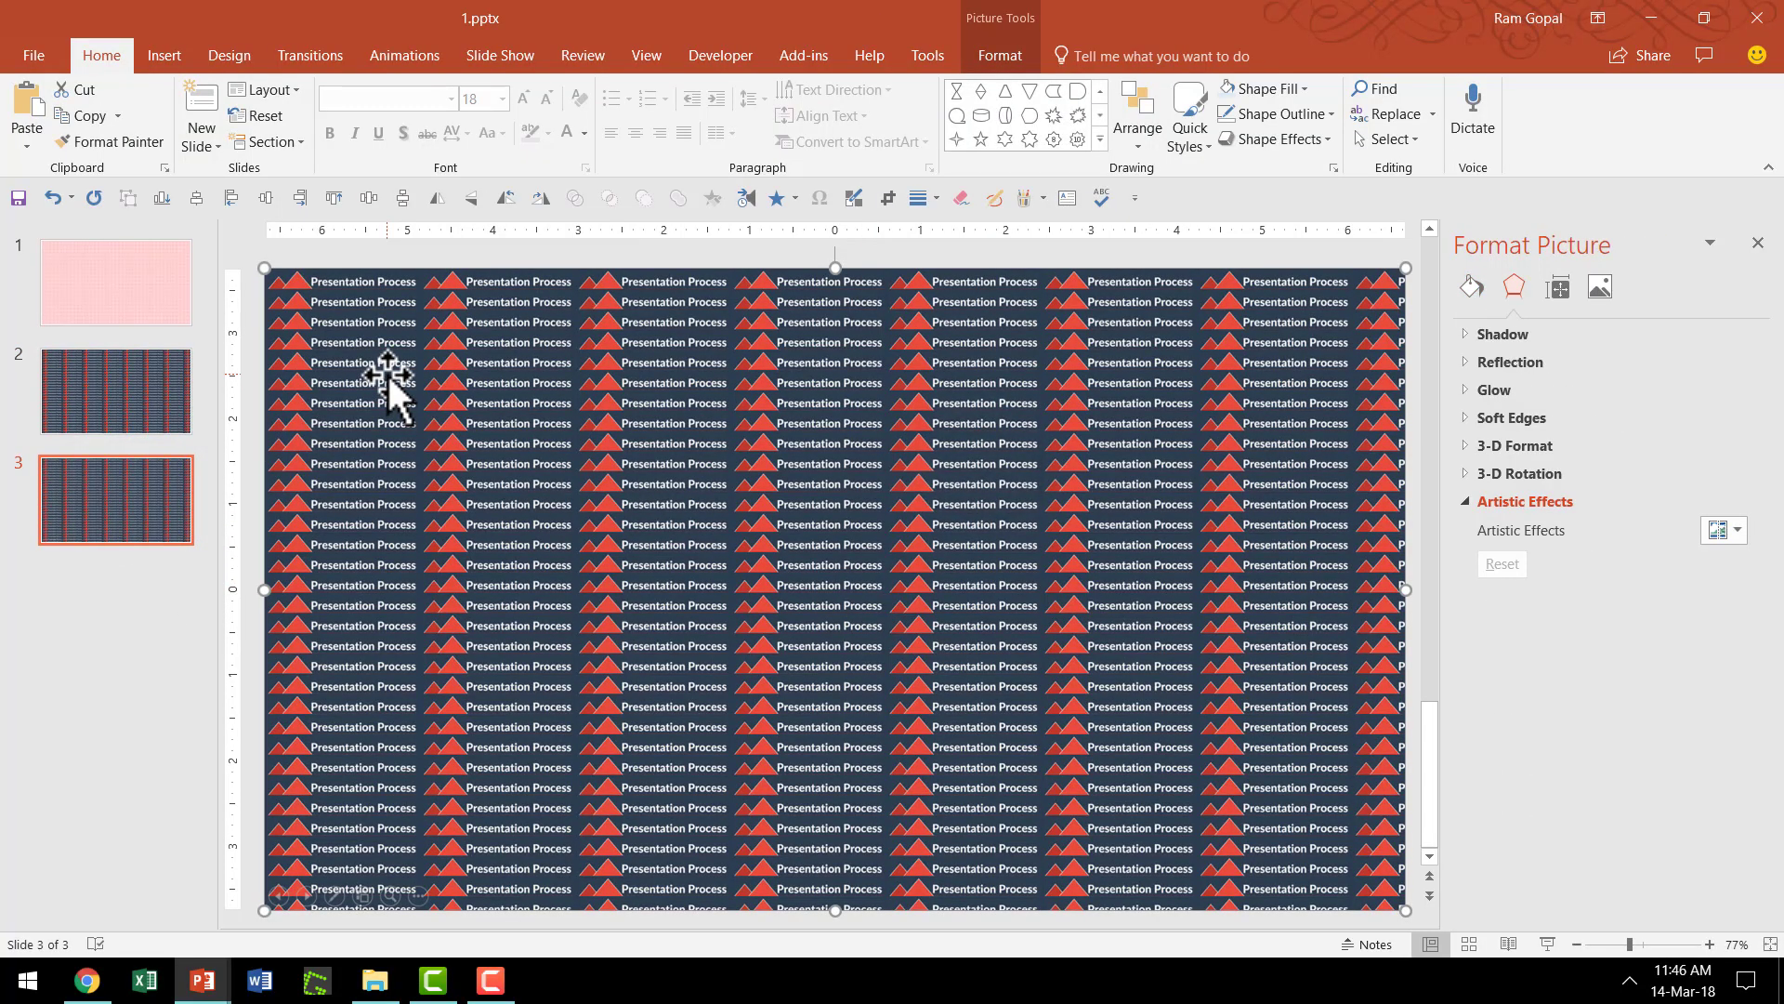
{"action": "mouse_move", "coordinate": [784, 530]}
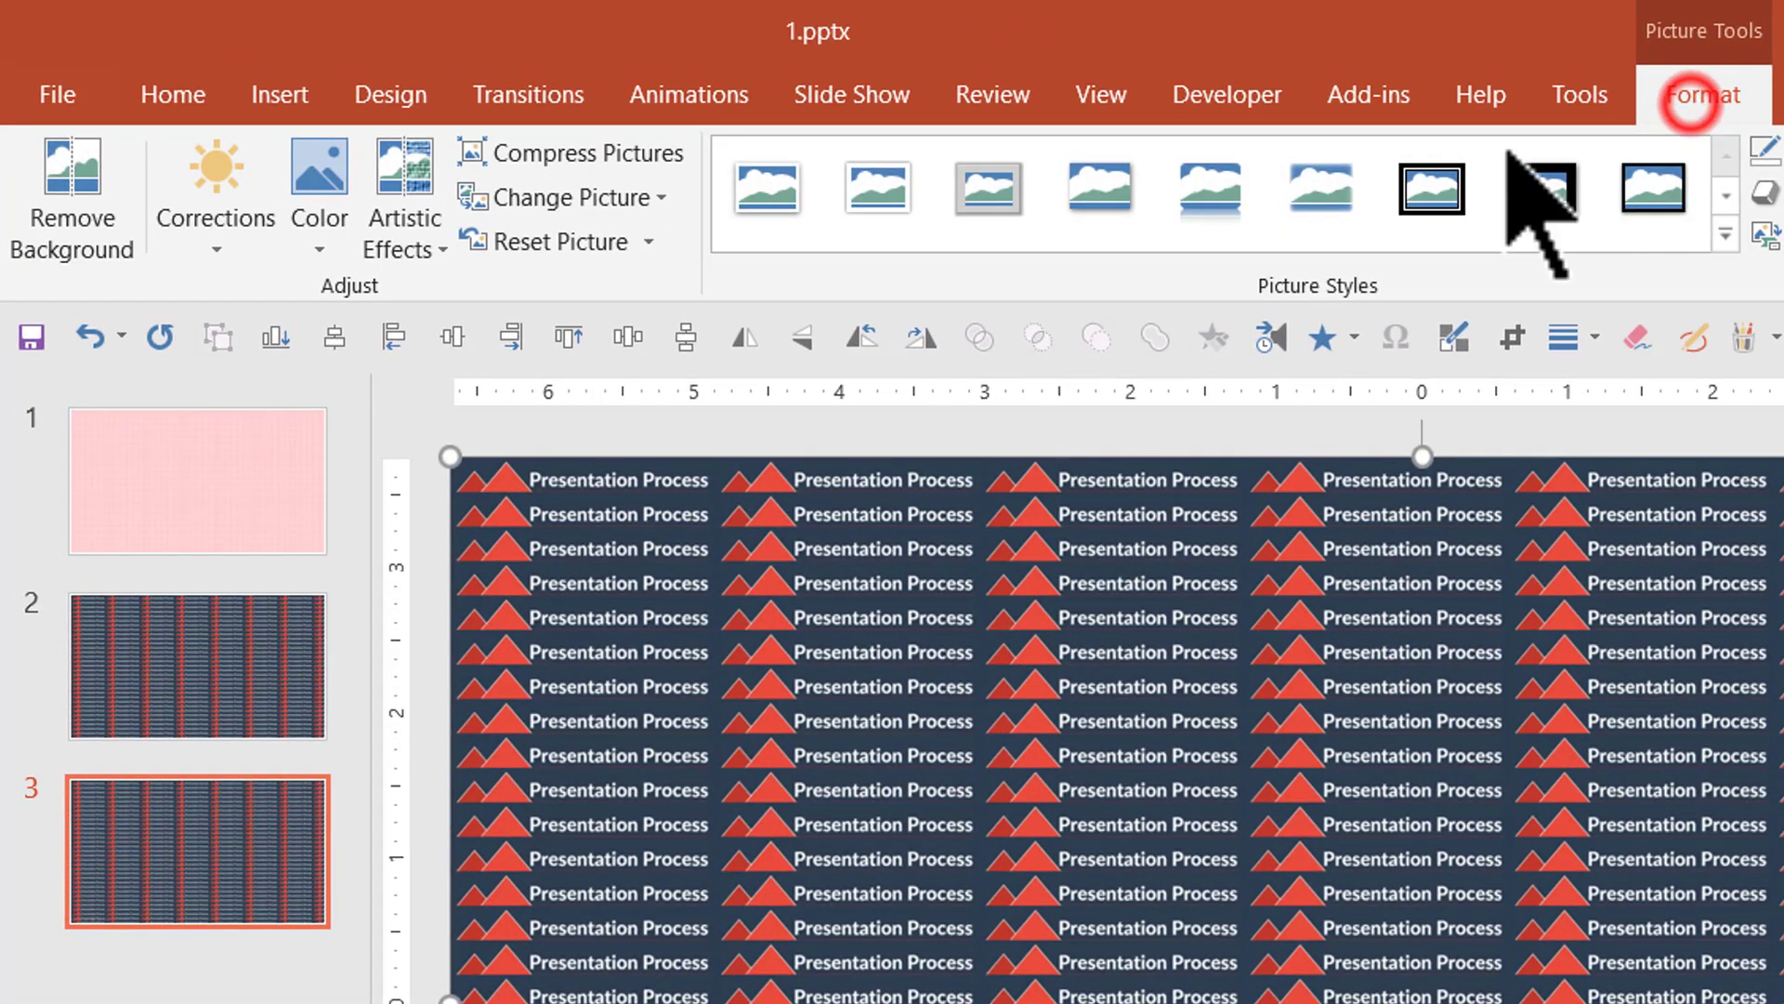
Recolor the tiled logo pattern picture to Washout and cut it to the clipboard.
{"action": "left_click", "coordinate": [318, 188]}
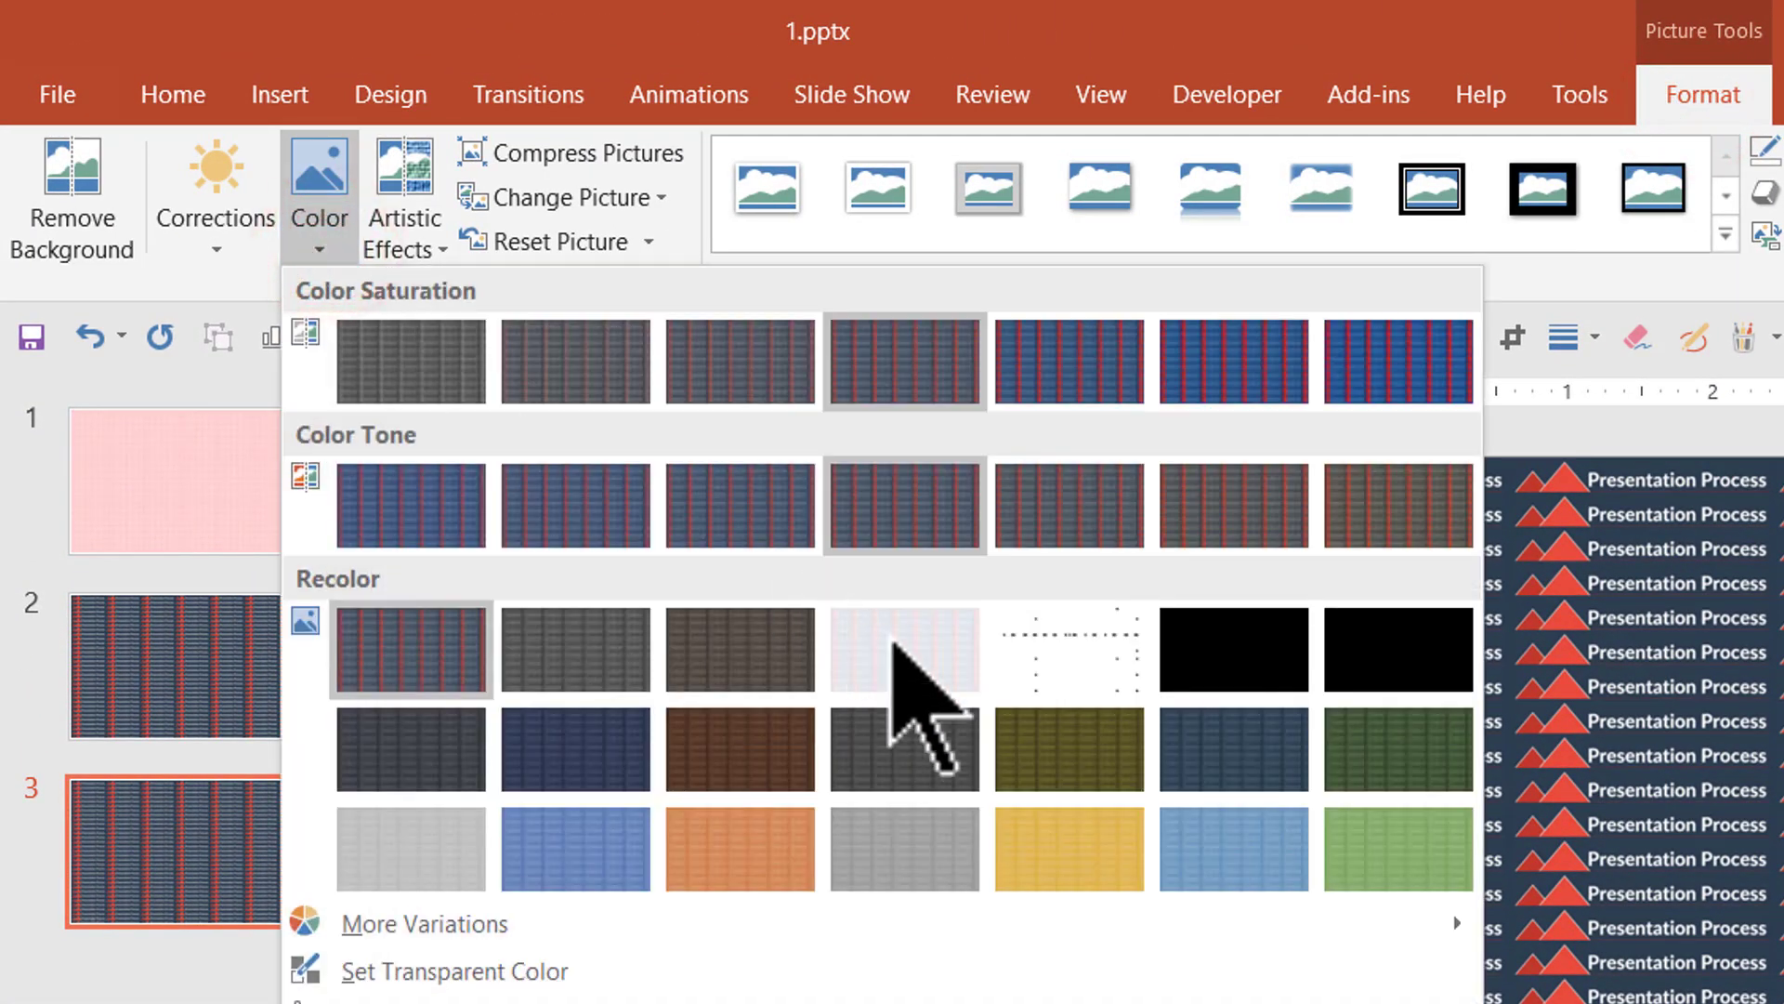
{"action": "left_click", "coordinate": [906, 649]}
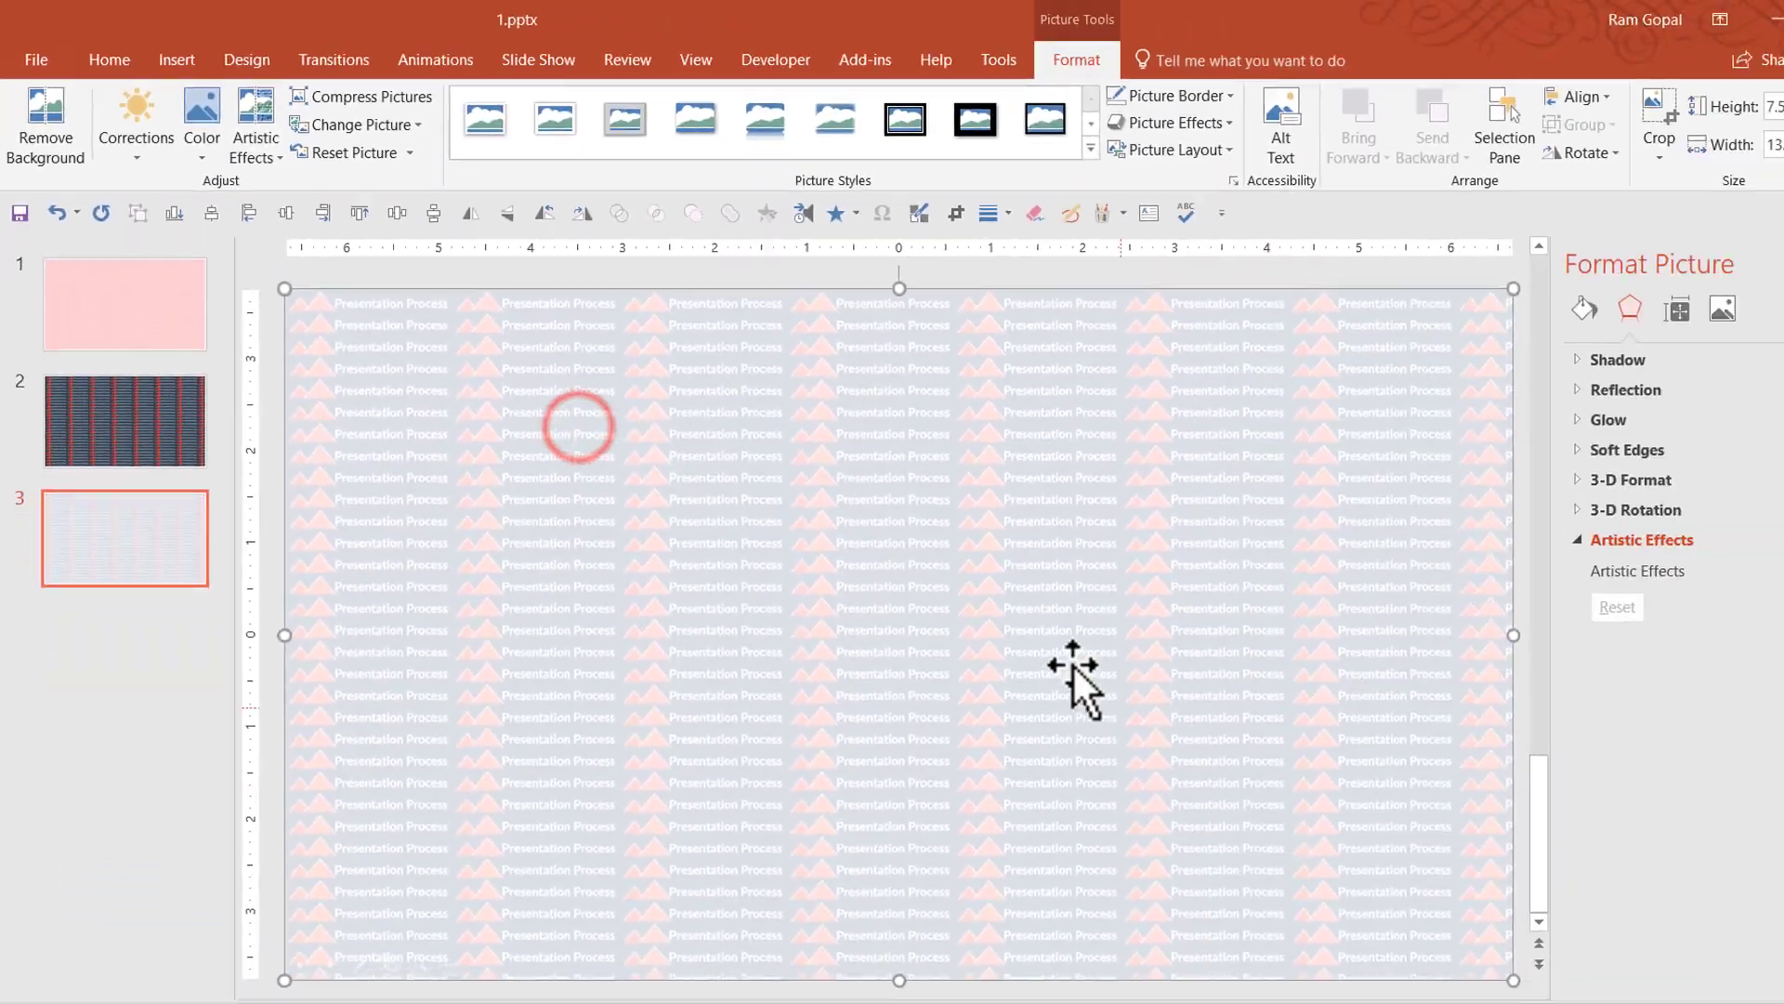
{"action": "left_click", "coordinate": [980, 638]}
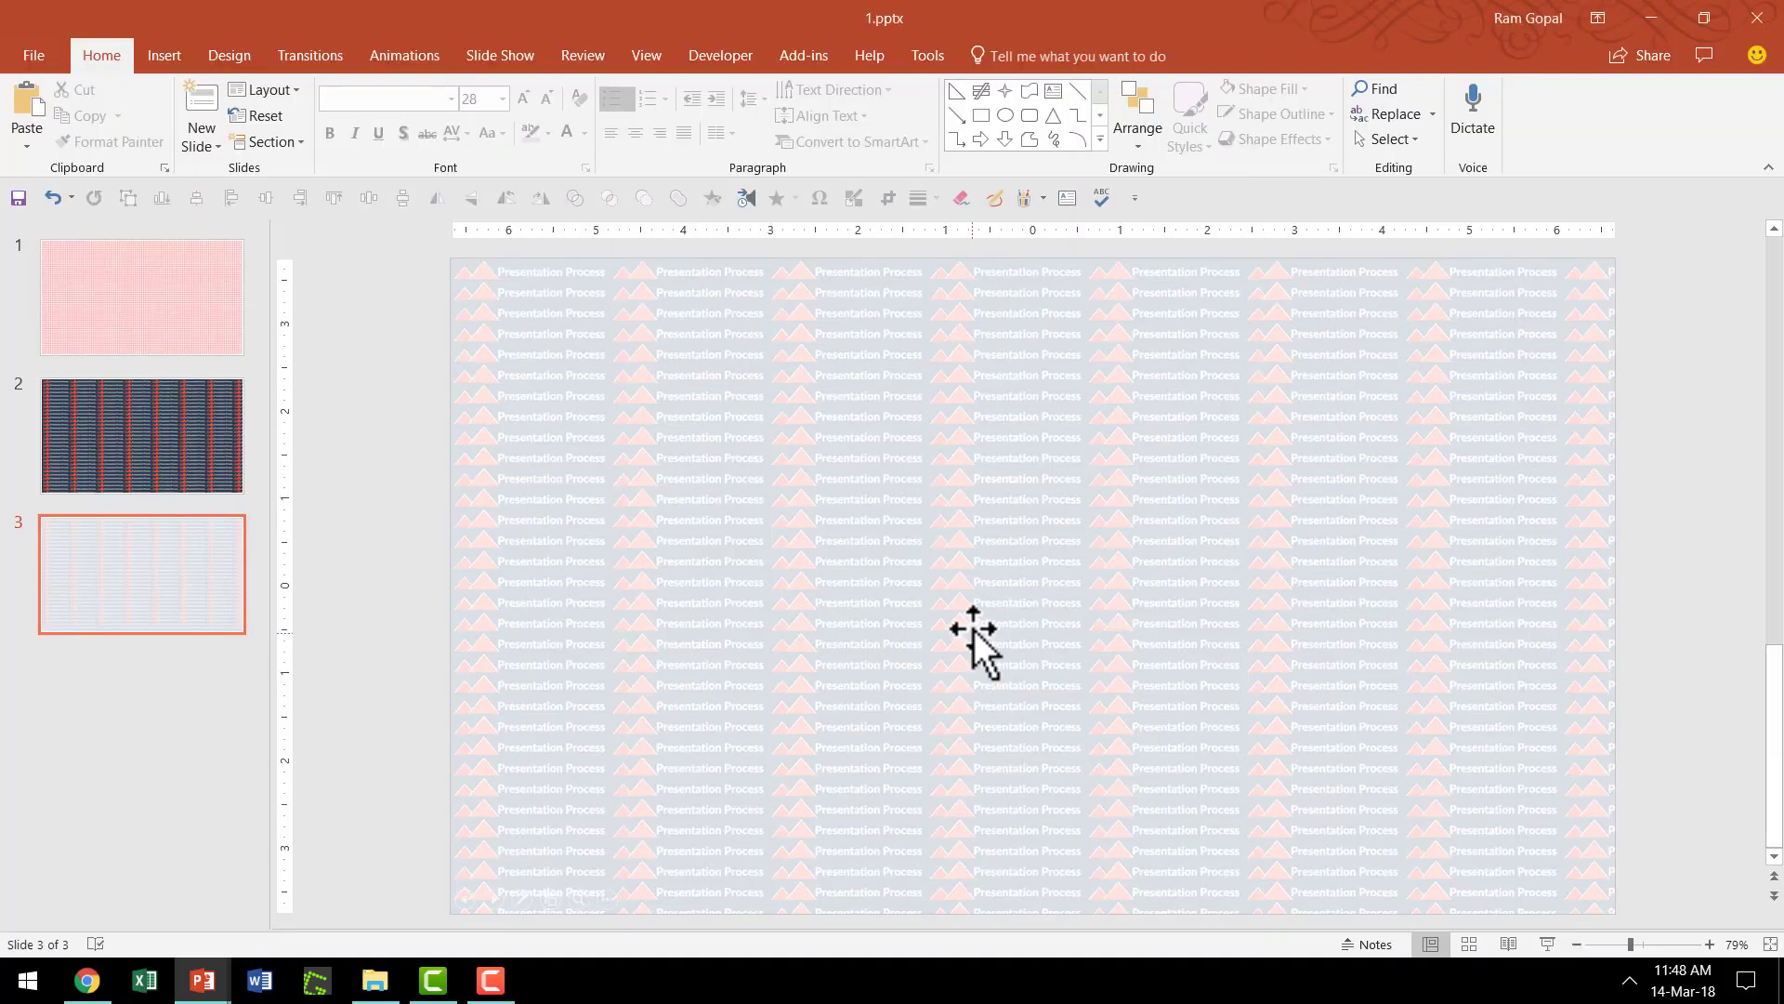
{"action": "right_click", "coordinate": [976, 632]}
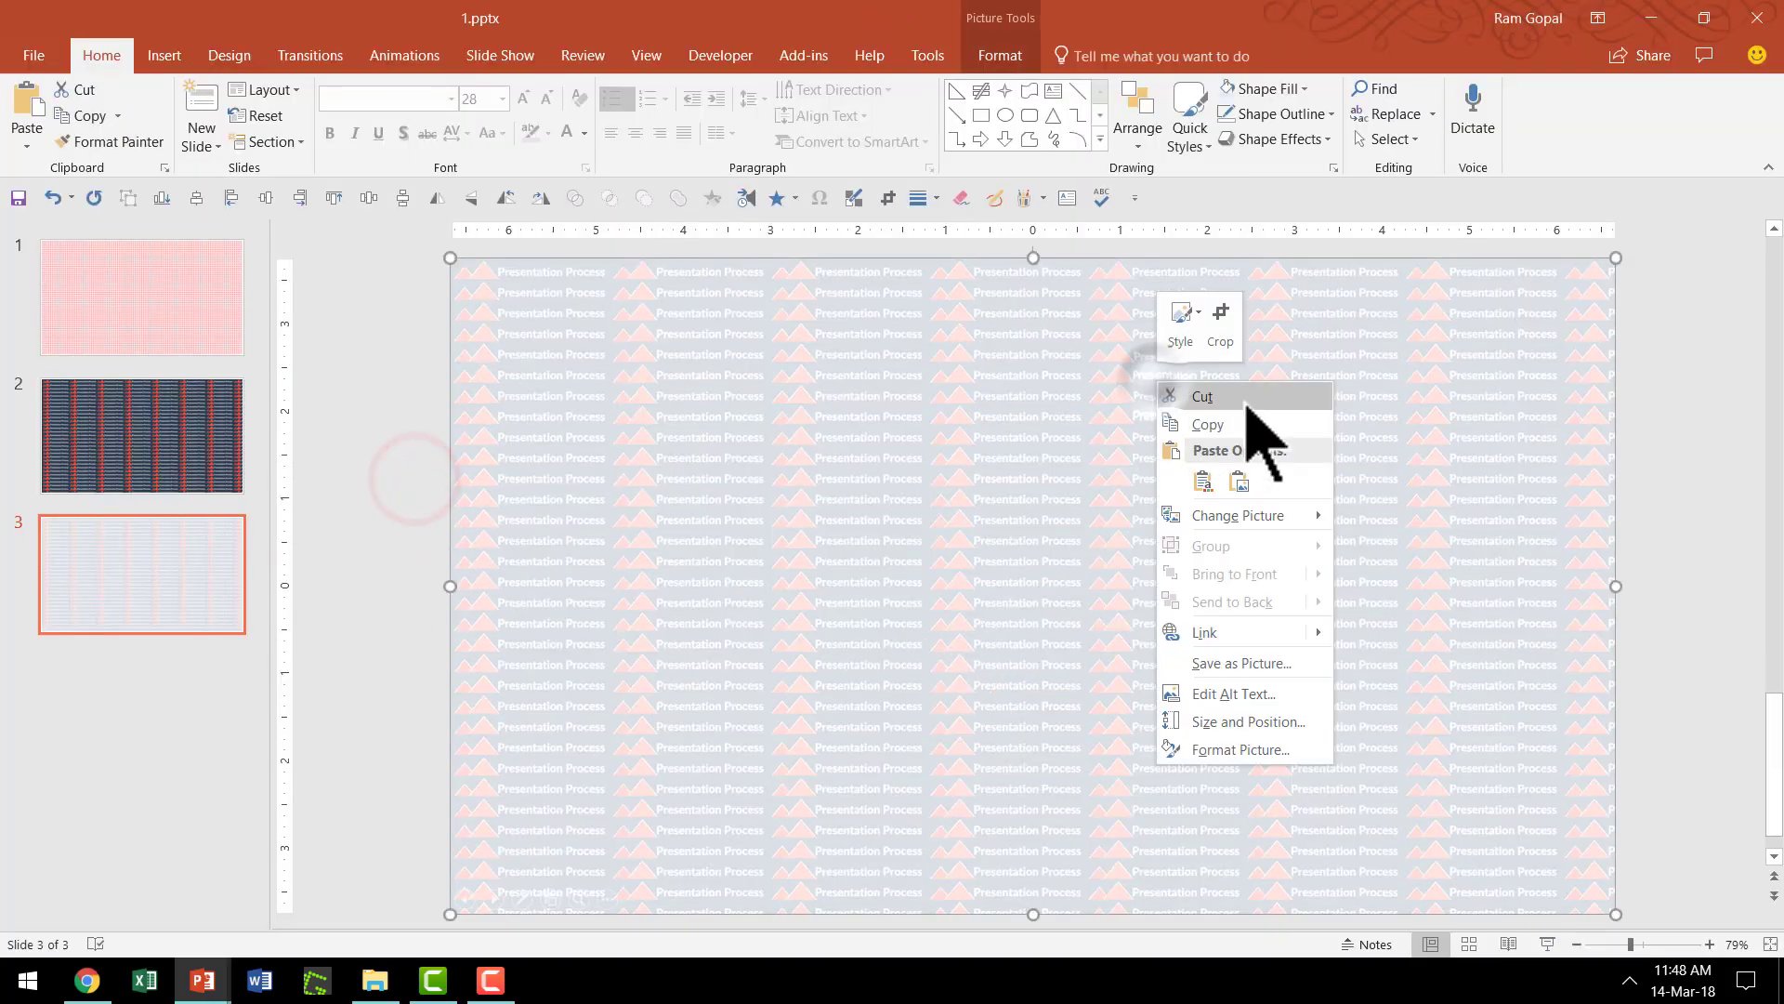
{"action": "left_click", "coordinate": [1202, 396]}
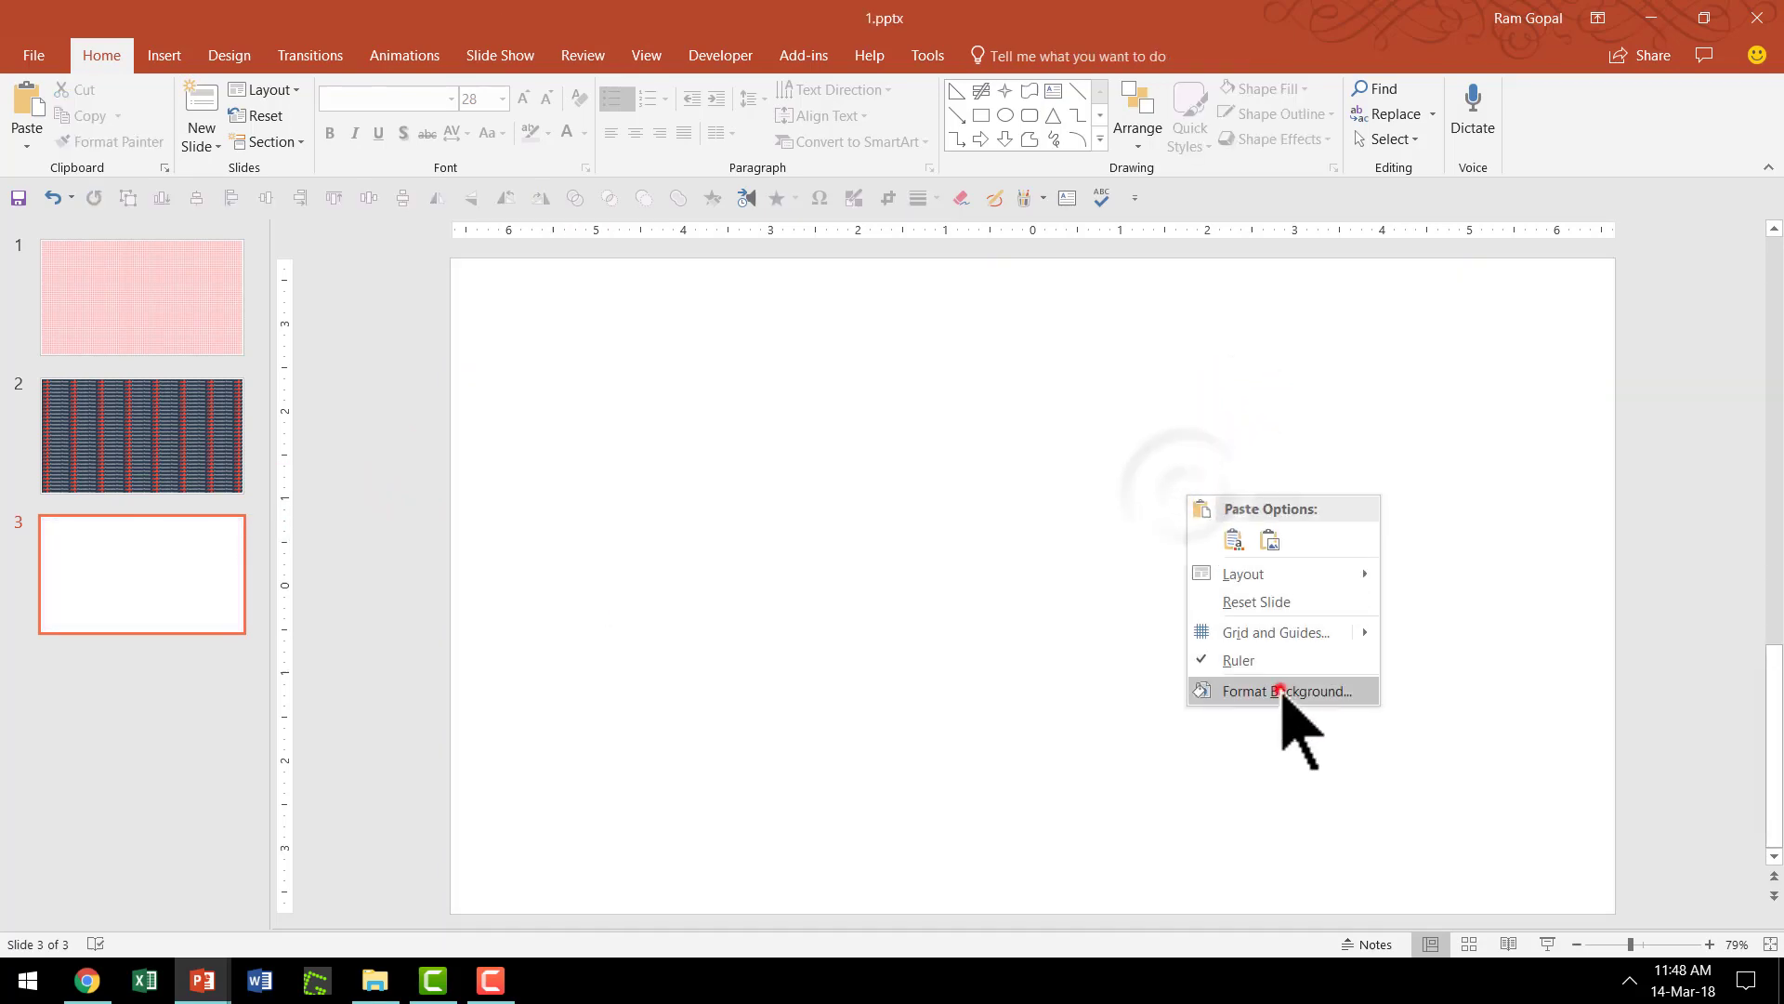
Fill slide 3's background with the cut washed-out logo picture from the clipboard.
{"action": "left_click", "coordinate": [1286, 692]}
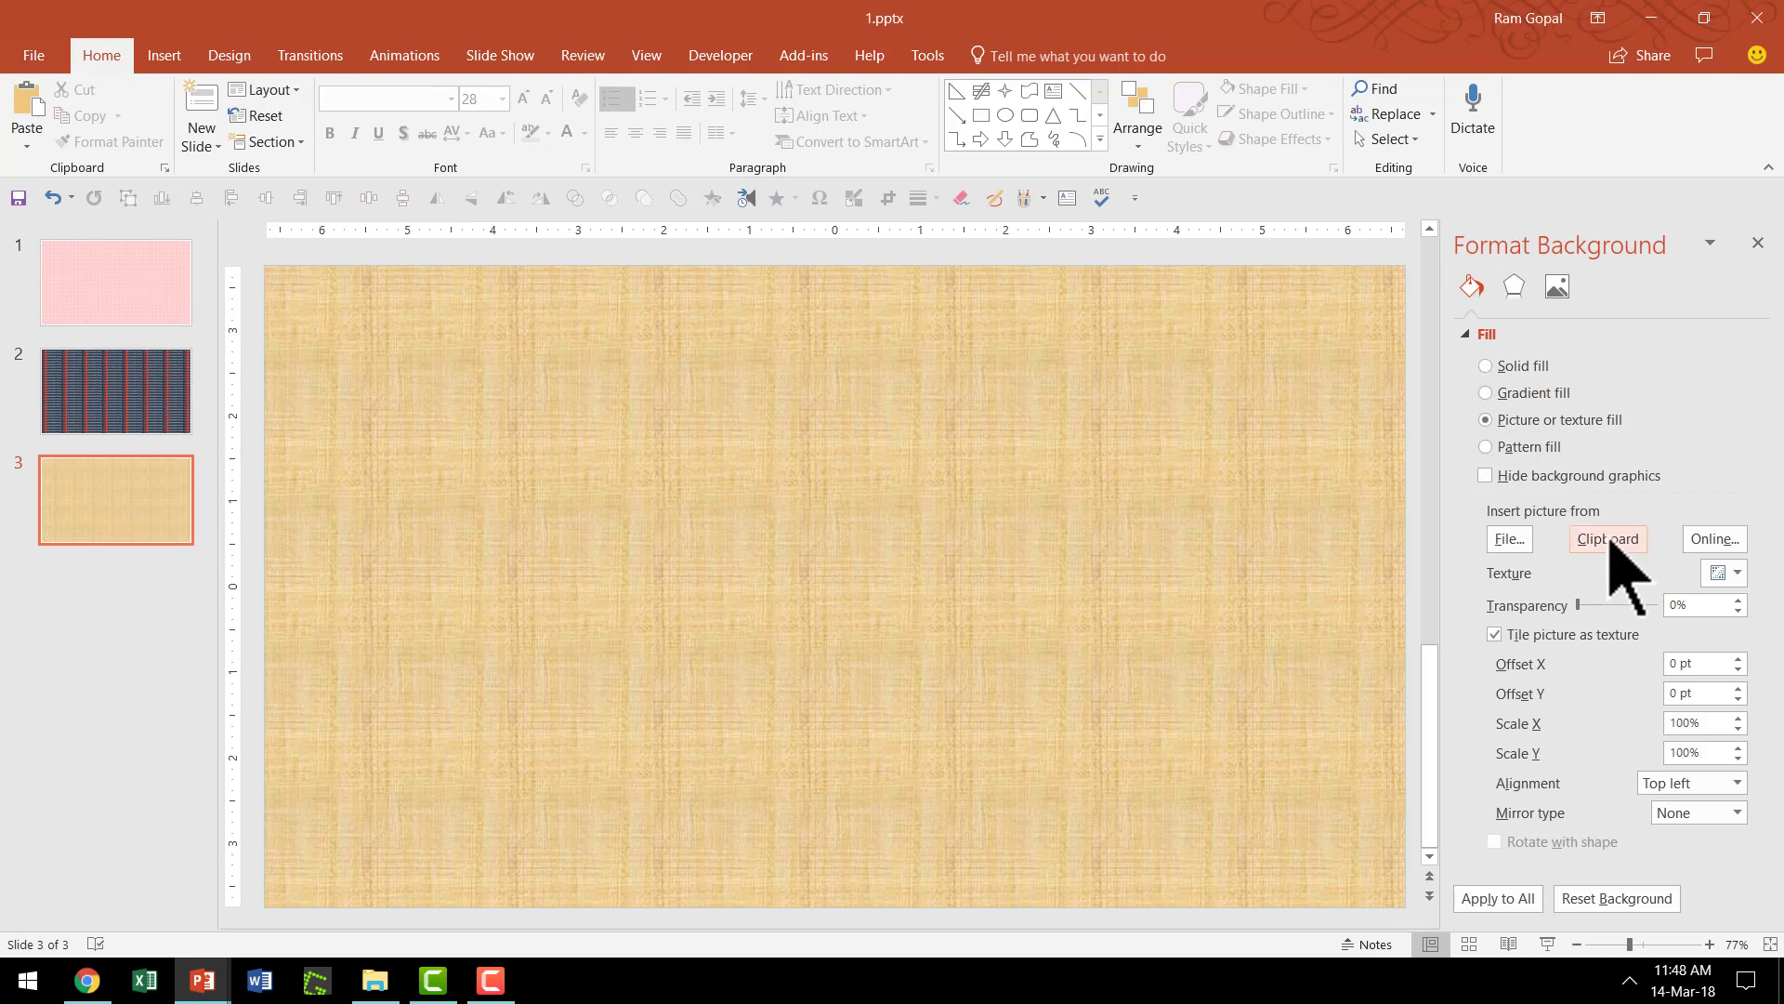
{"action": "left_click", "coordinate": [1606, 539]}
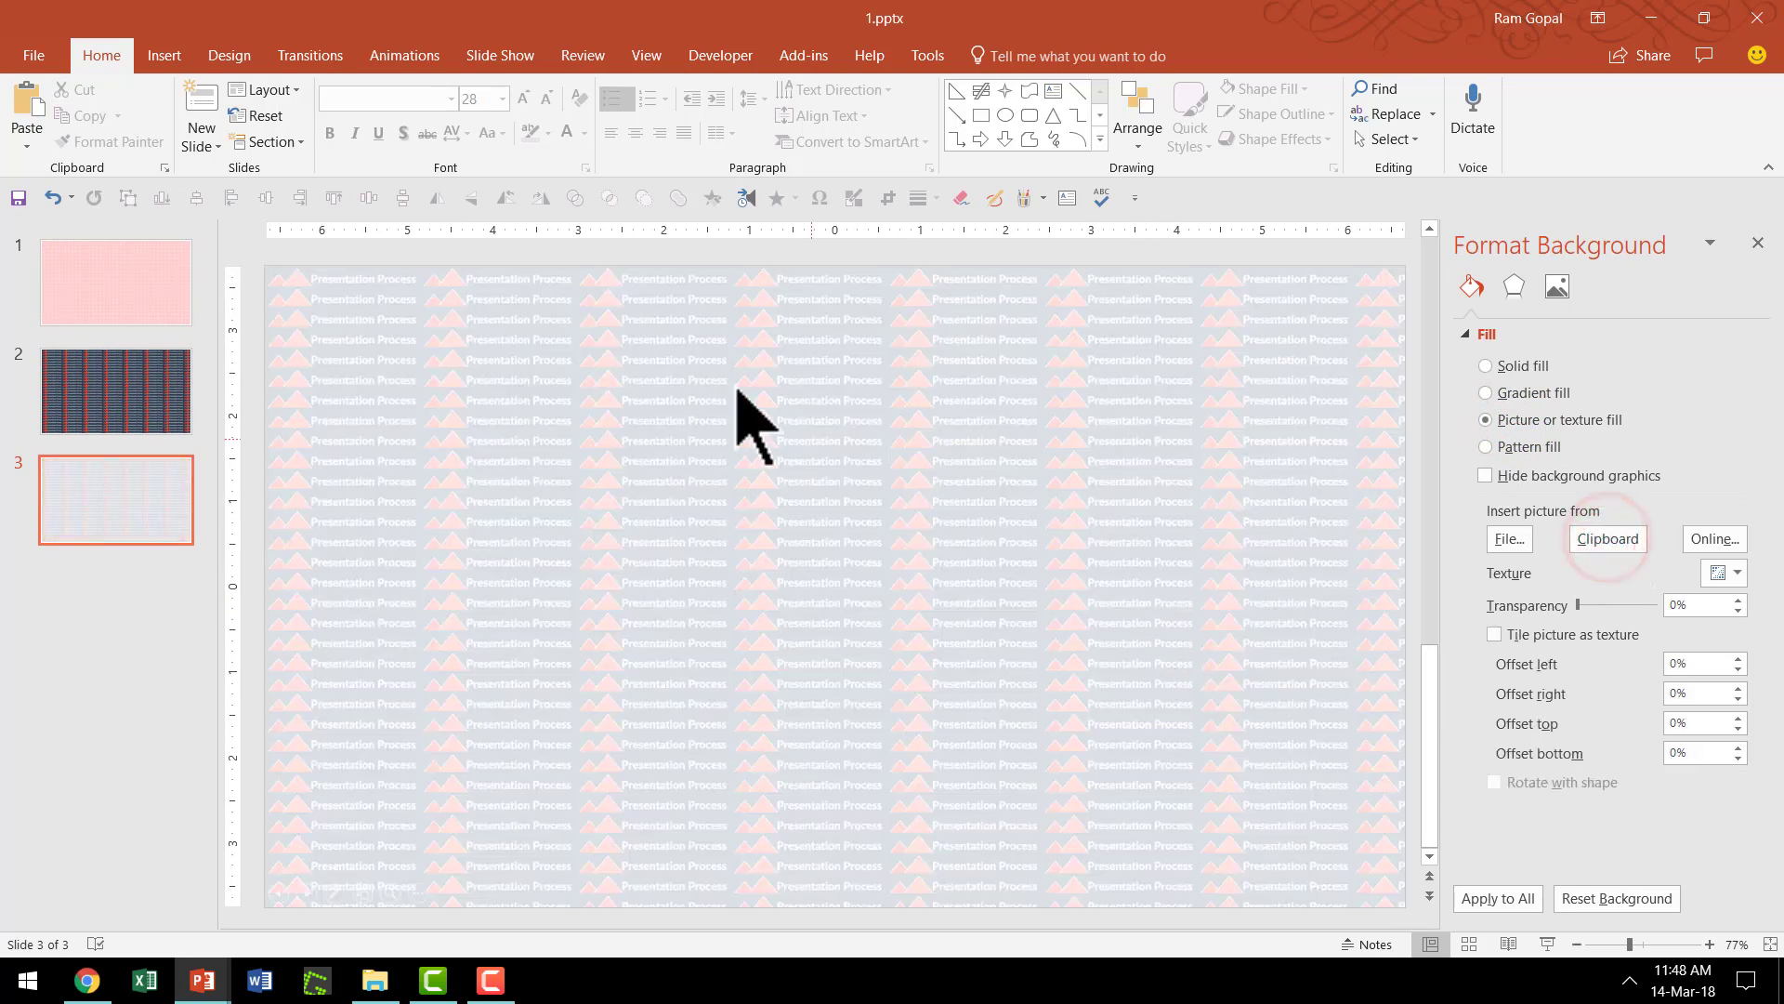
{"action": "mouse_move", "coordinate": [484, 455]}
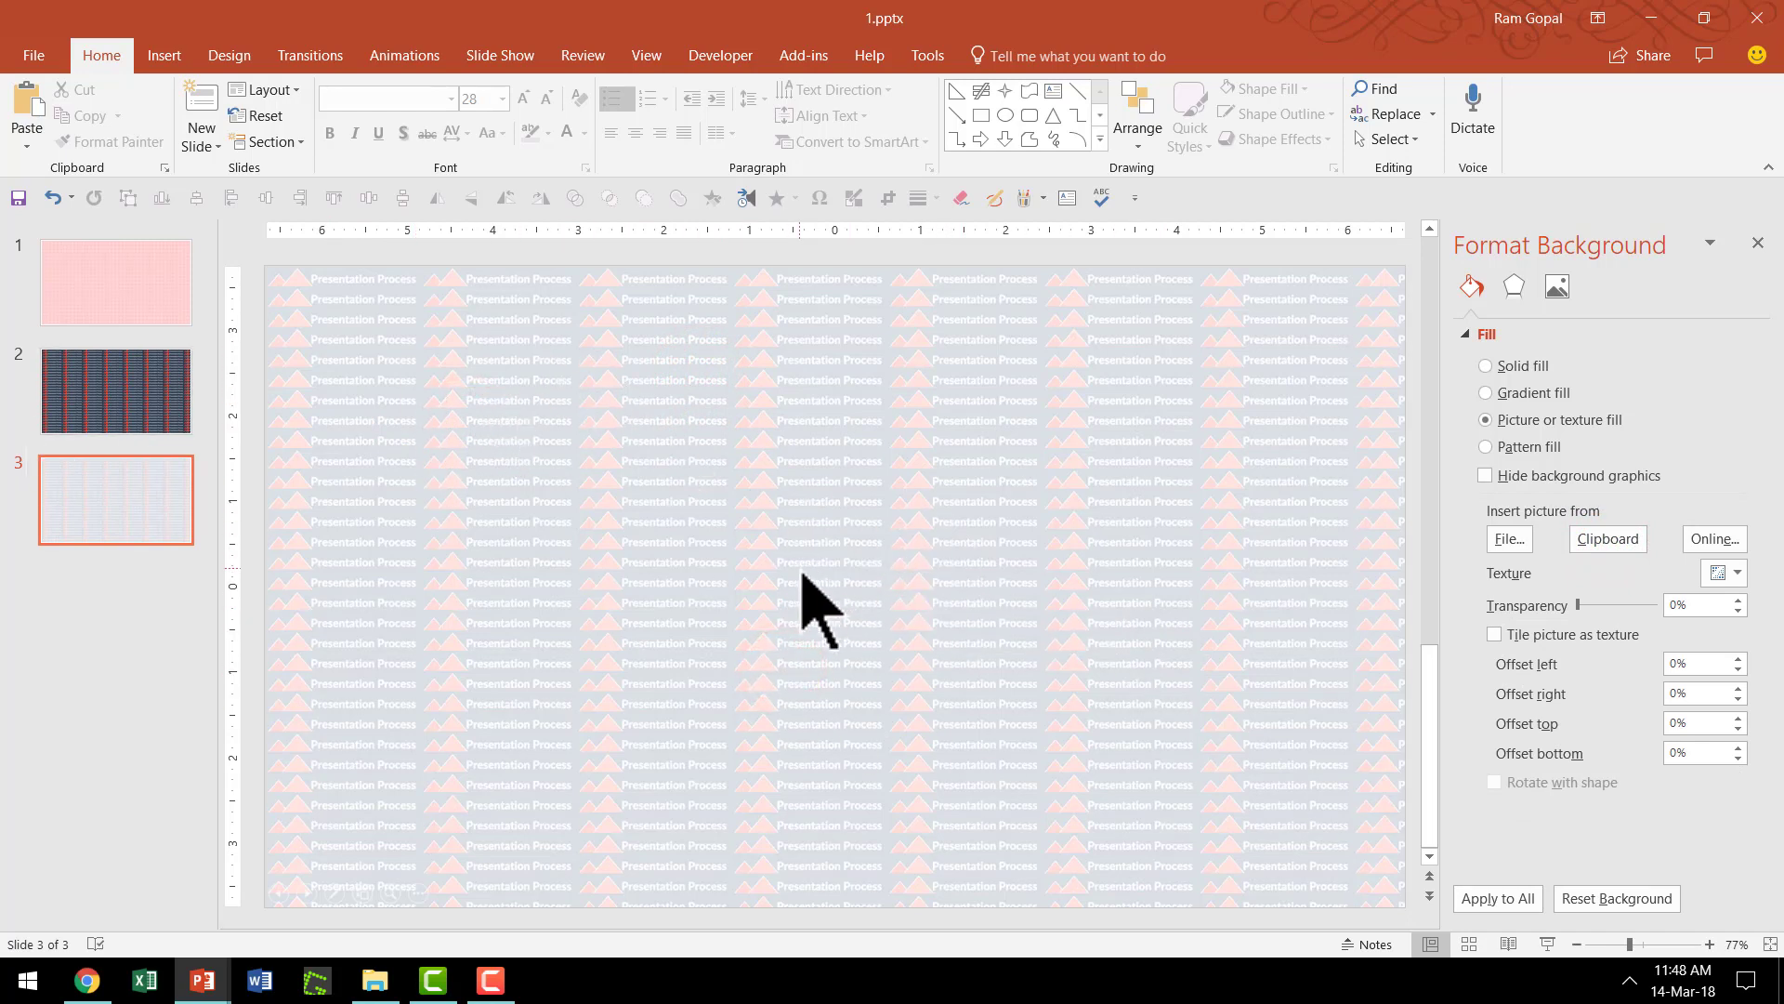
{"action": "mouse_move", "coordinate": [422, 450]}
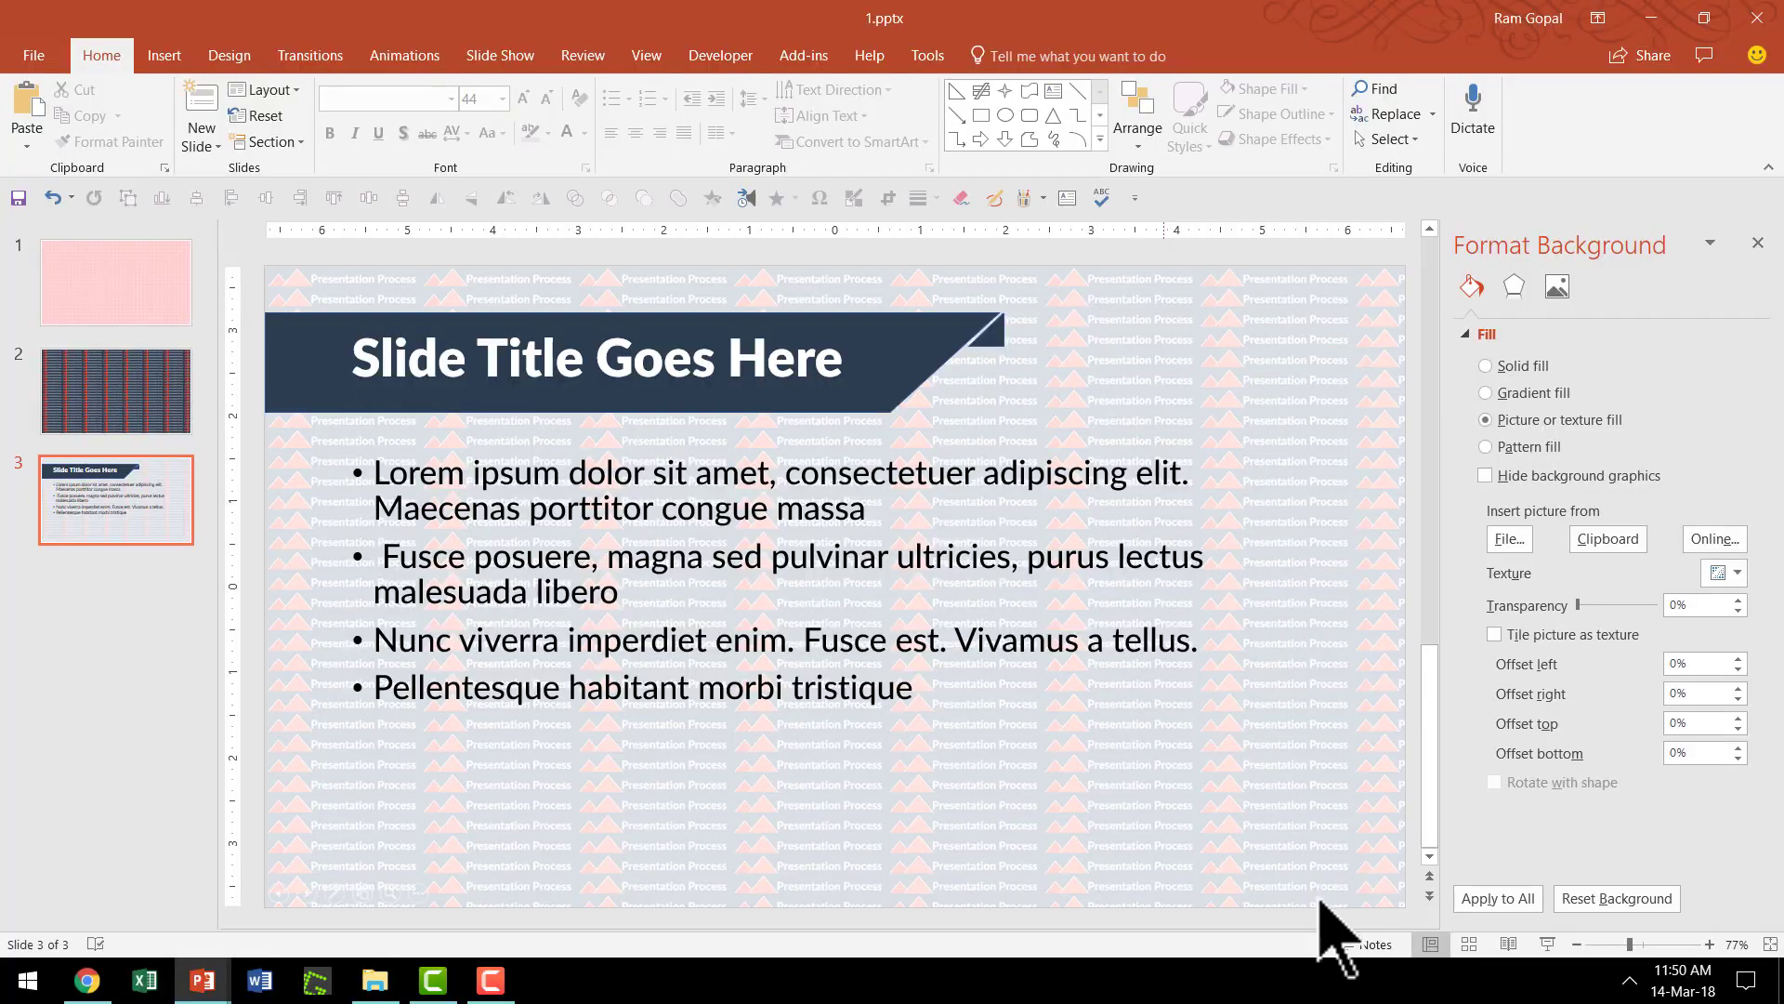
{"action": "mouse_move", "coordinate": [1372, 450]}
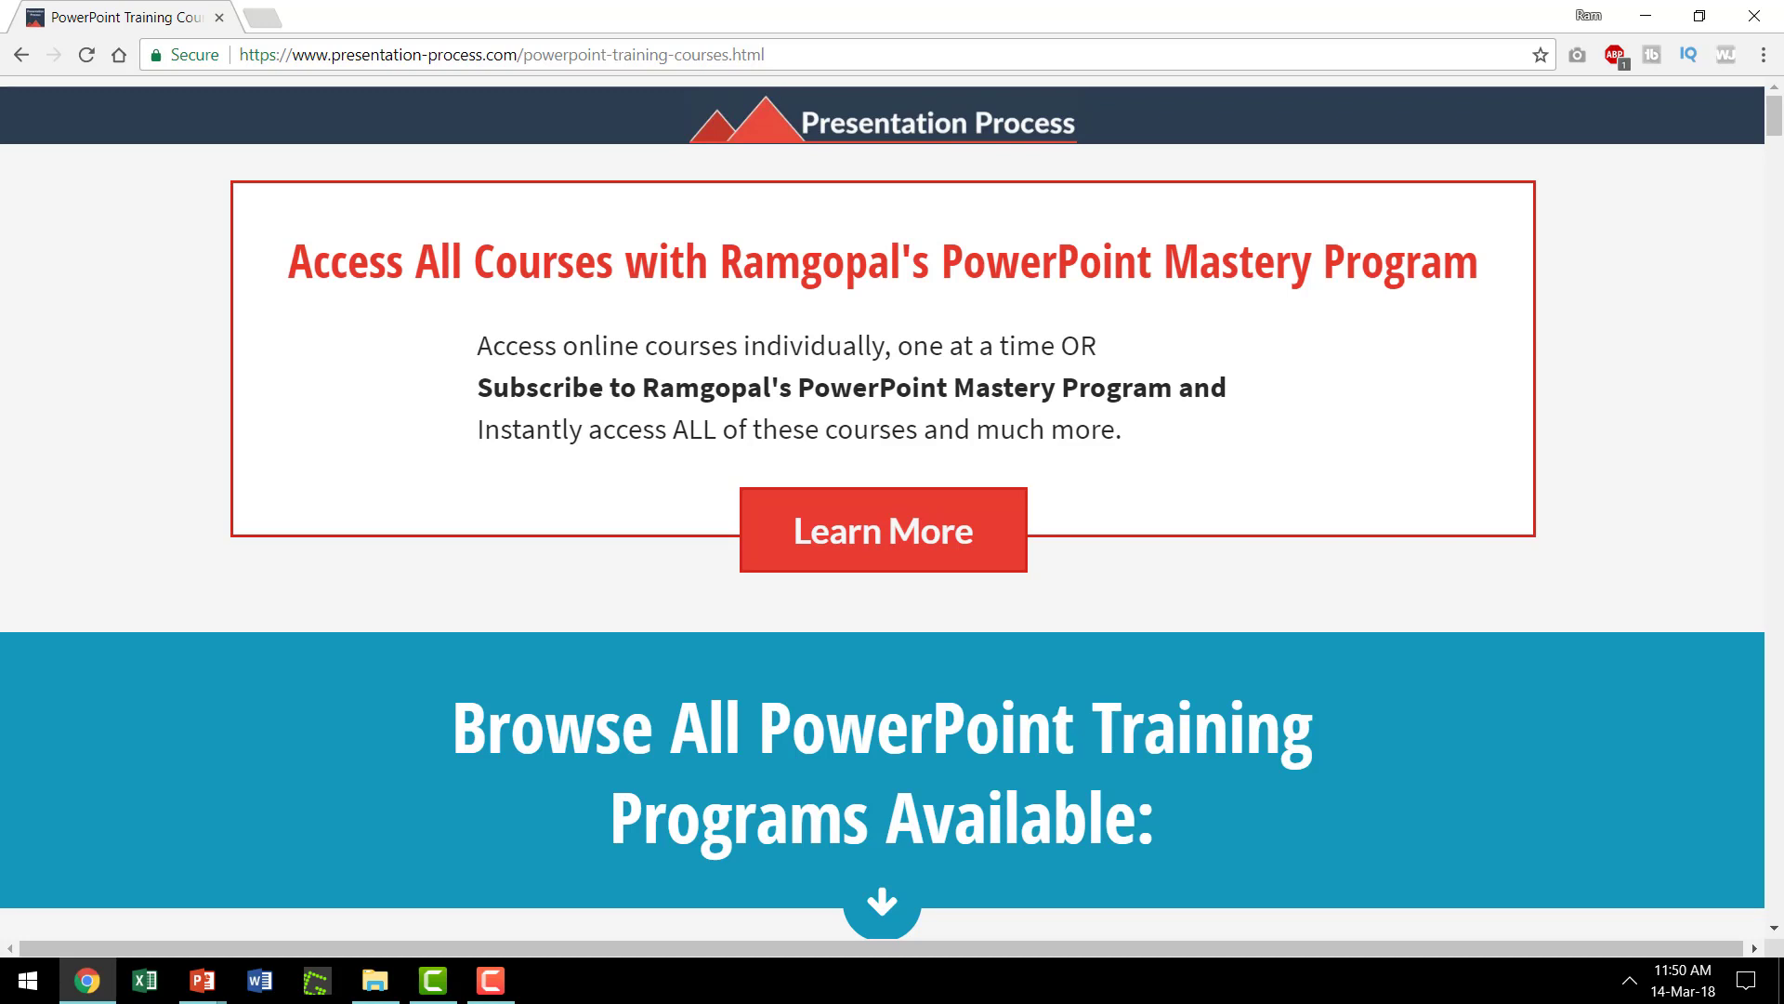
{"action": "mouse_move", "coordinate": [676, 205]}
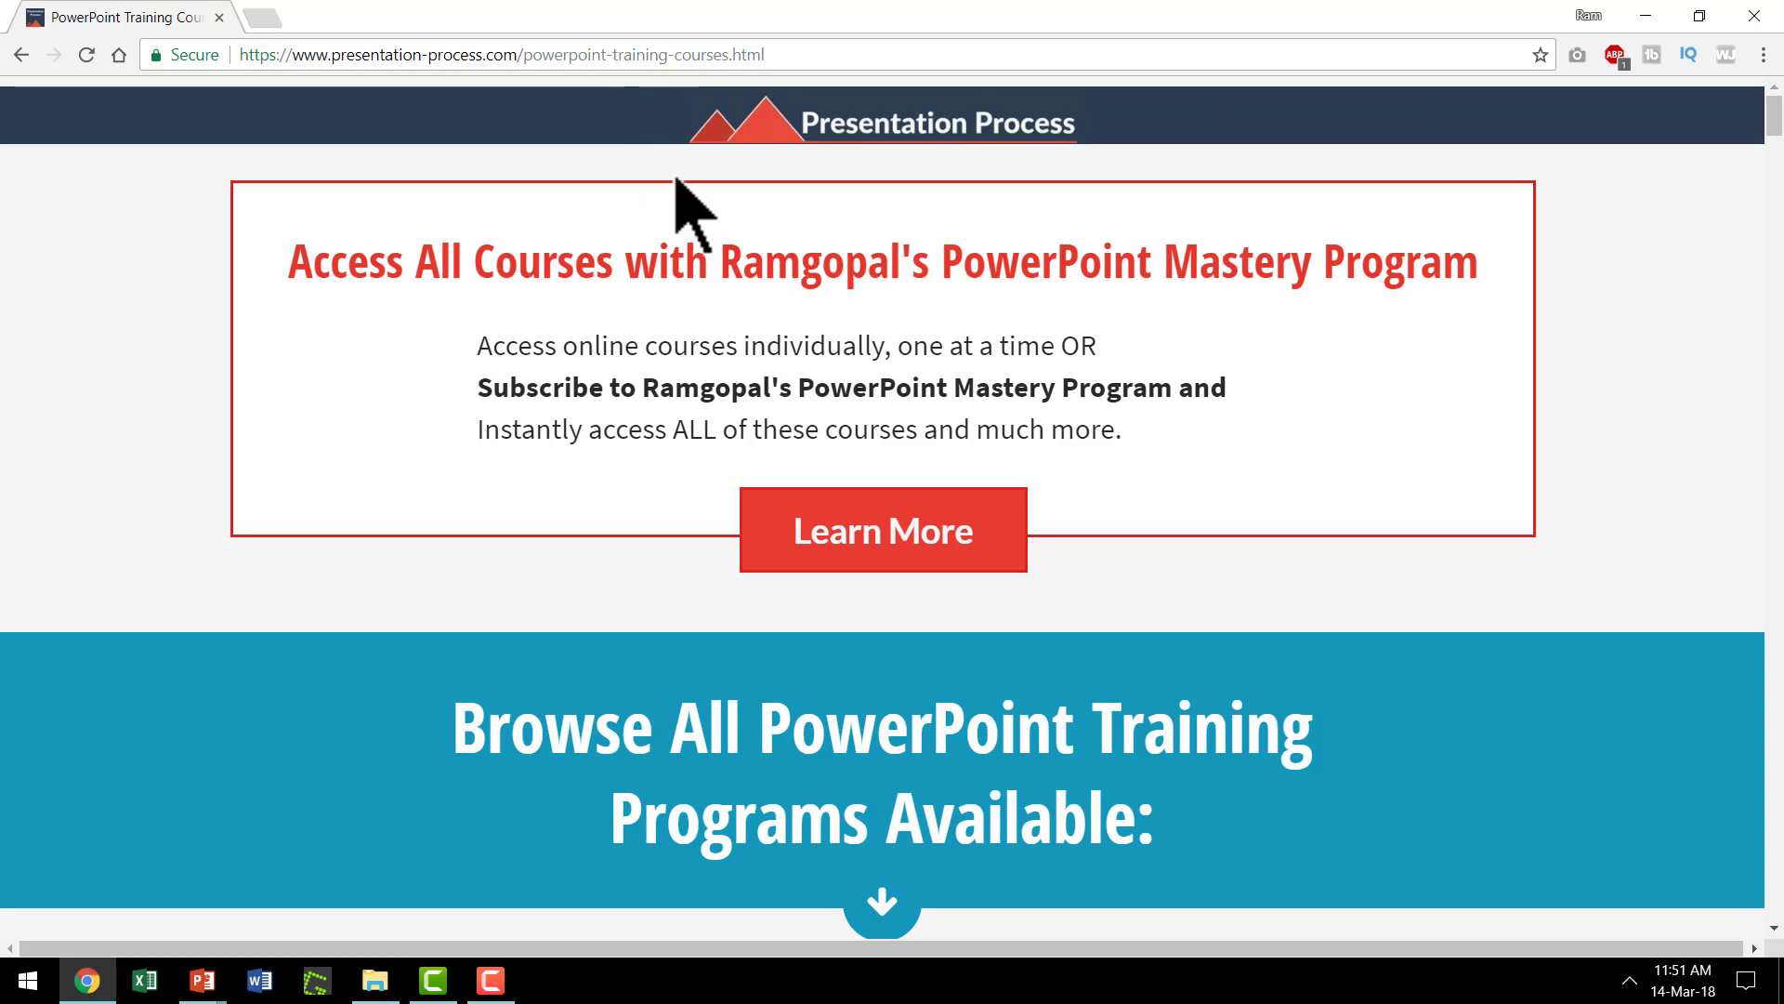
{"action": "mouse_move", "coordinate": [1265, 574]}
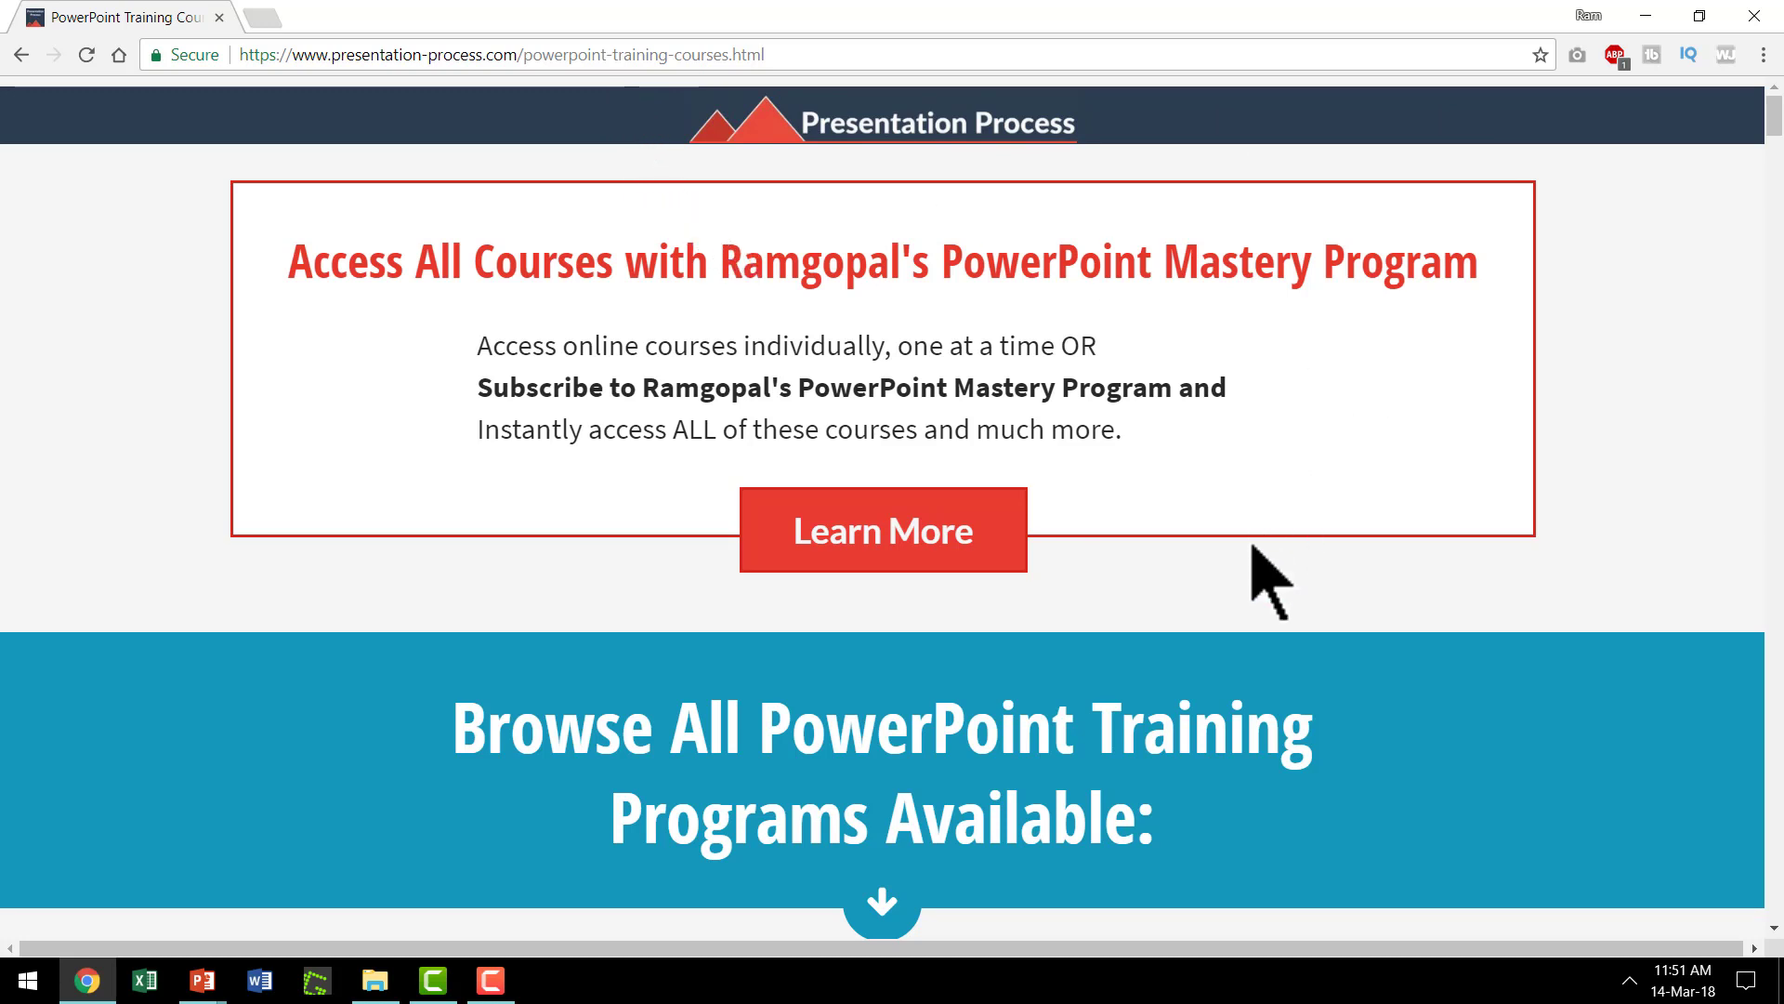
{"action": "mouse_move", "coordinate": [1270, 574]}
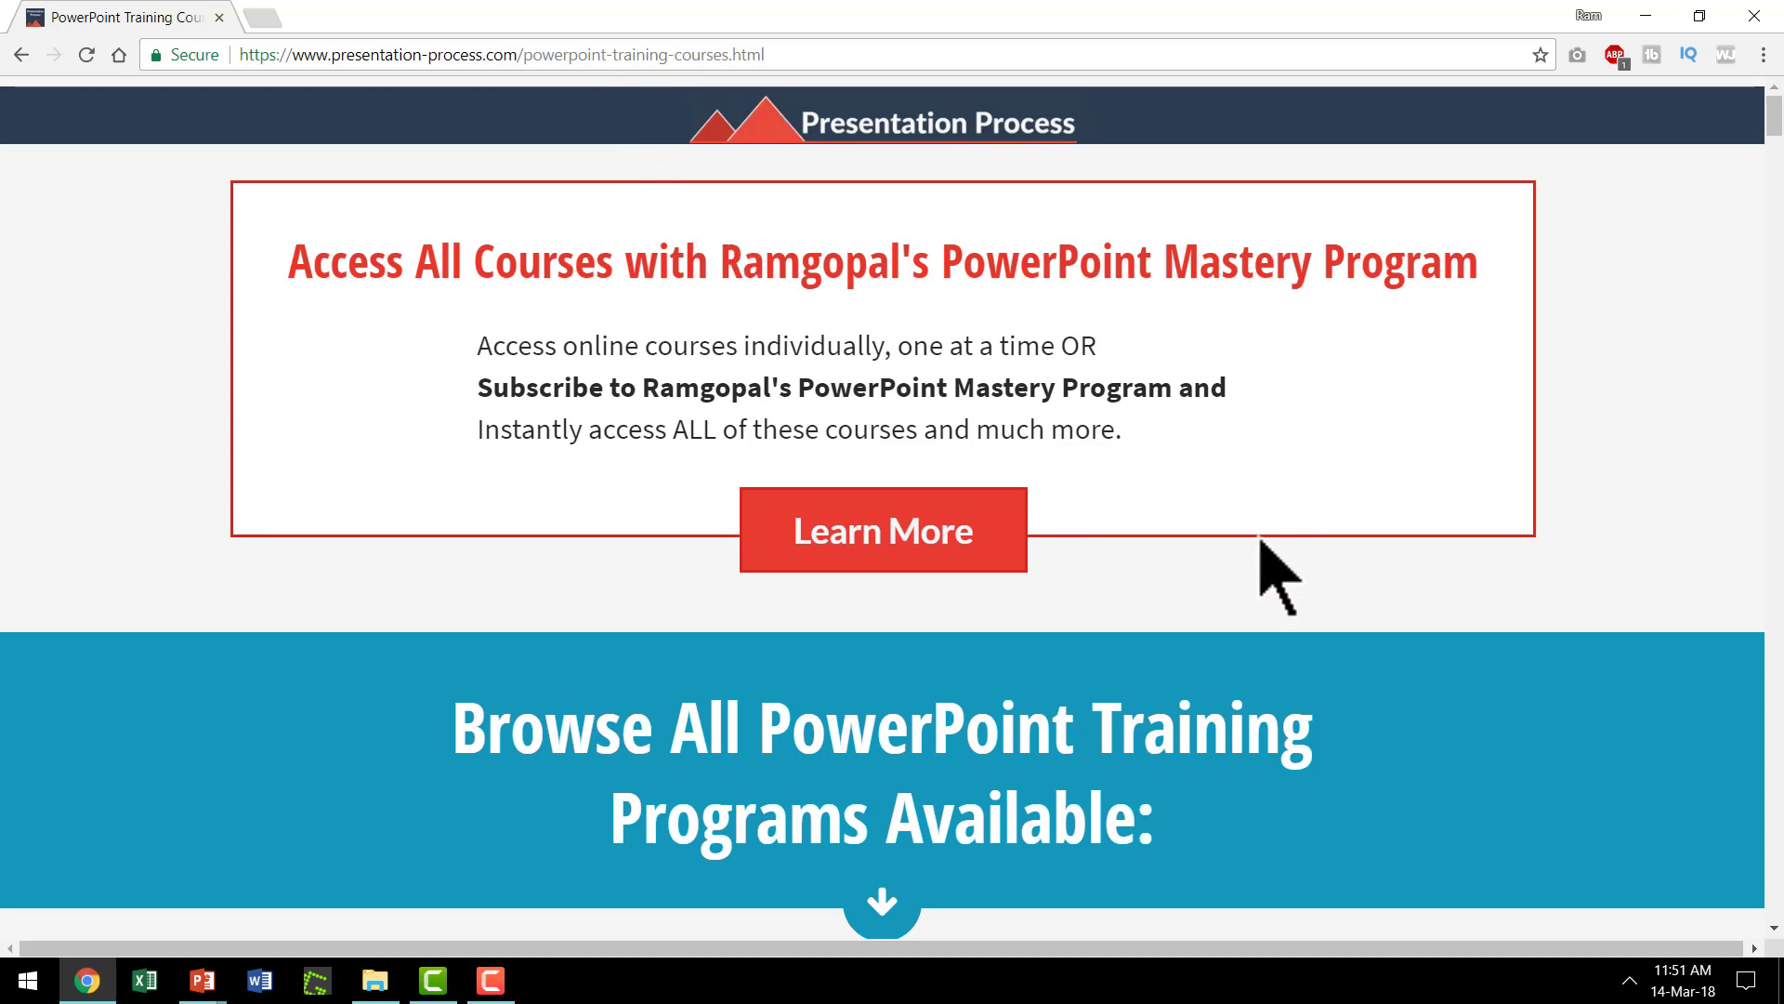
{"action": "mouse_move", "coordinate": [1254, 620]}
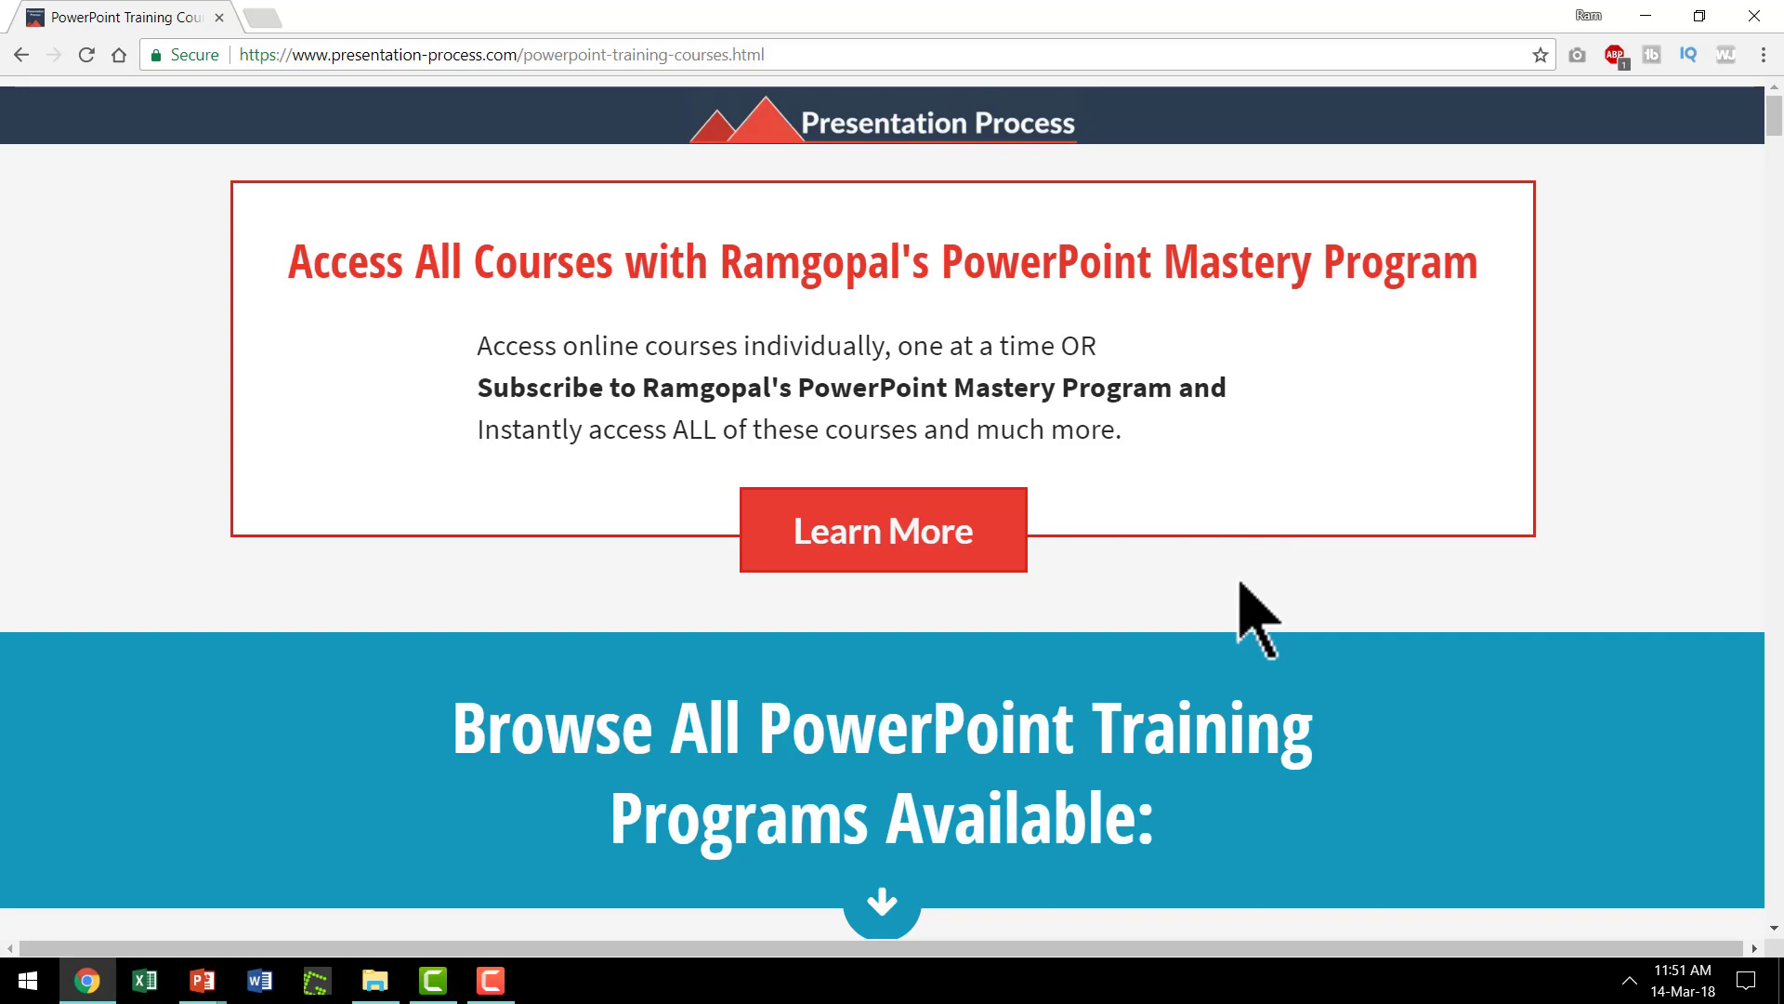
{"action": "scroll", "scroll_direction": "down", "scroll_amount": 3}
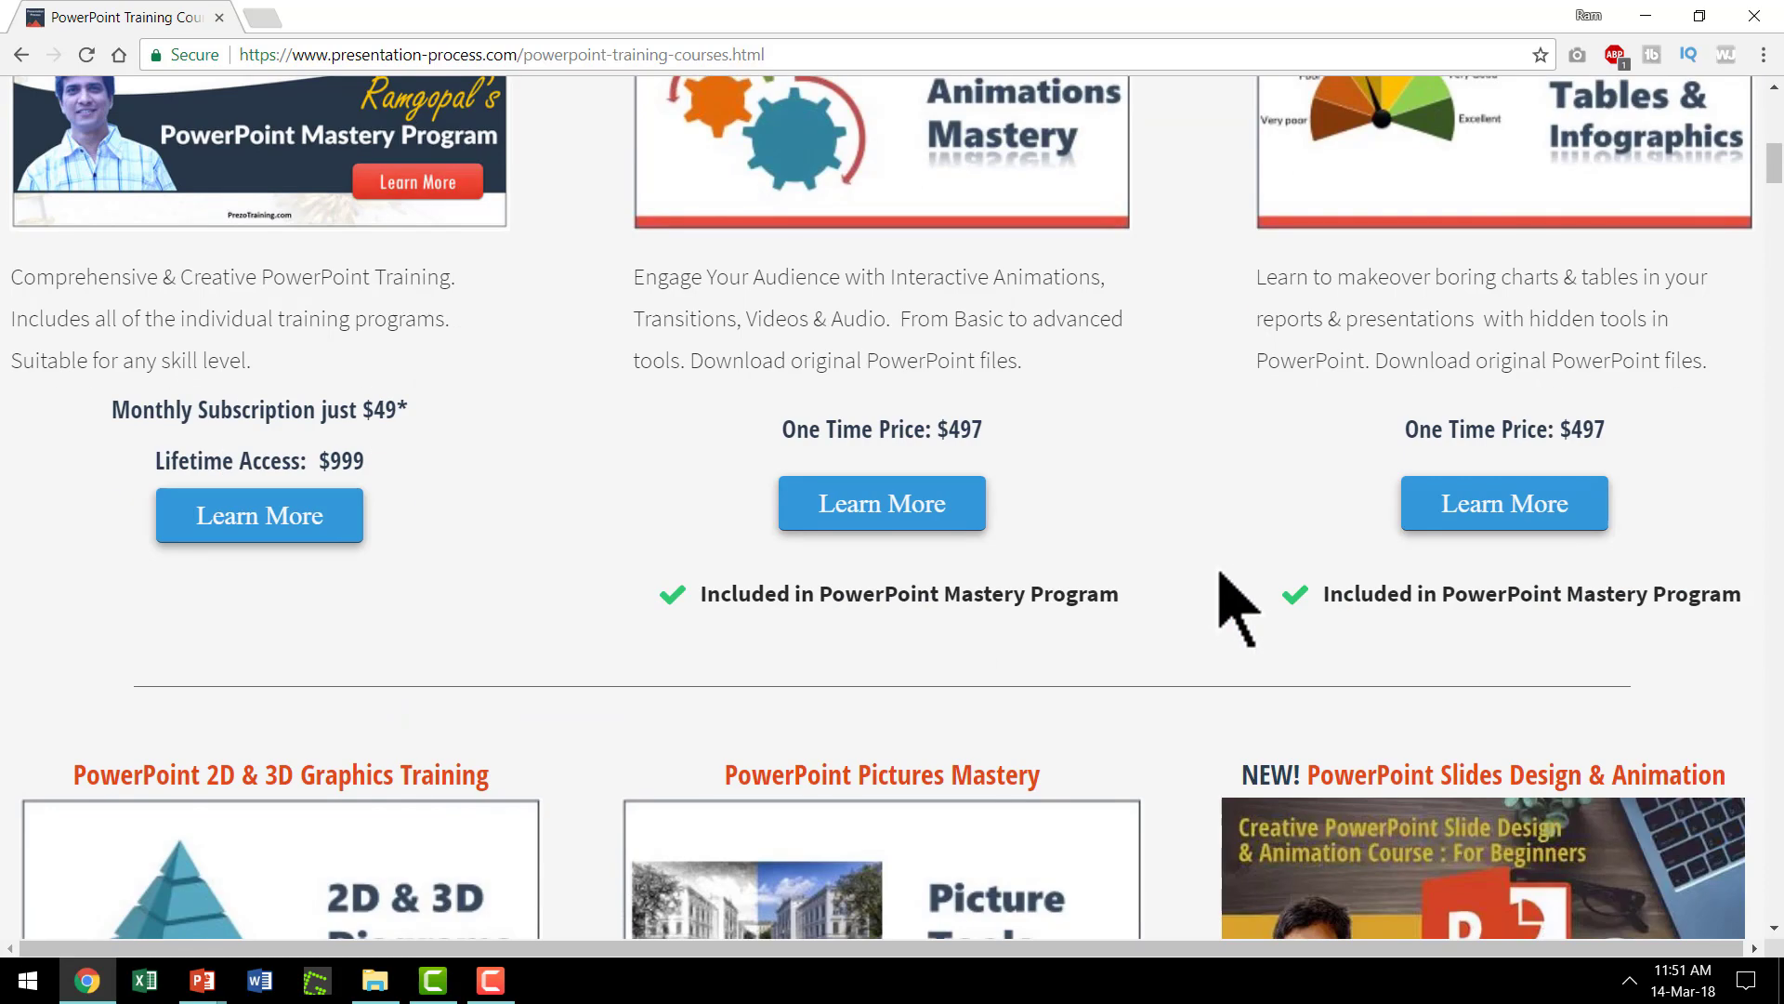
{"action": "scroll", "scroll_direction": "down", "scroll_amount": 3}
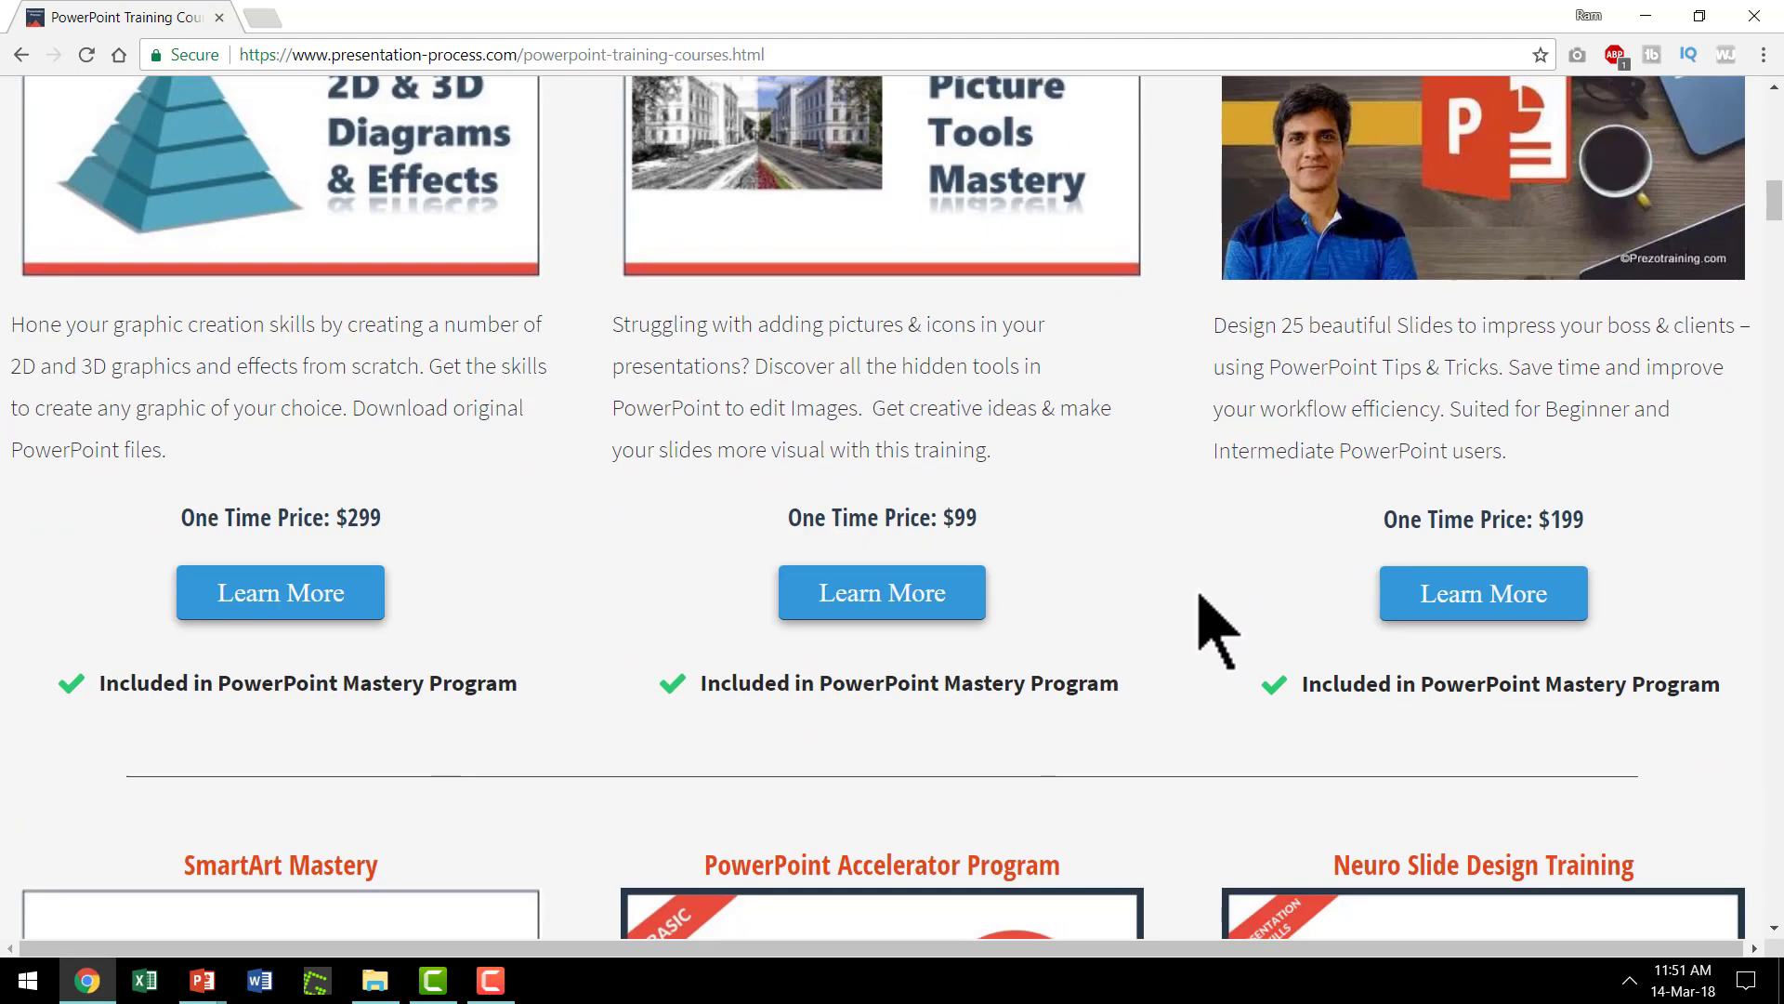
{"action": "scroll", "scroll_direction": "down", "scroll_amount": 3}
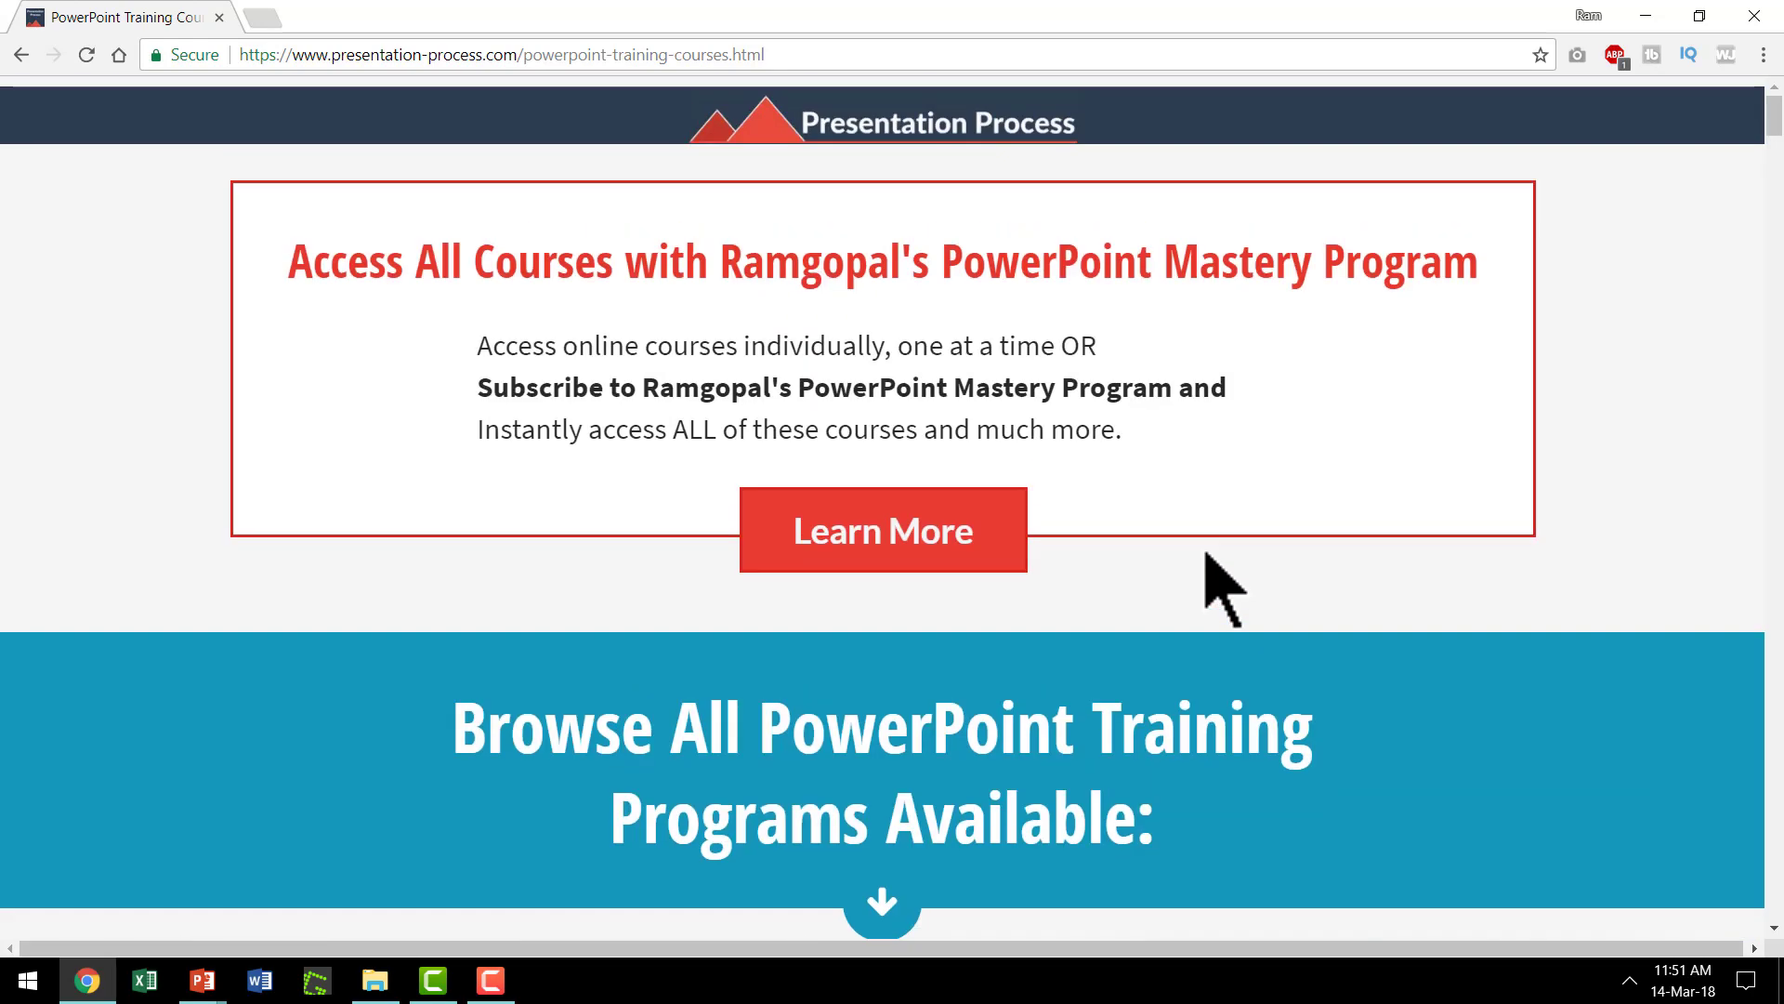
{"action": "mouse_move", "coordinate": [1349, 809]}
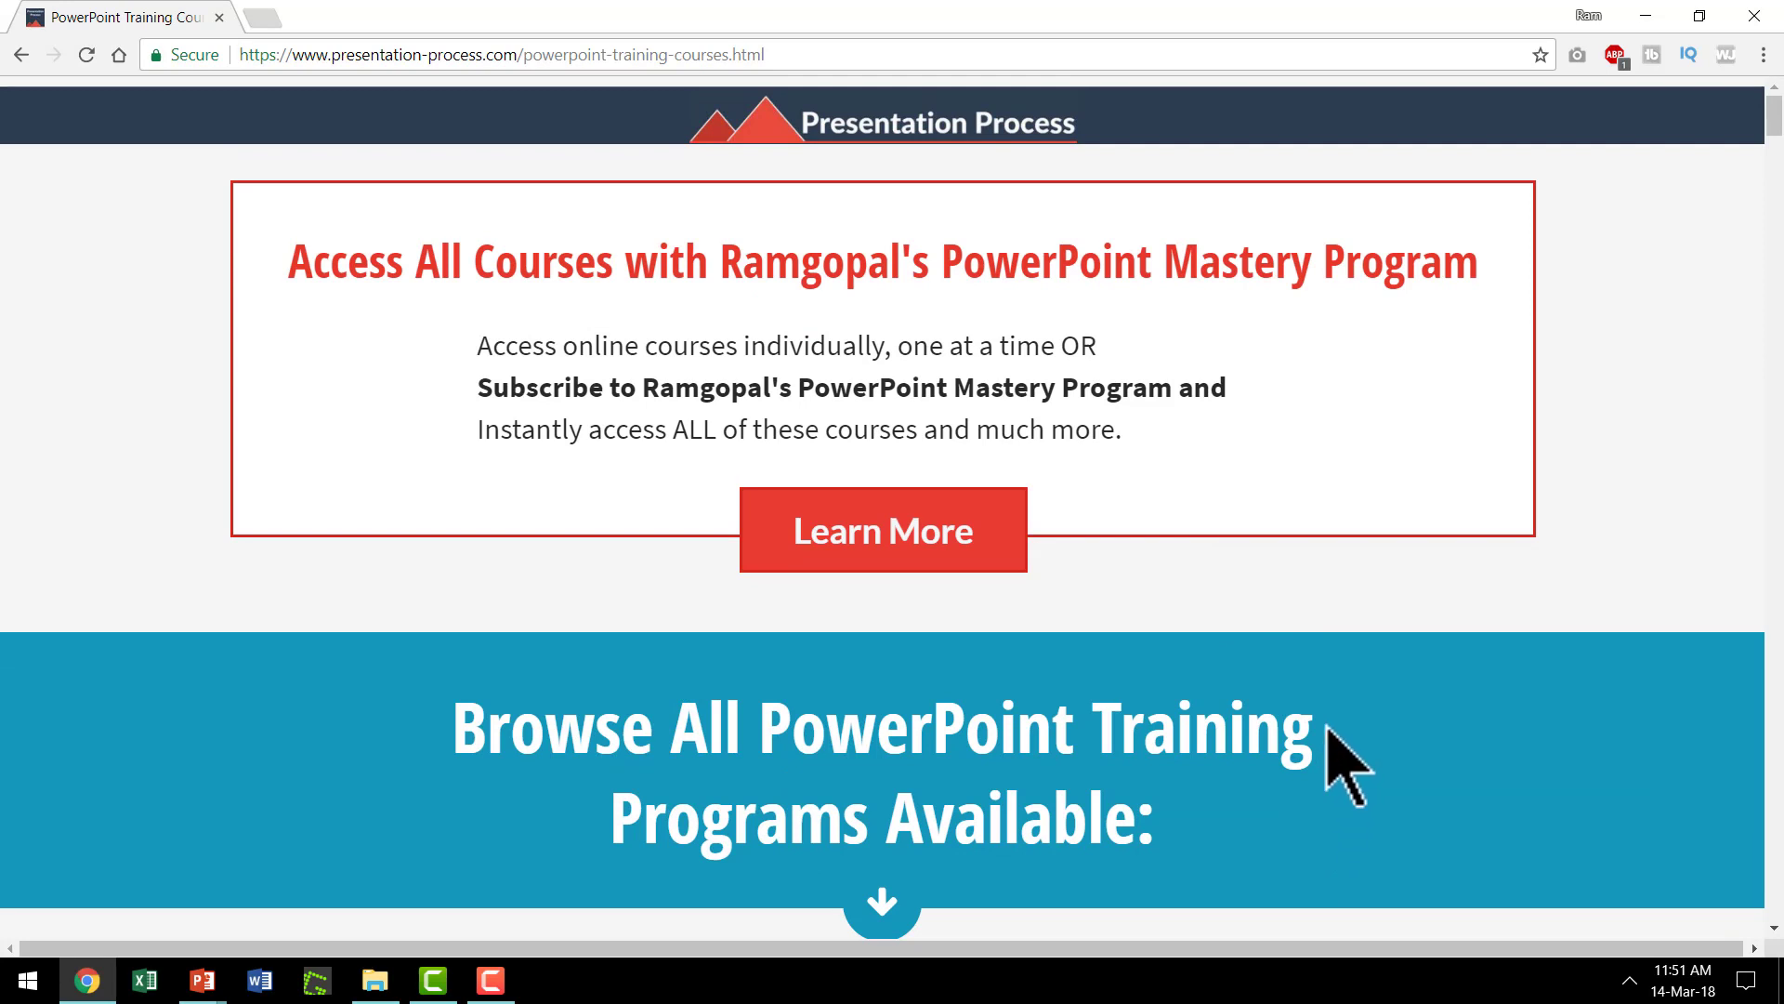
{"action": "mouse_move", "coordinate": [922, 342]}
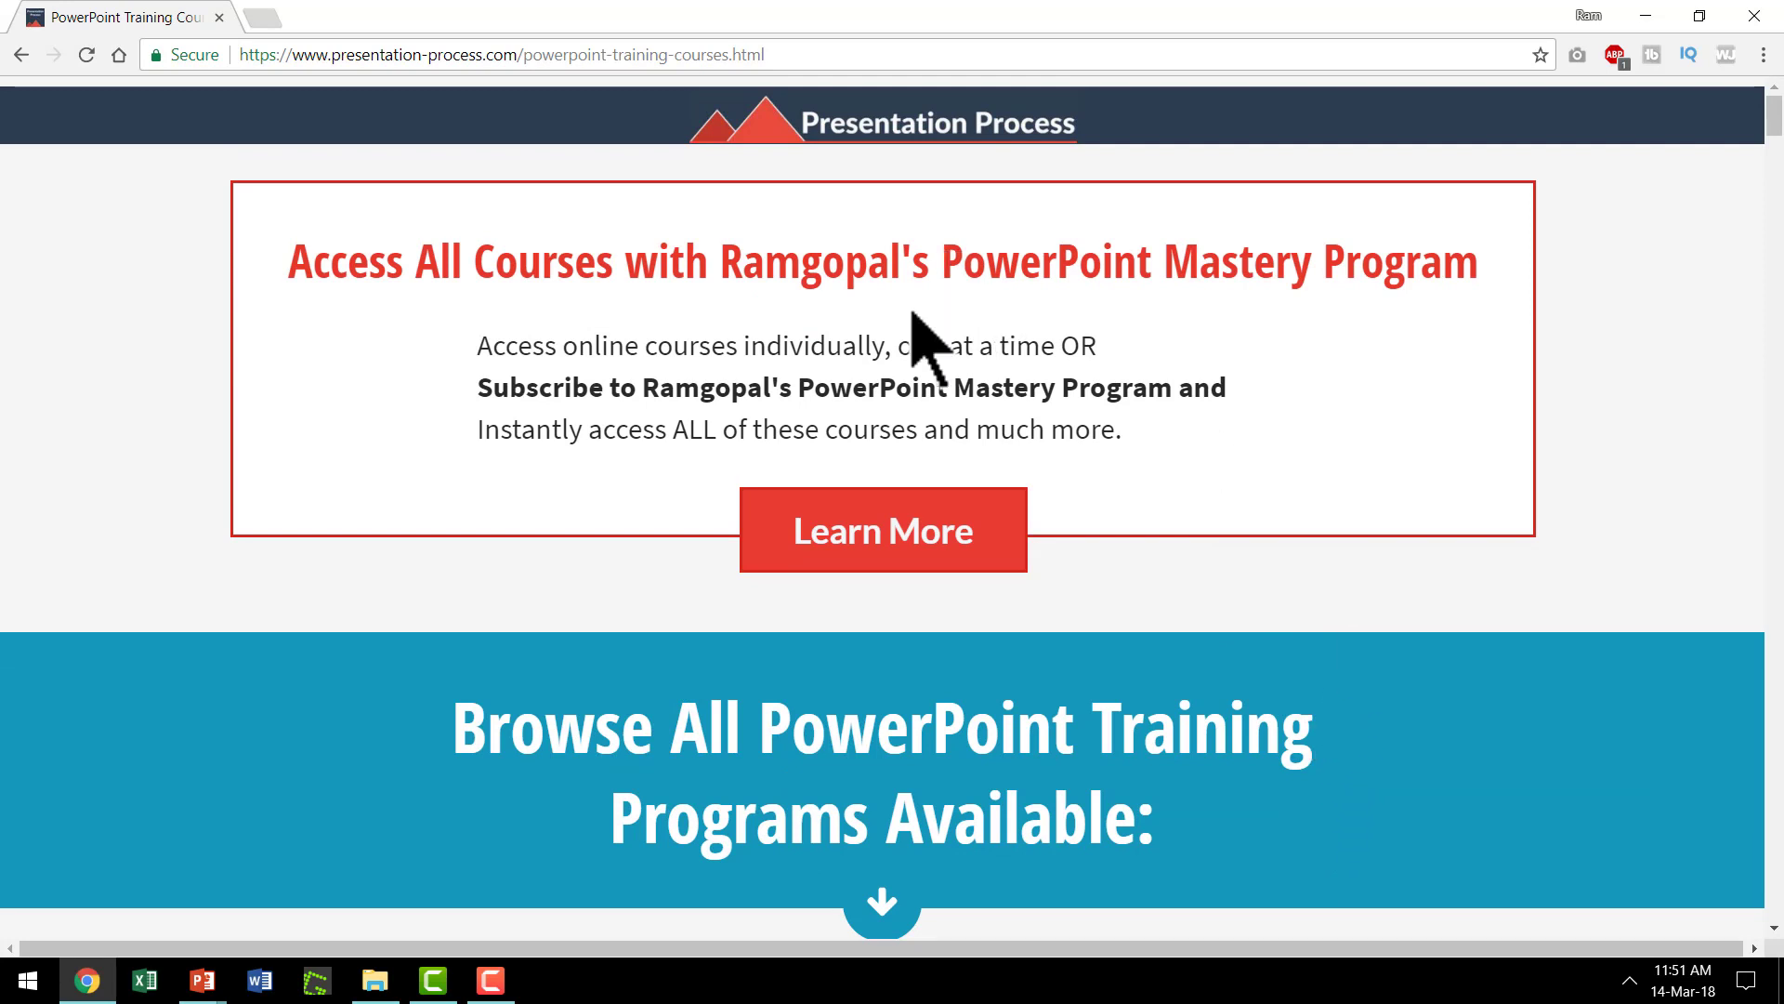
{"action": "mouse_move", "coordinate": [1303, 353]}
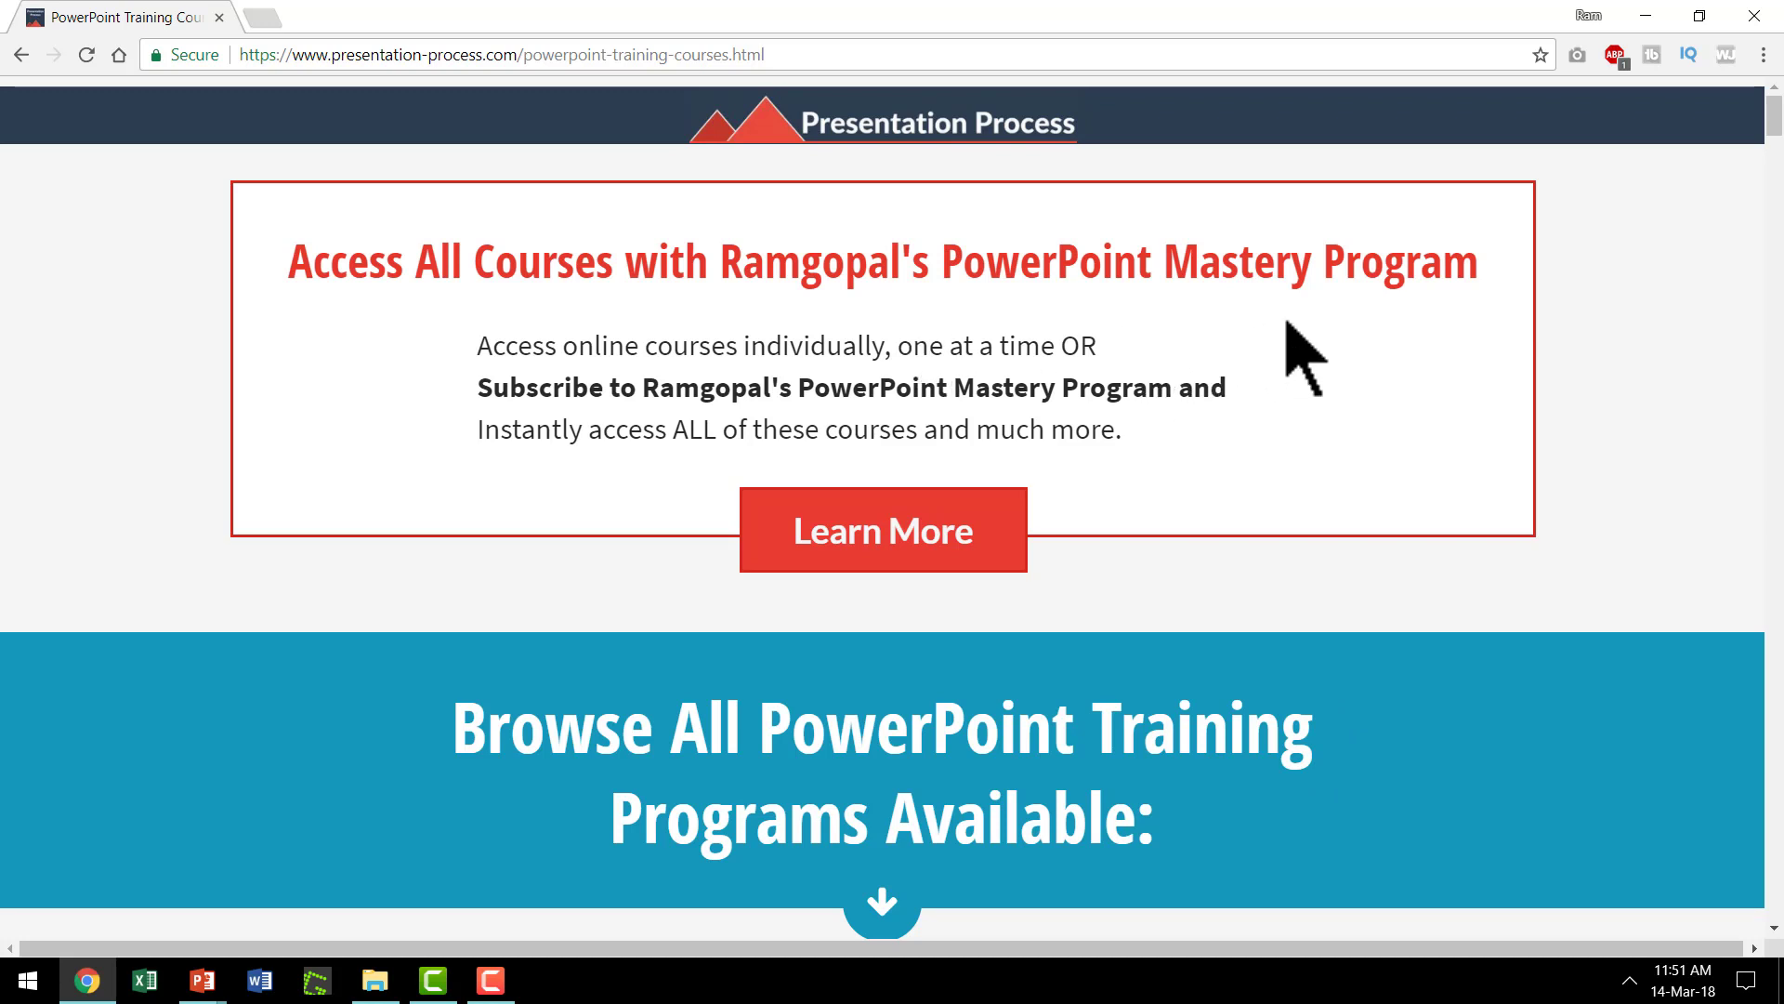
{"action": "mouse_move", "coordinate": [1337, 660]}
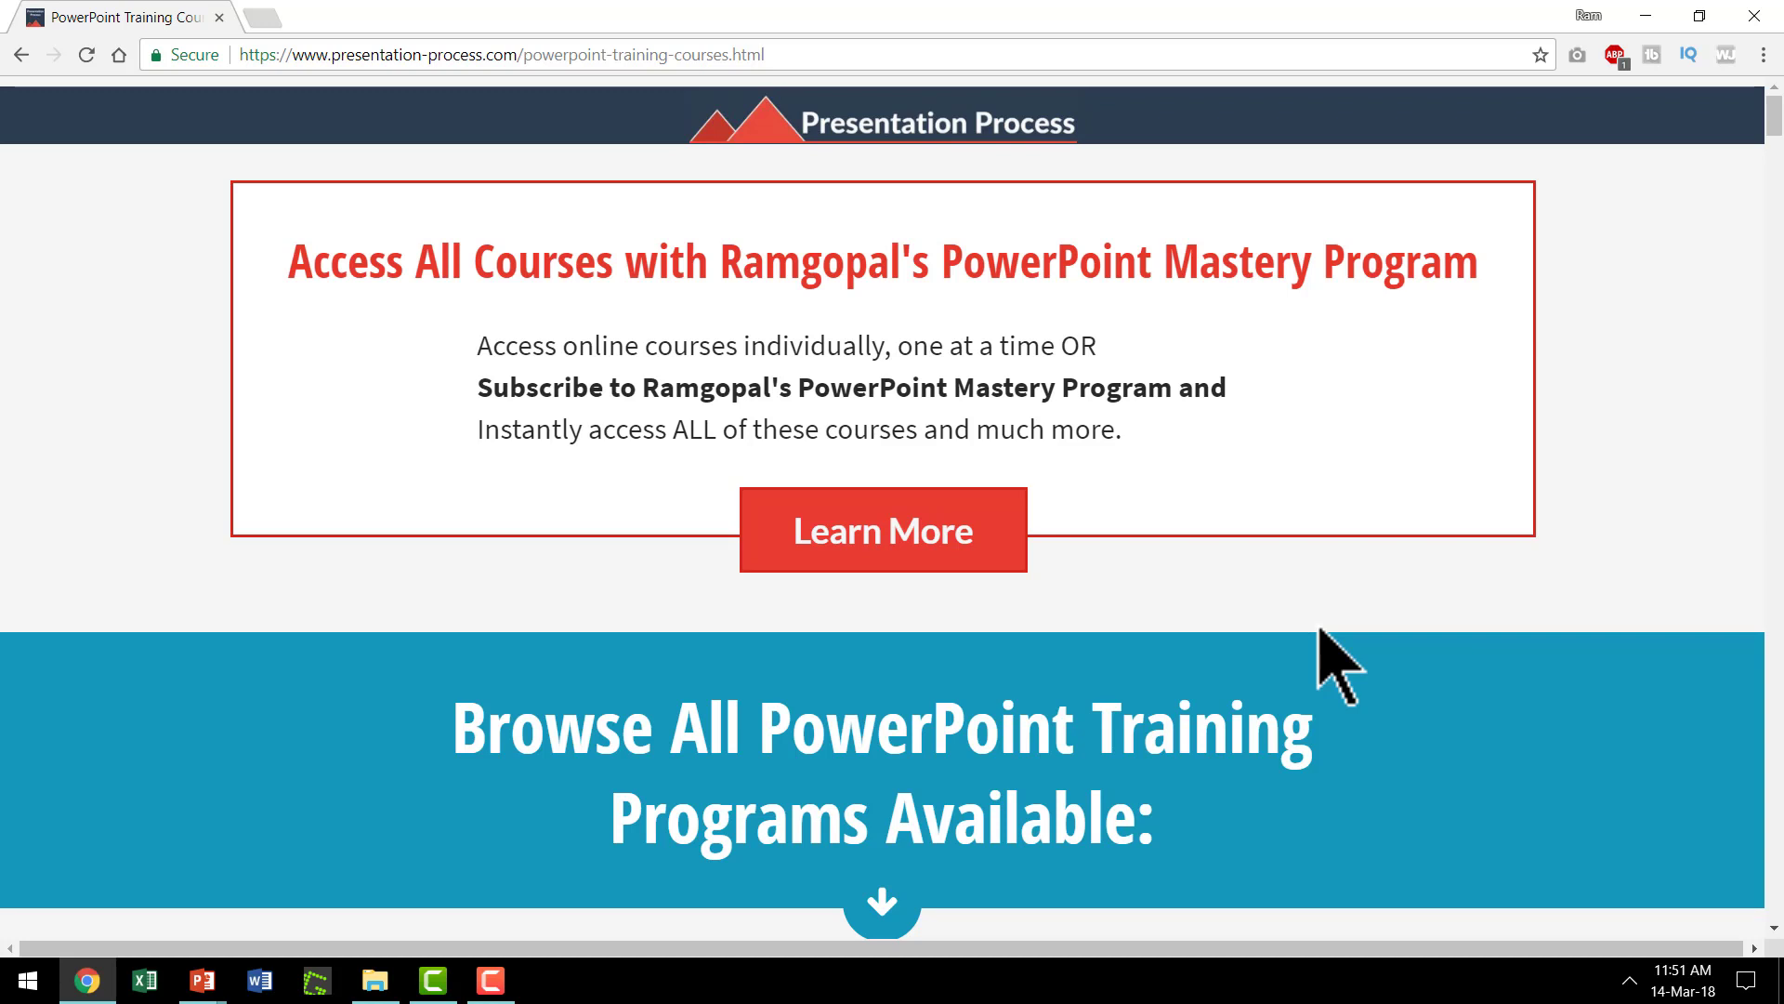
{"action": "mouse_move", "coordinate": [1320, 649]}
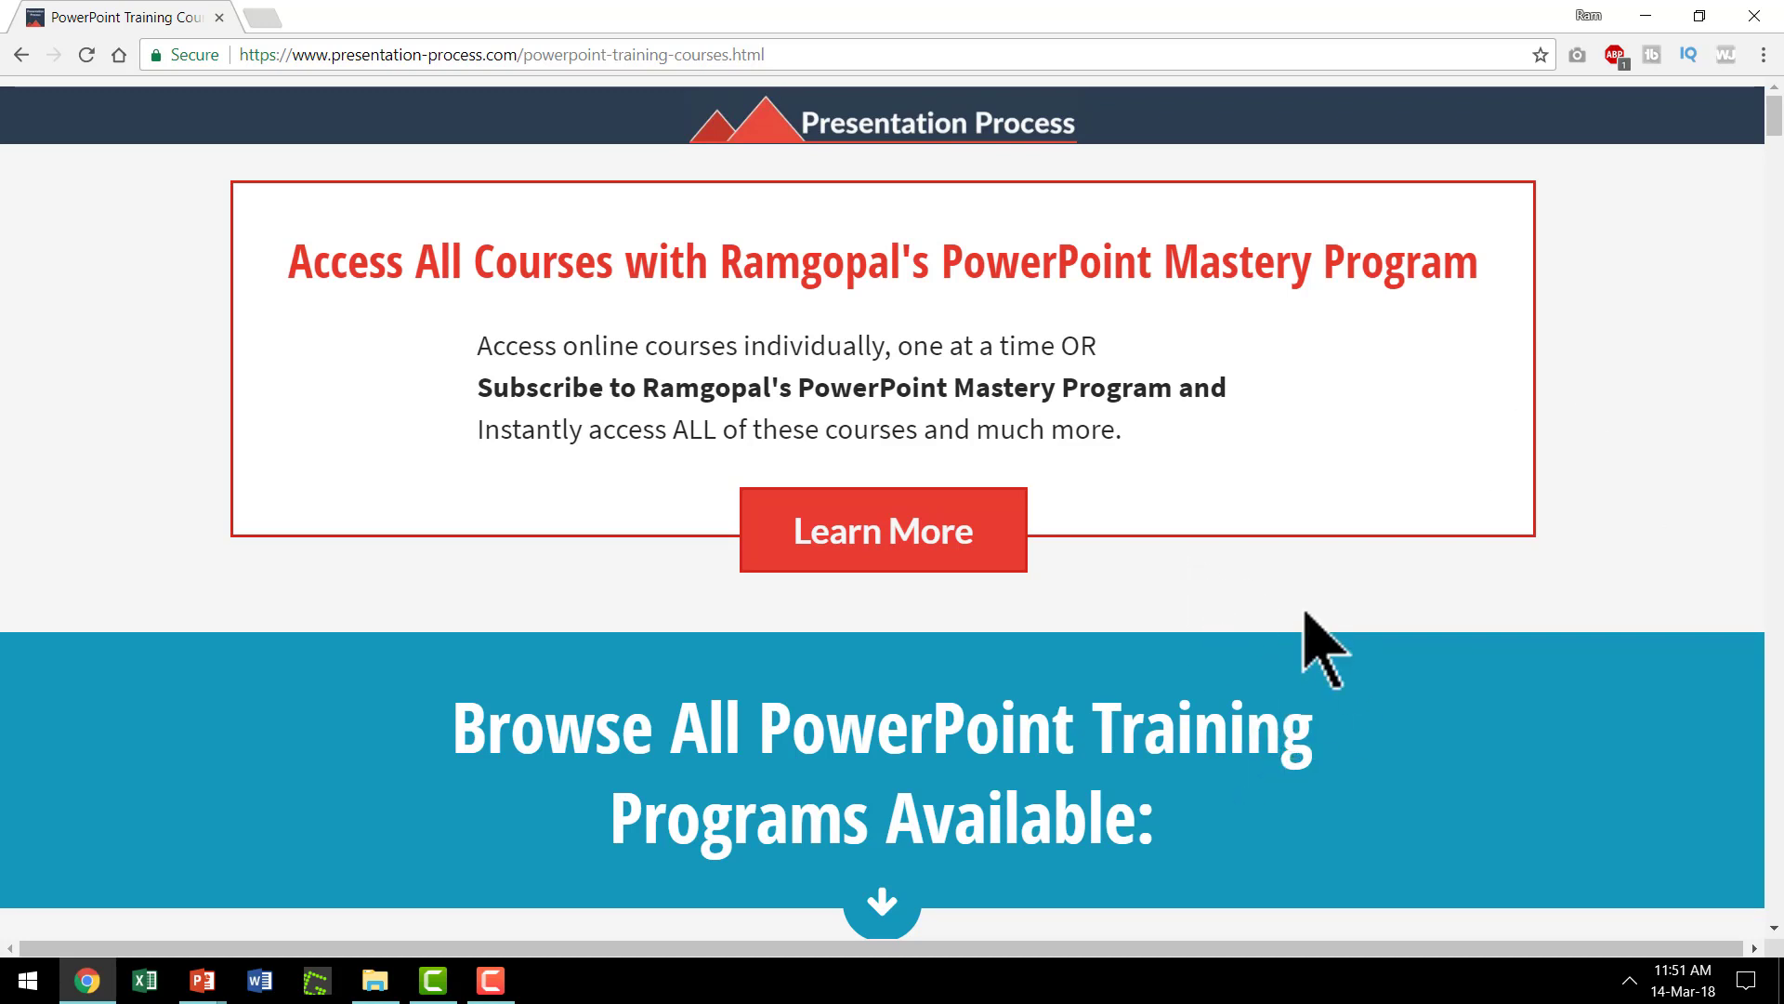
{"action": "mouse_move", "coordinate": [1319, 682]}
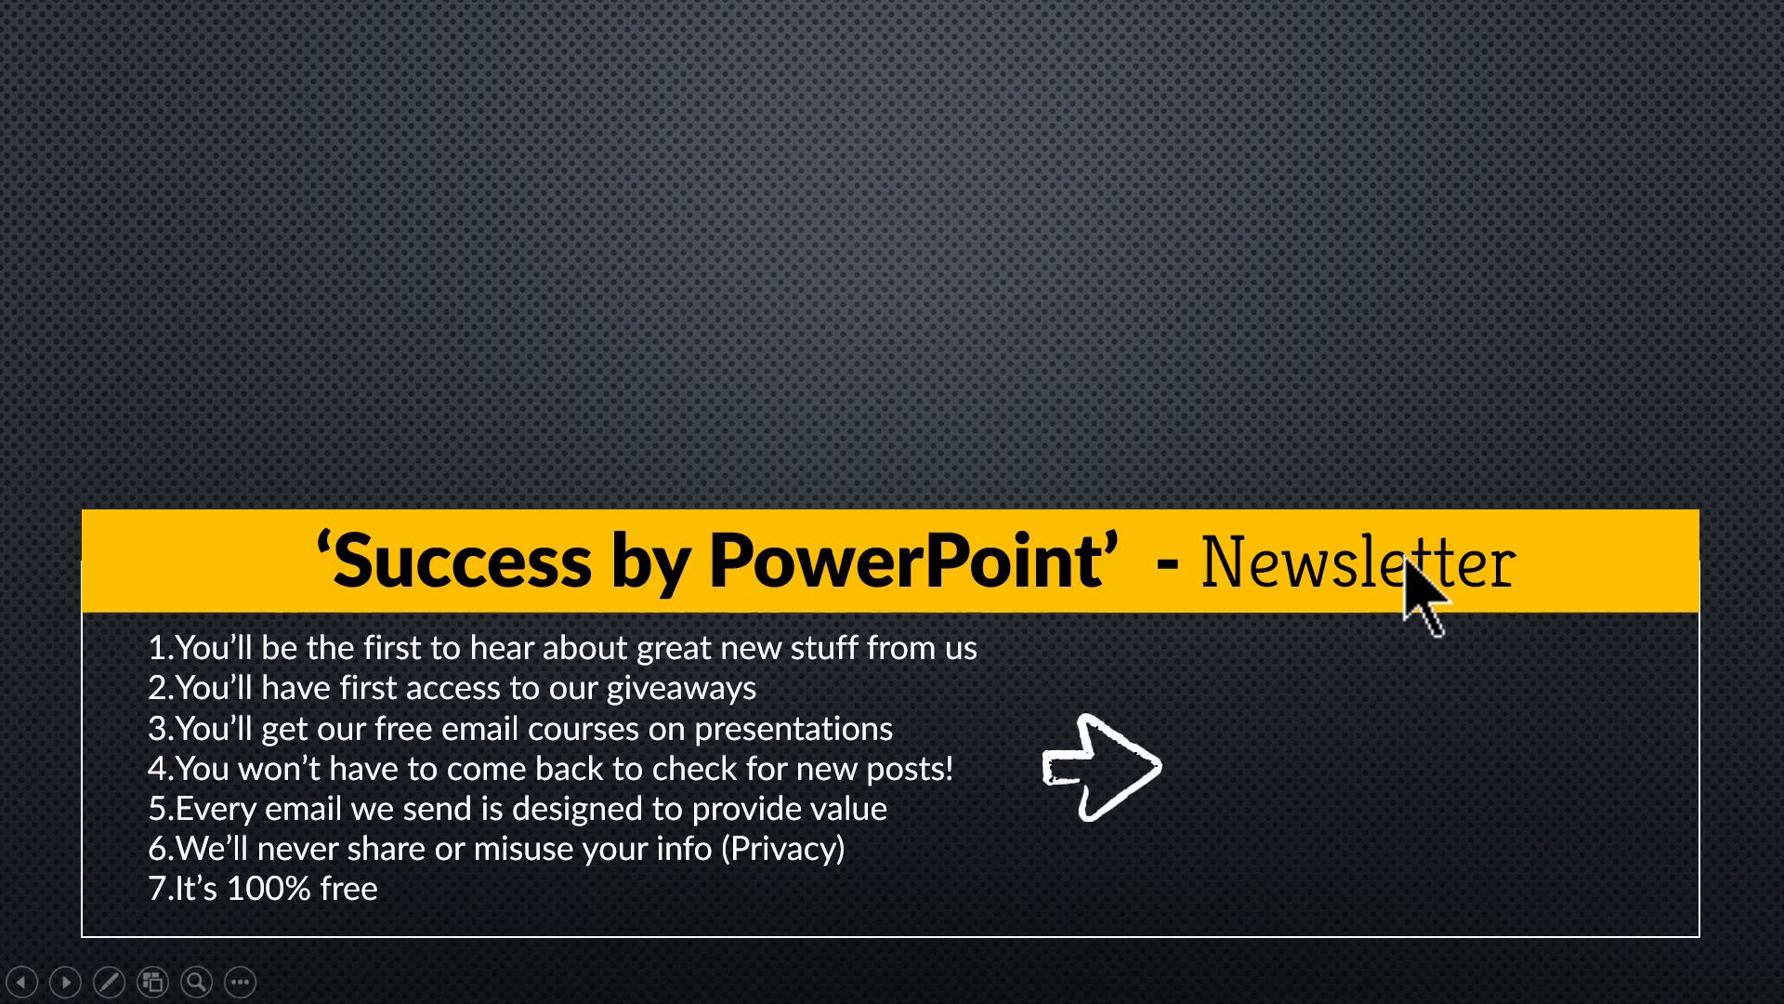
{"action": "mouse_move", "coordinate": [911, 450]}
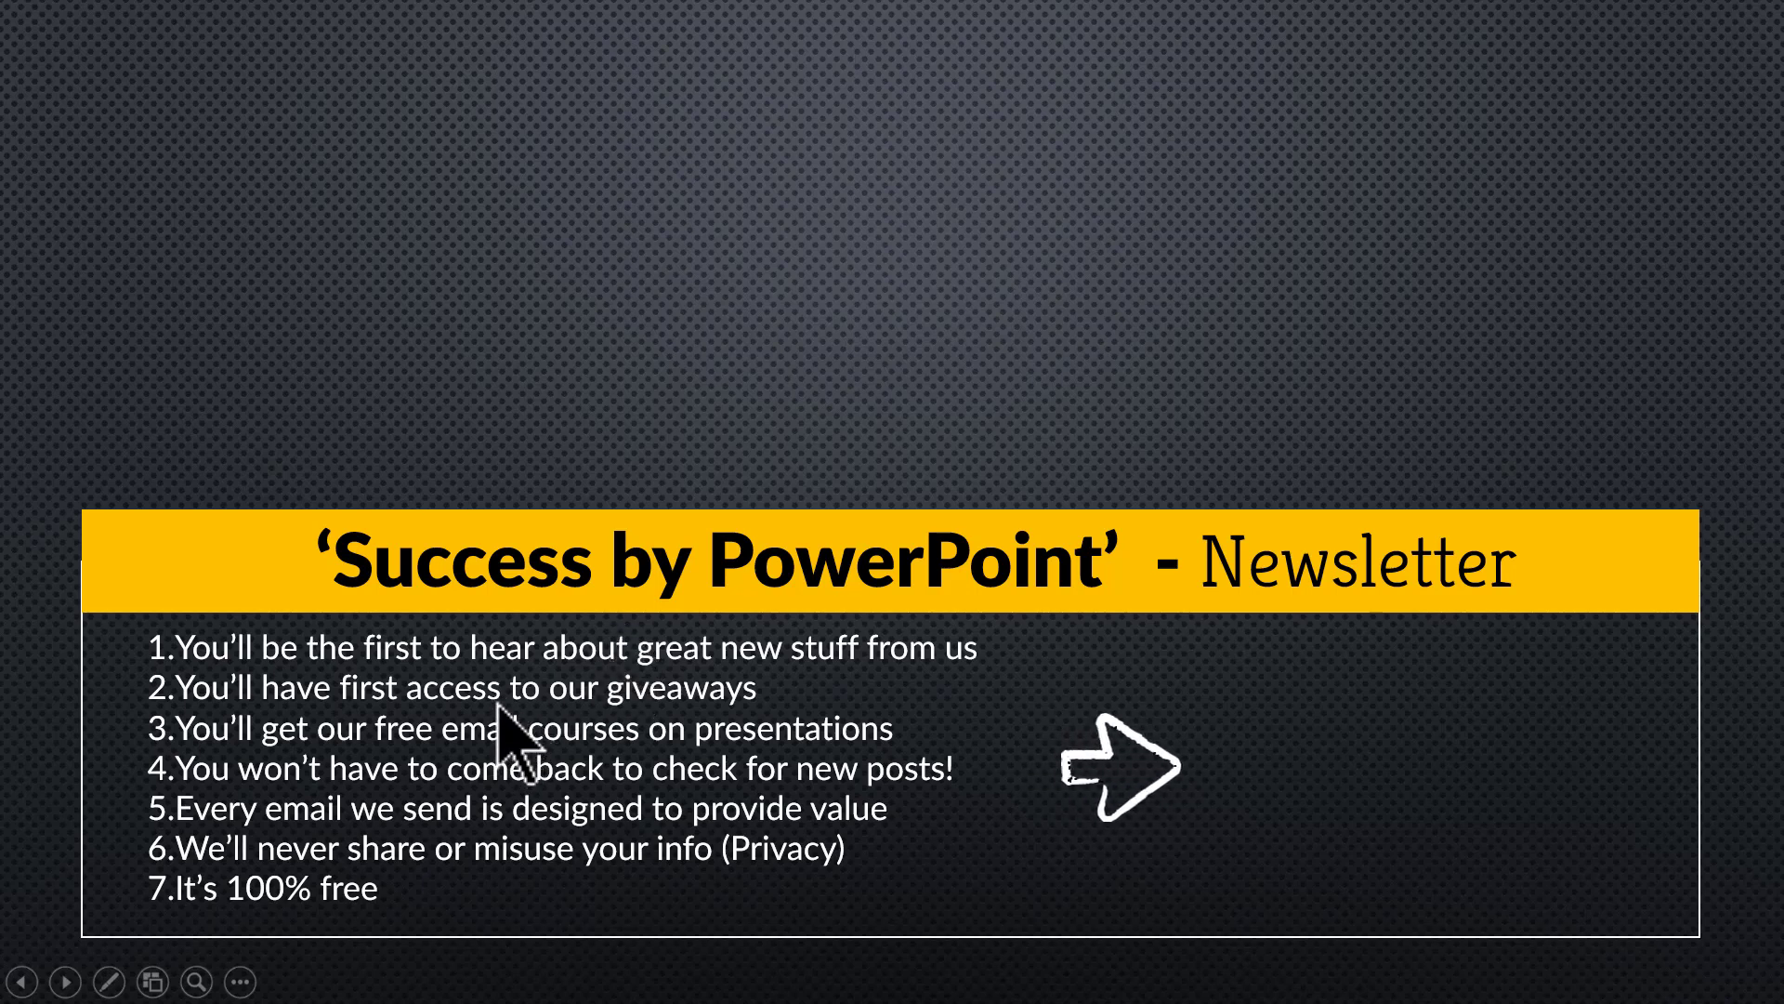
{"action": "mouse_move", "coordinate": [682, 797]}
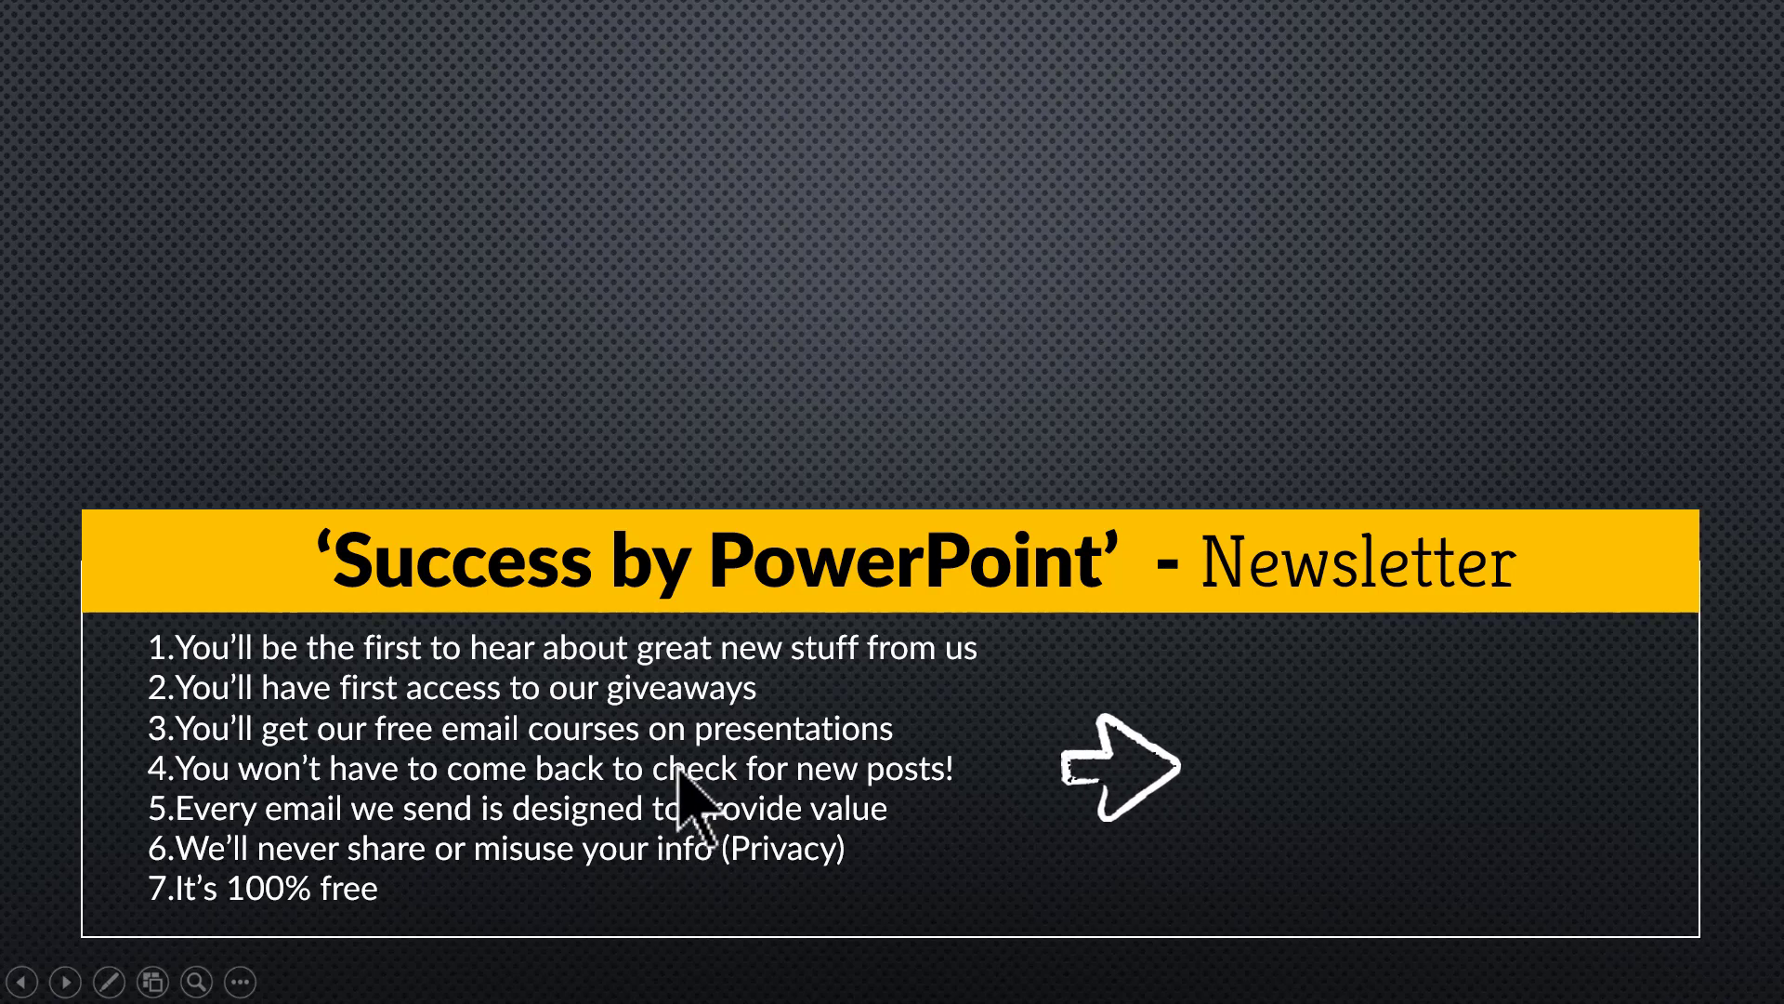